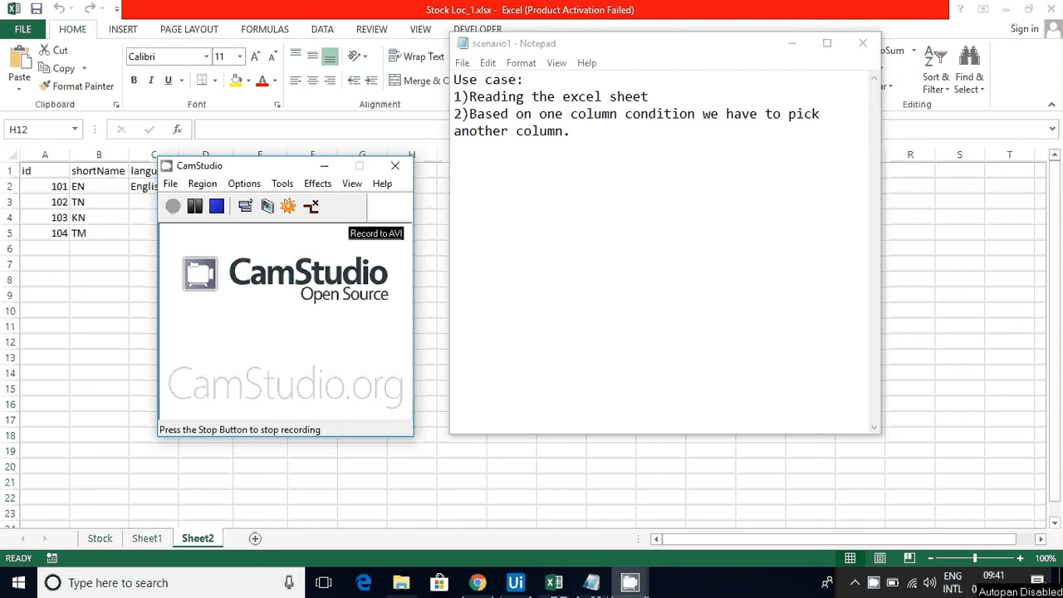
- Hide the Variables panel and check that Read Range writes Sheet2 into the dt1 DataTable
click(173, 206)
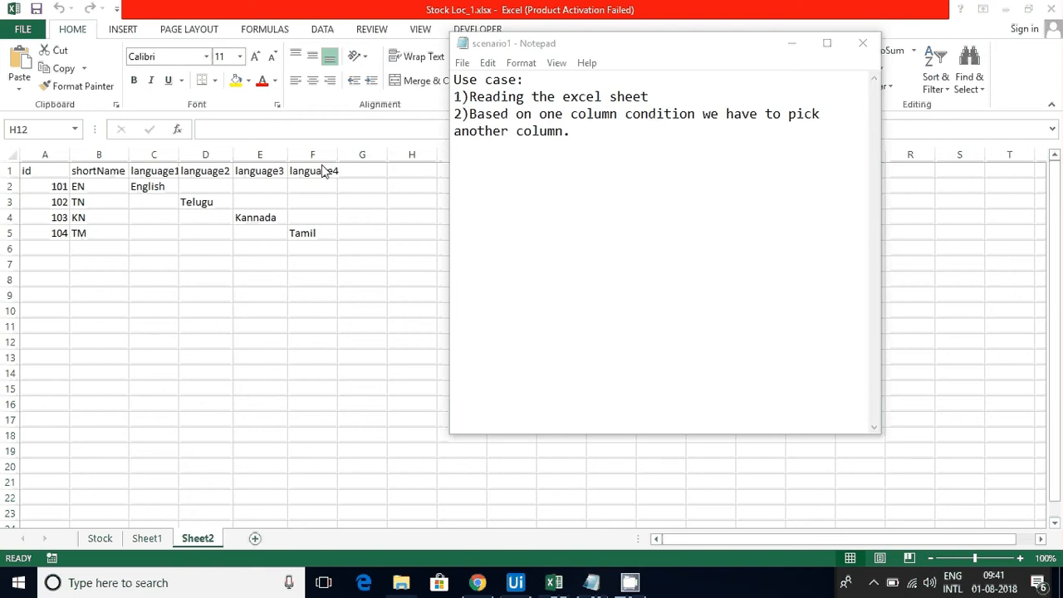
mouse_move(76, 203)
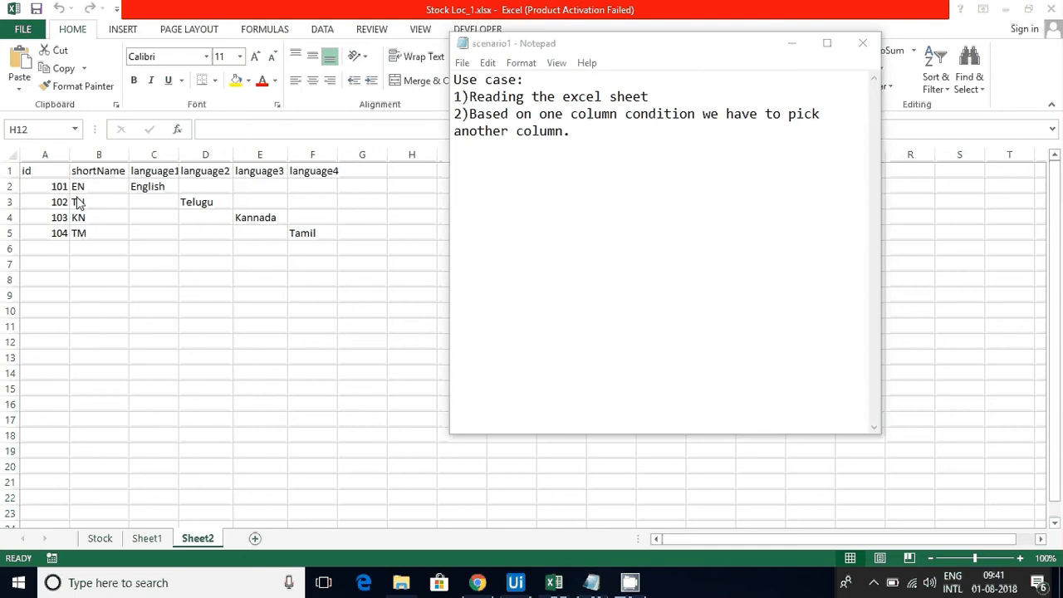
mouse_move(103, 240)
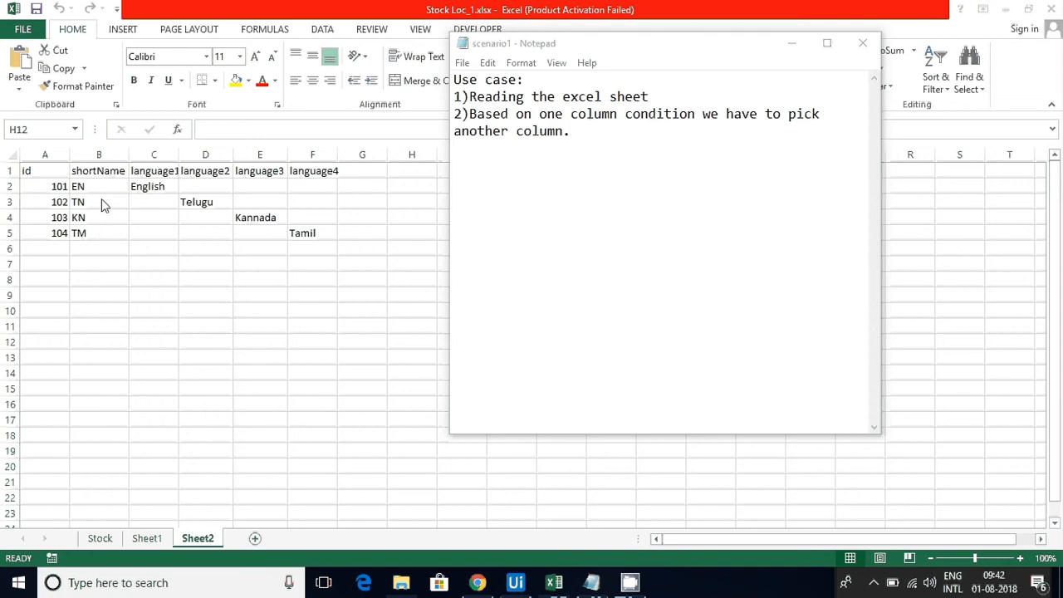
mouse_move(126, 266)
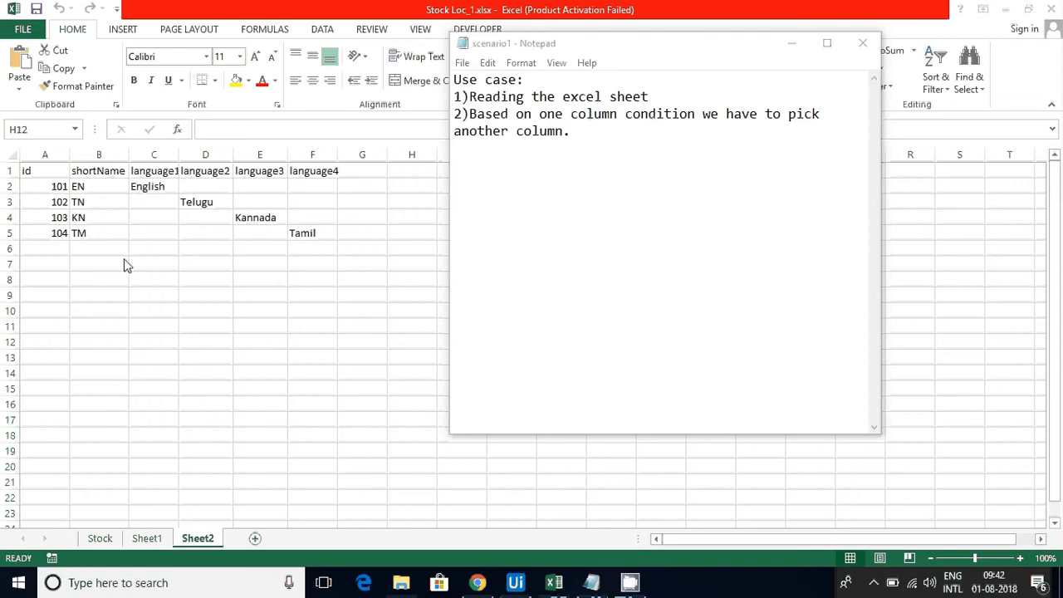
mouse_move(113, 233)
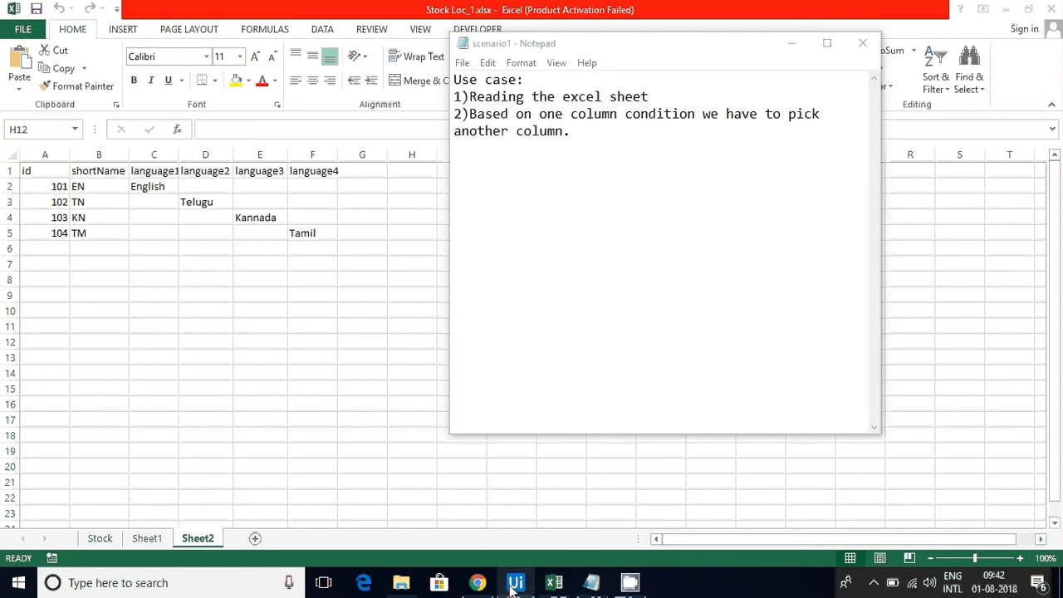
click(515, 581)
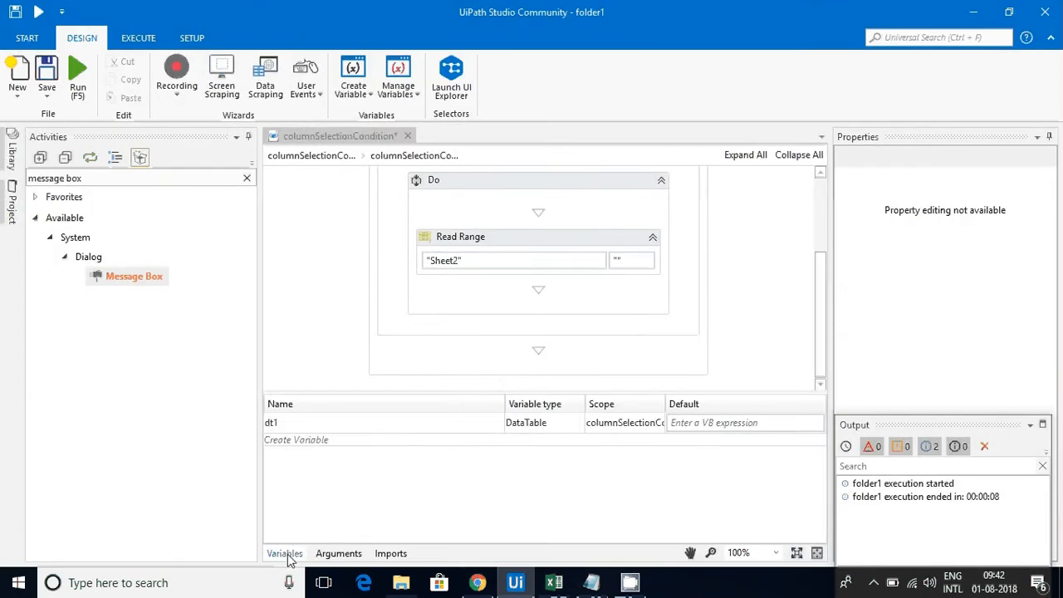
click(284, 553)
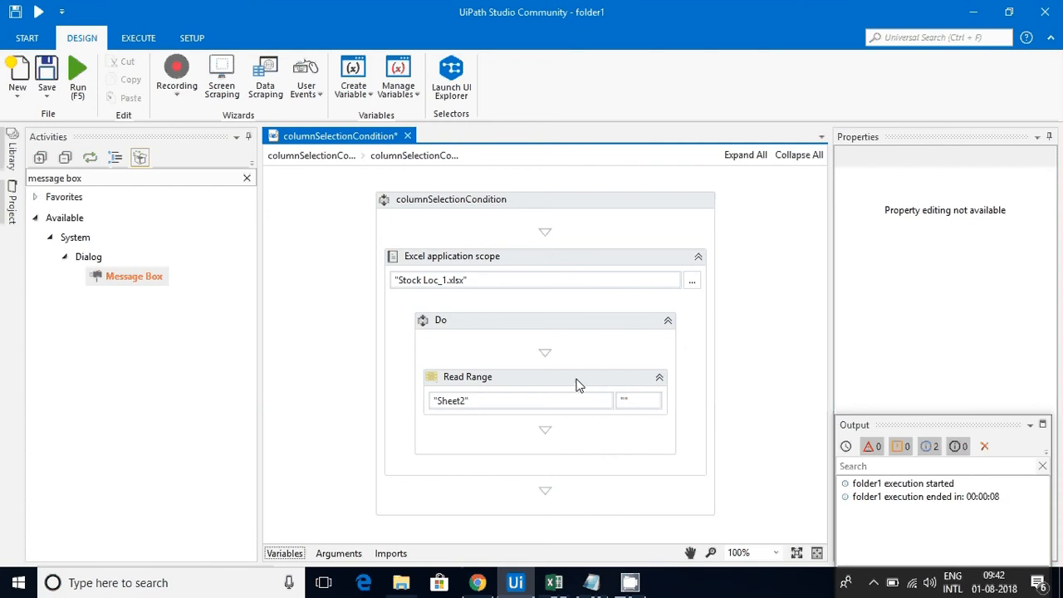
click(469, 375)
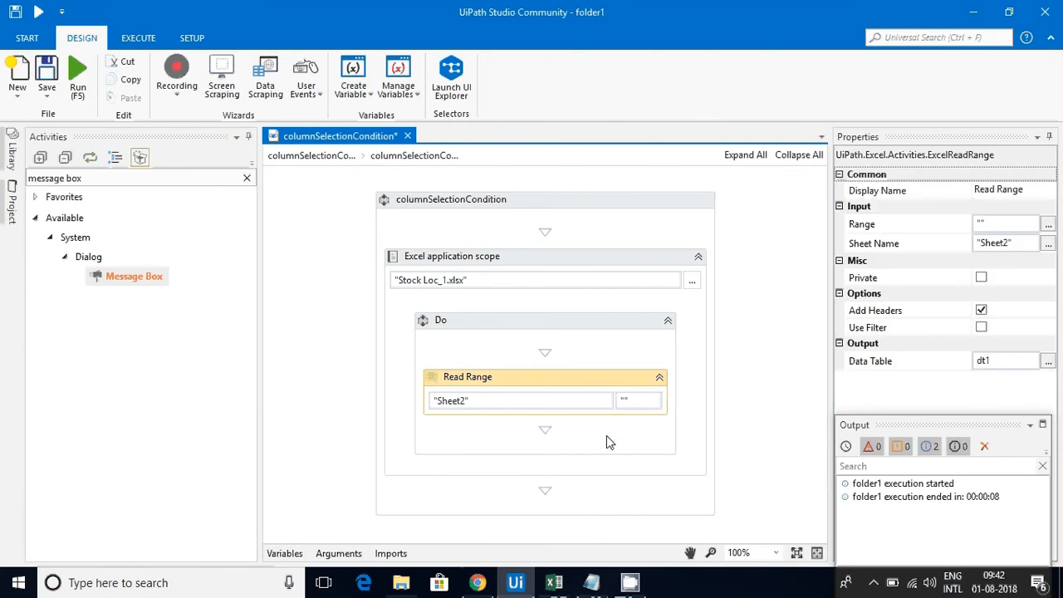
mouse_move(581, 511)
text(DataTable)
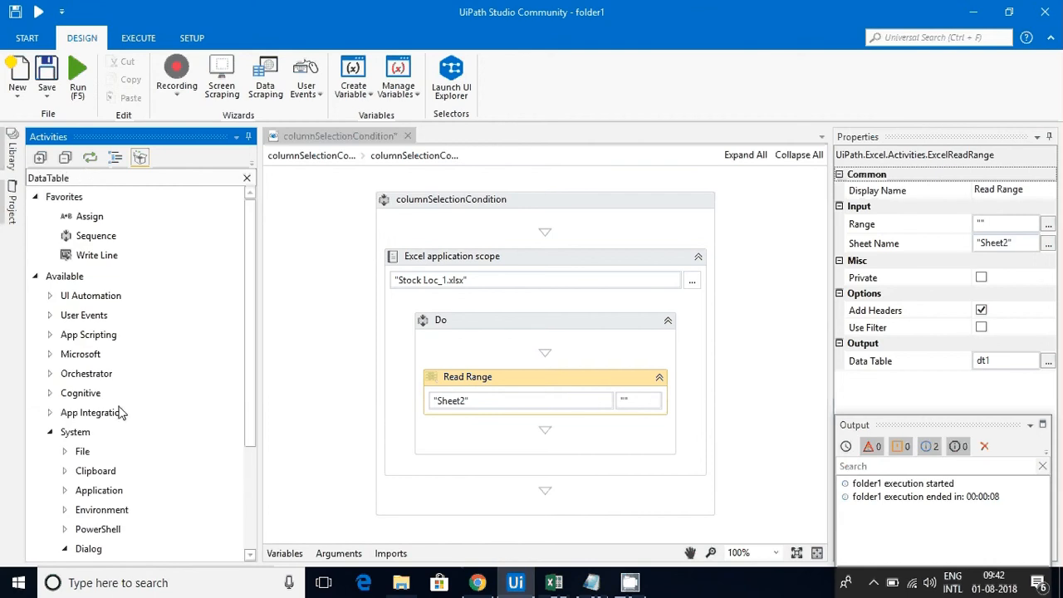
mouse_move(166, 193)
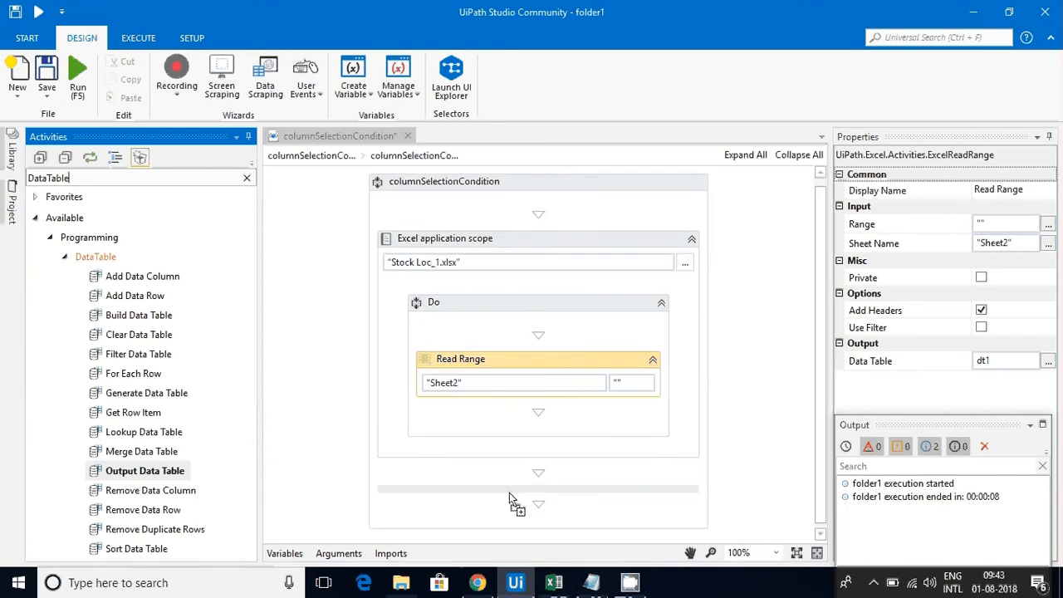
- Add an Output Data Table step after the Excel scope, converting dt1 into the text variable output
drag(144, 470, 538, 497)
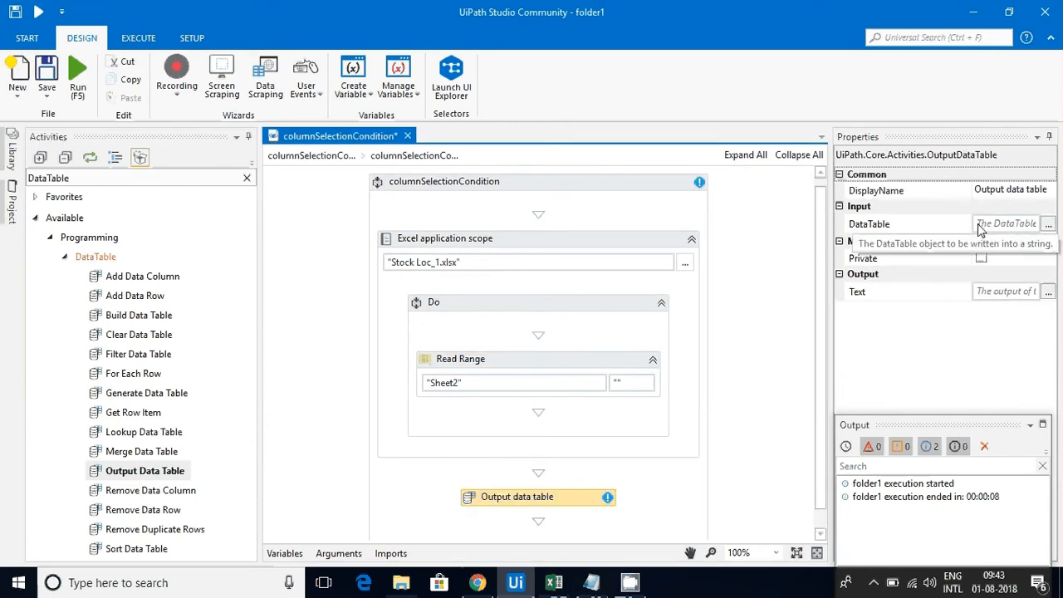
click(905, 223)
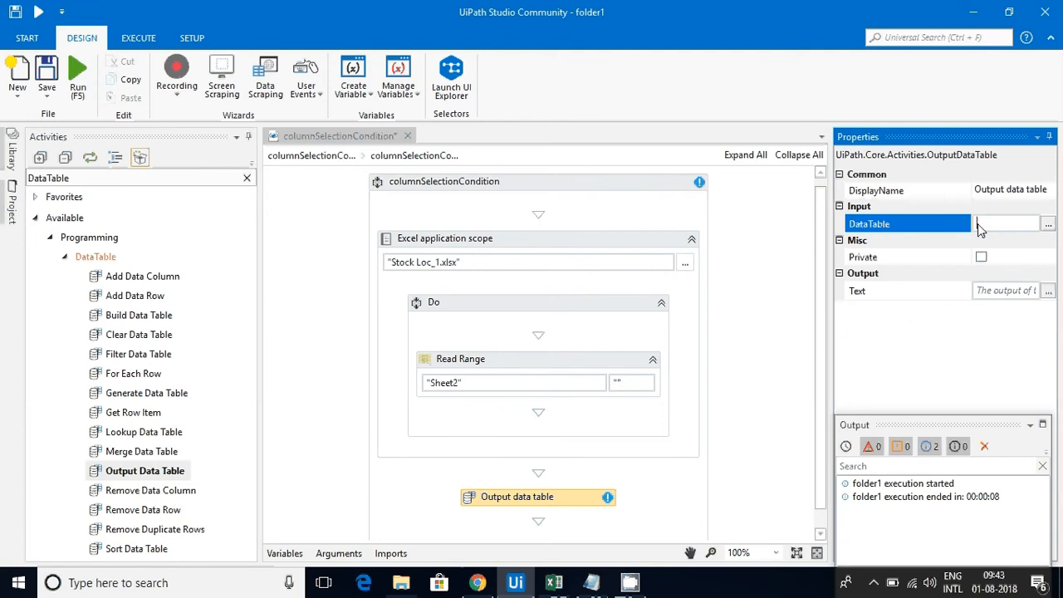
text(dt1)
click(1004, 290)
text(output)
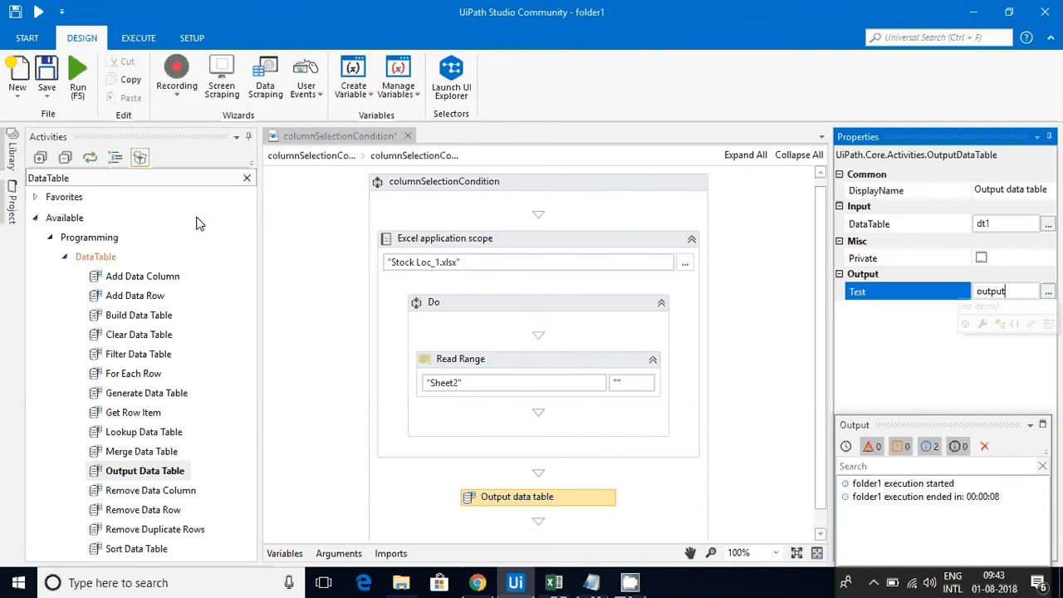
mouse_move(186, 216)
text(m)
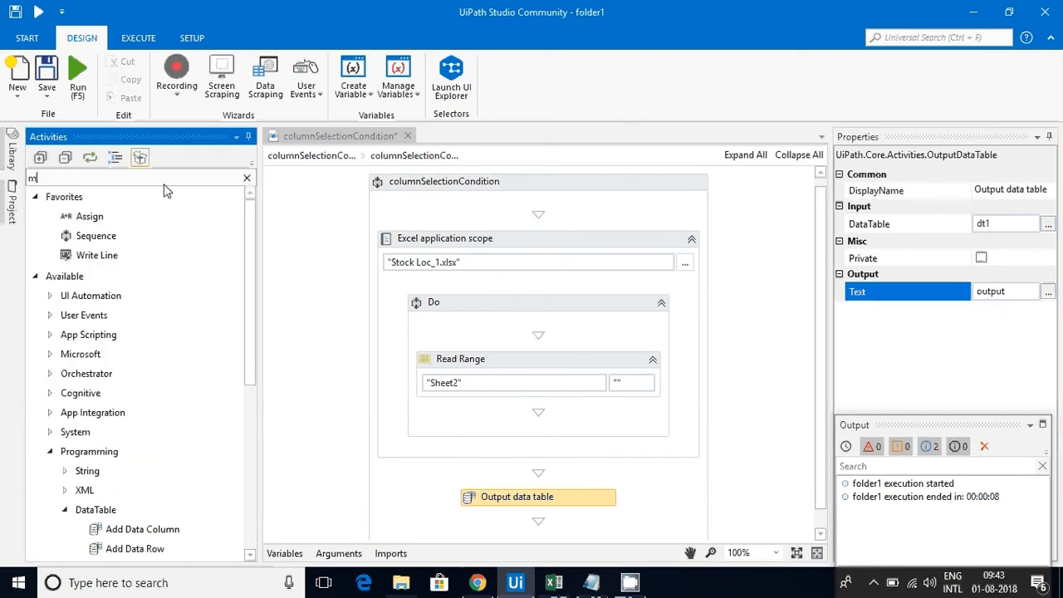
text(essage box)
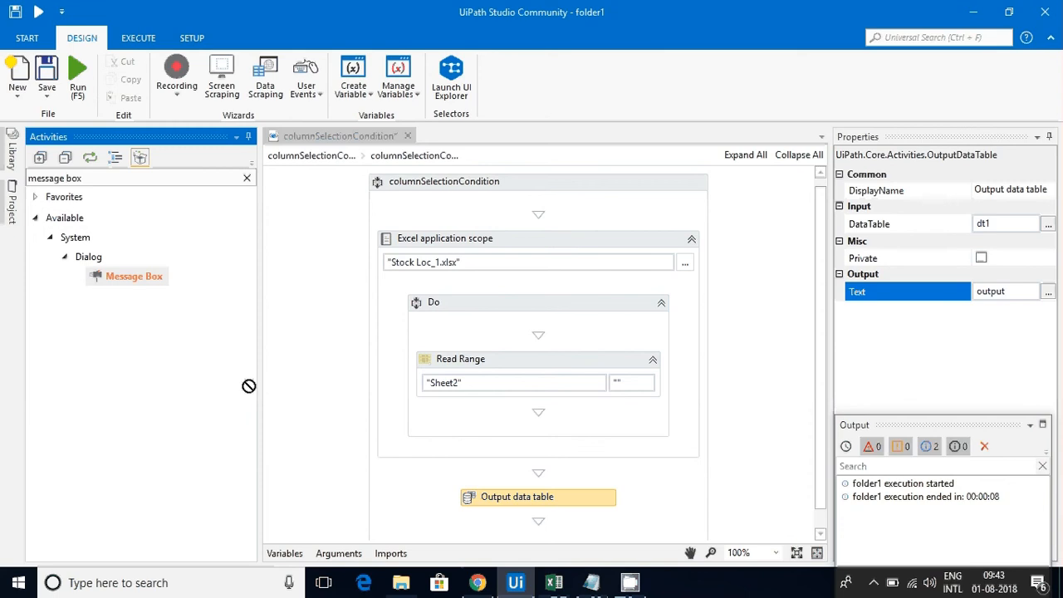
- Add a Message Box showing output and run the workflow to display Sheet2's rows as text
drag(135, 276, 538, 485)
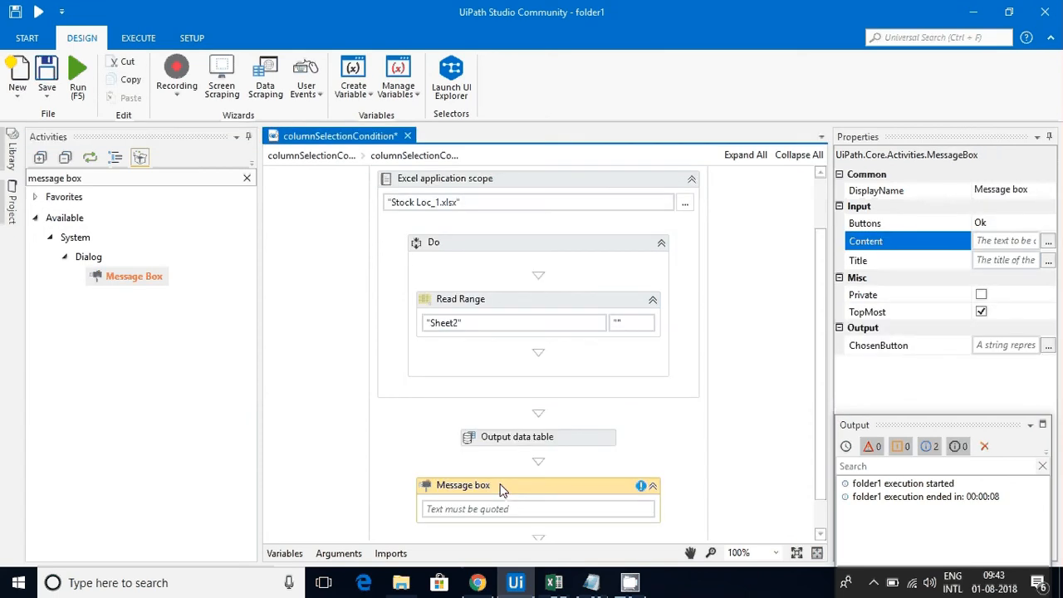
text(out)
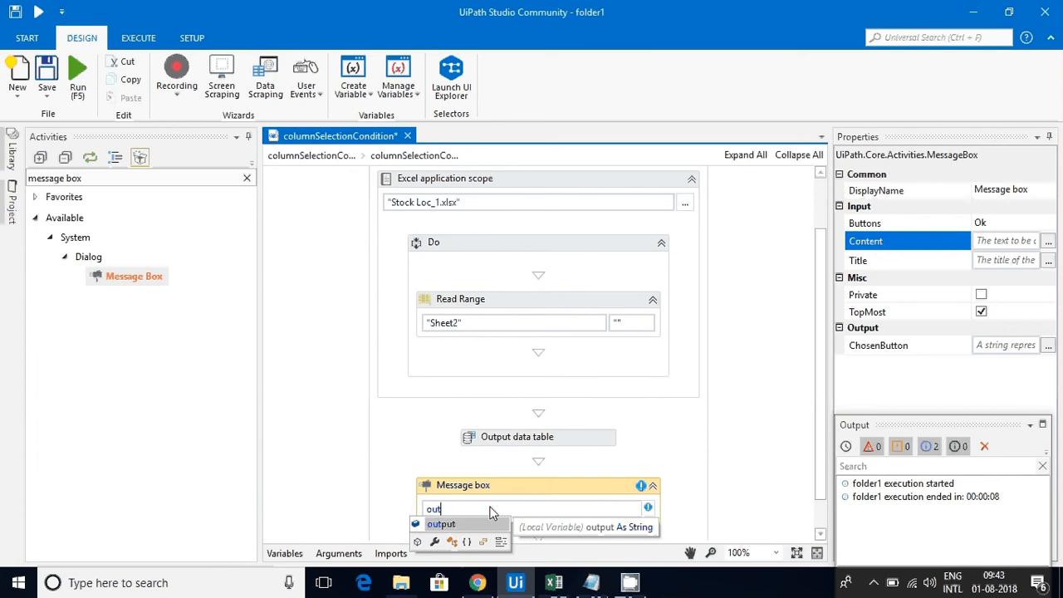
click(441, 523)
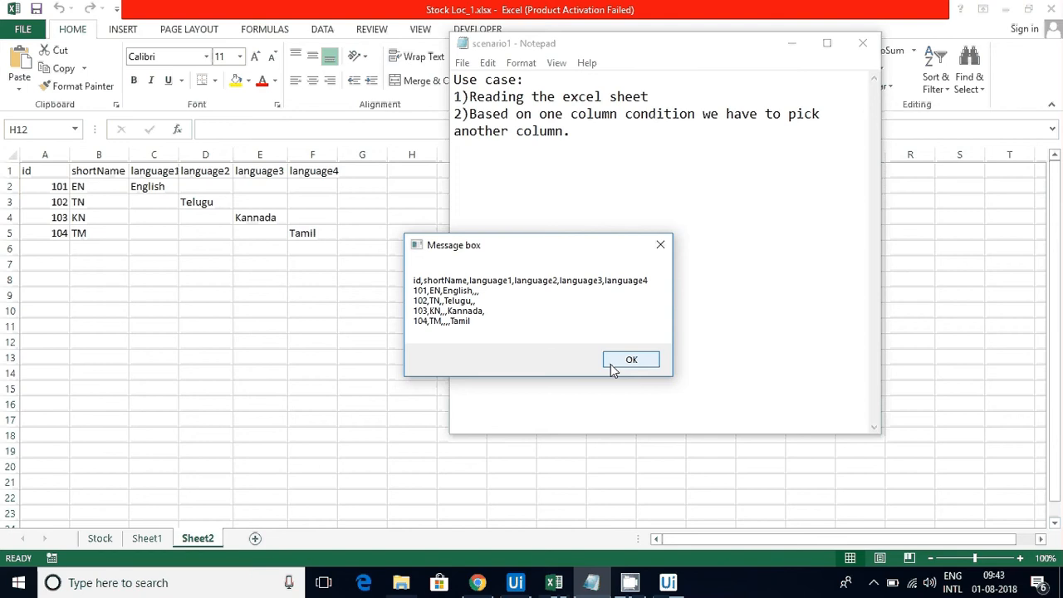
- Dismiss the run's message box and return to the Notepad use-case notes via the Excel sheet
click(631, 358)
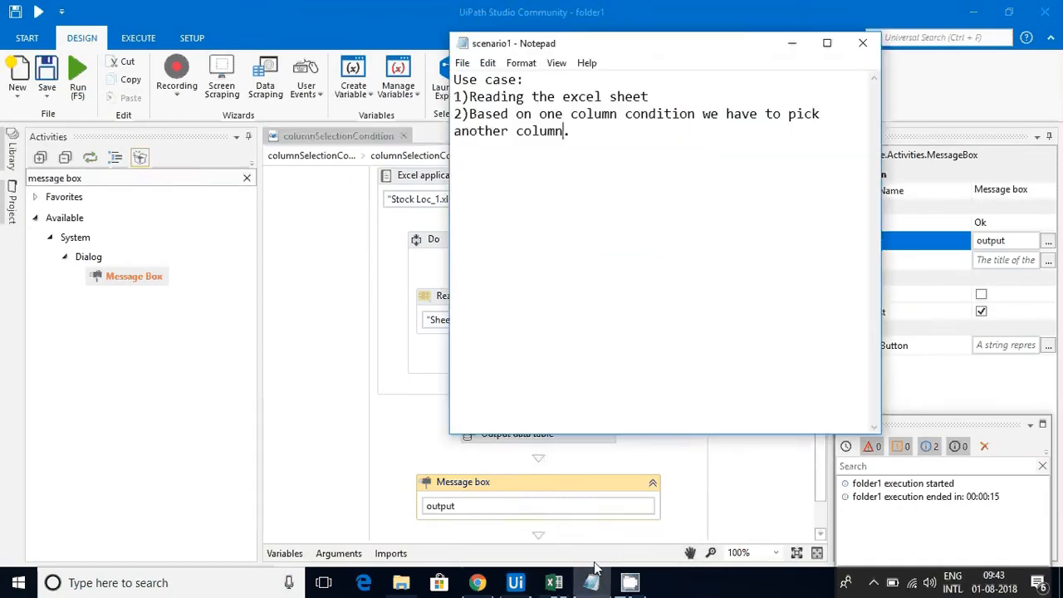
click(553, 581)
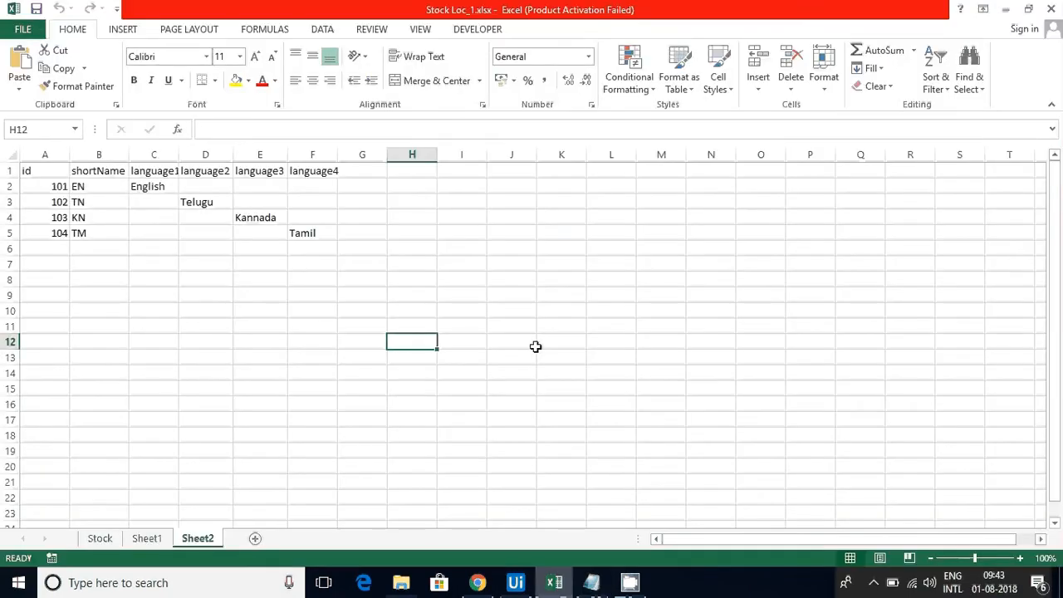
click(591, 581)
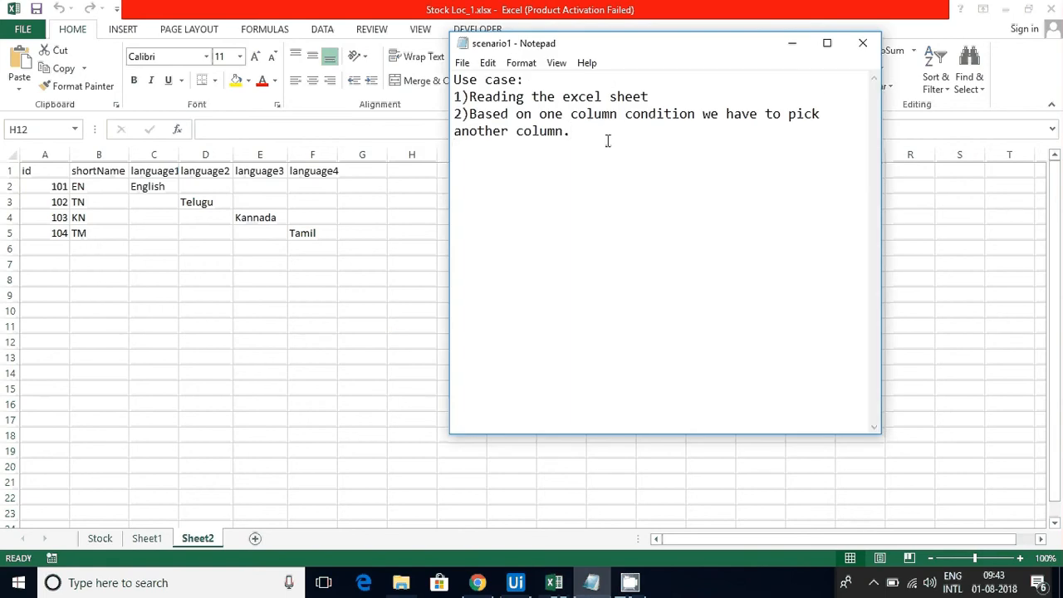
- Add the note line '3)Selecting columns Id,language'
text(3)Selecting colu)
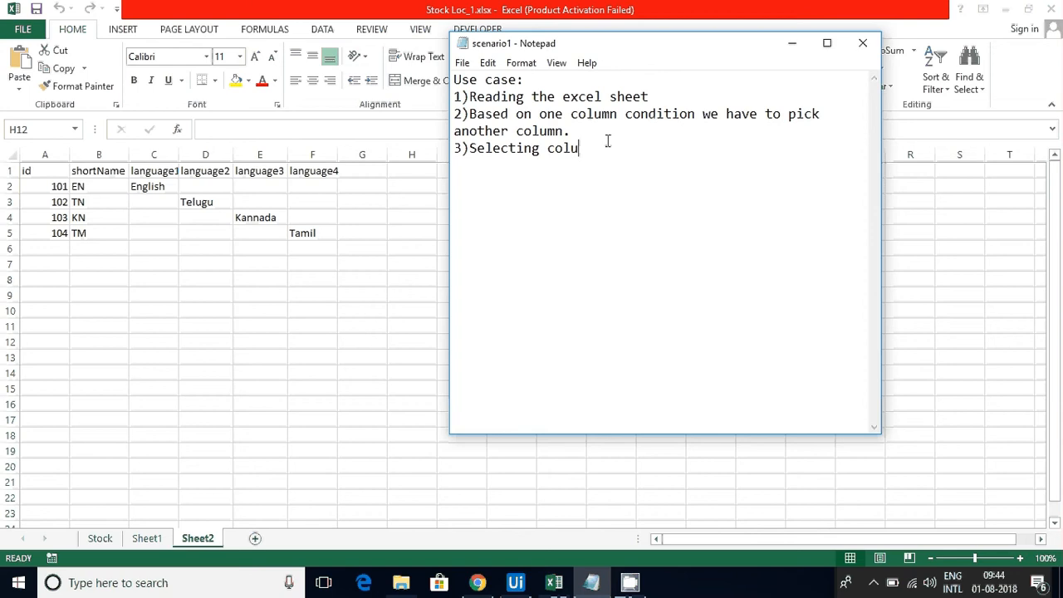
text(mns Id)
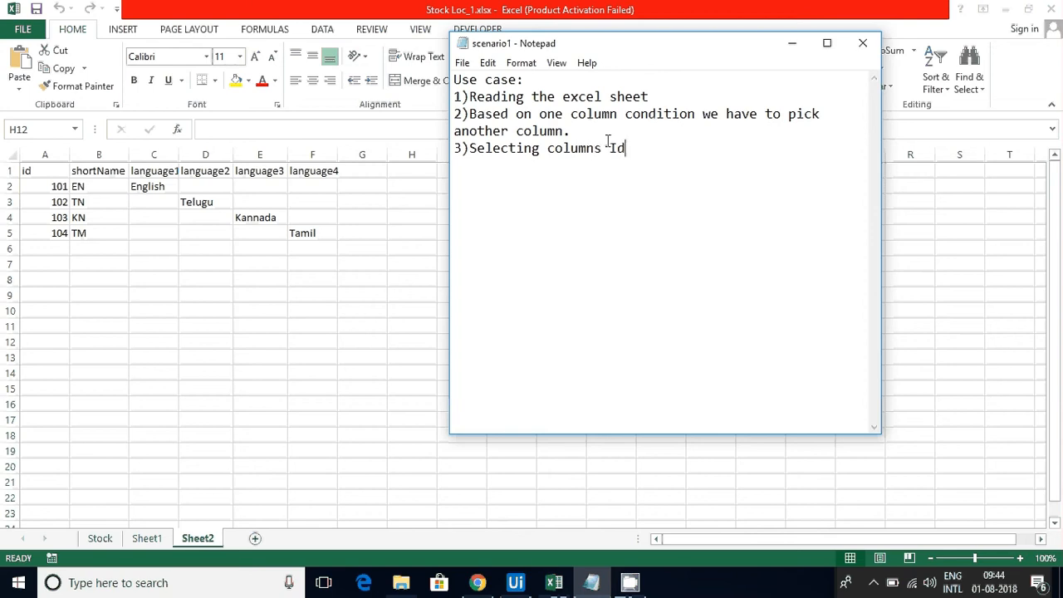
text(,l)
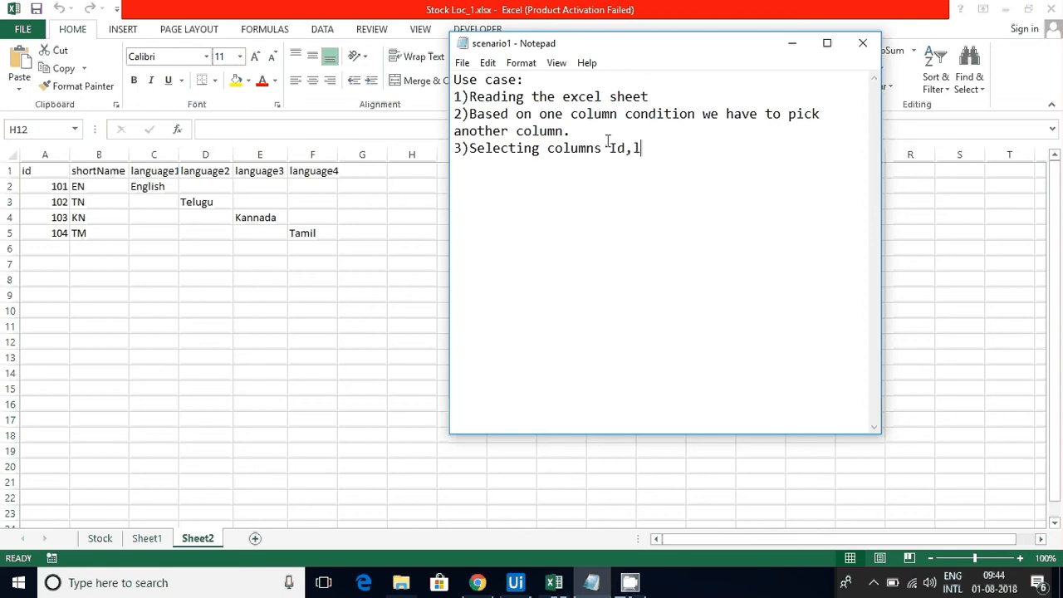
text(anguage)
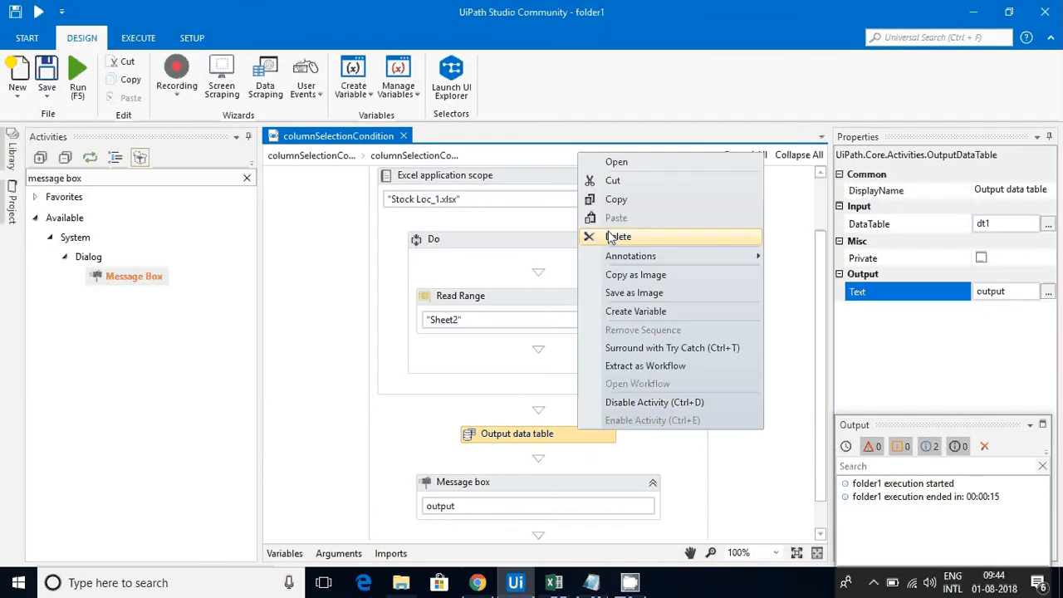
- Remove the Output Data Table and Message Box steps and find the For Each Row activity
click(617, 236)
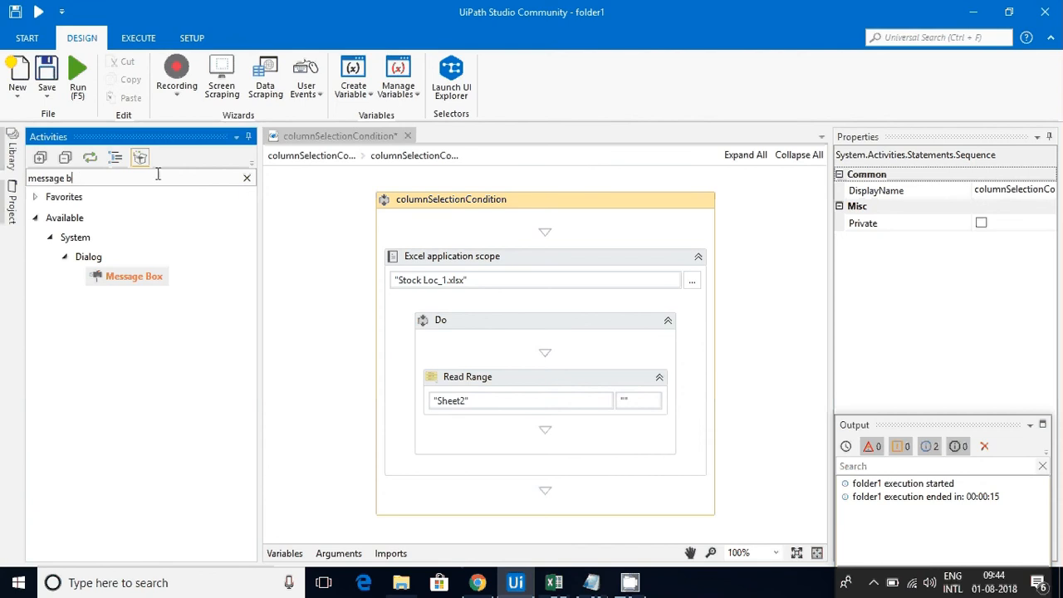
click(245, 176)
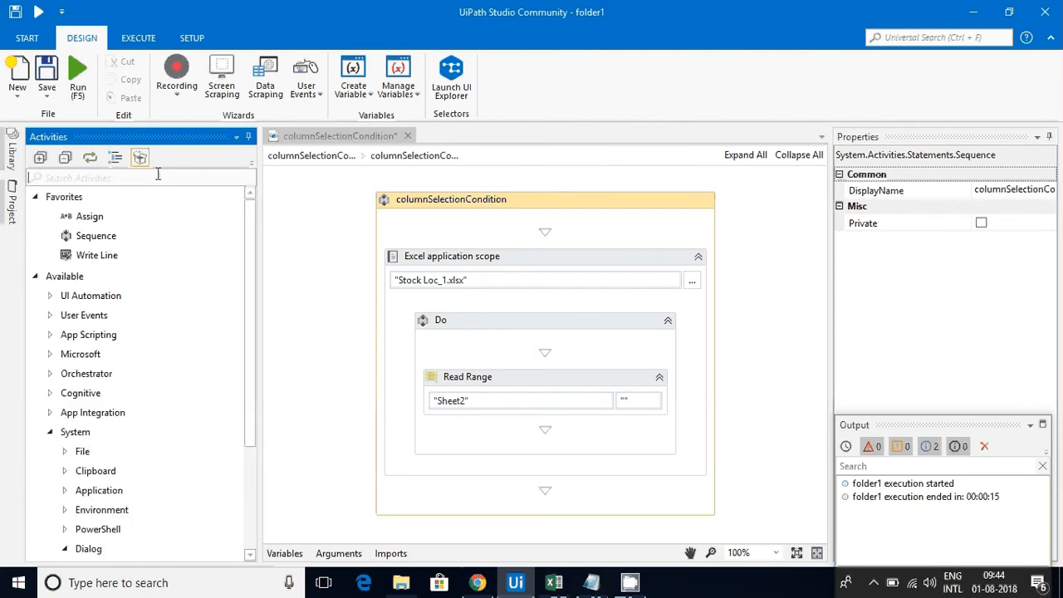
text(Data)
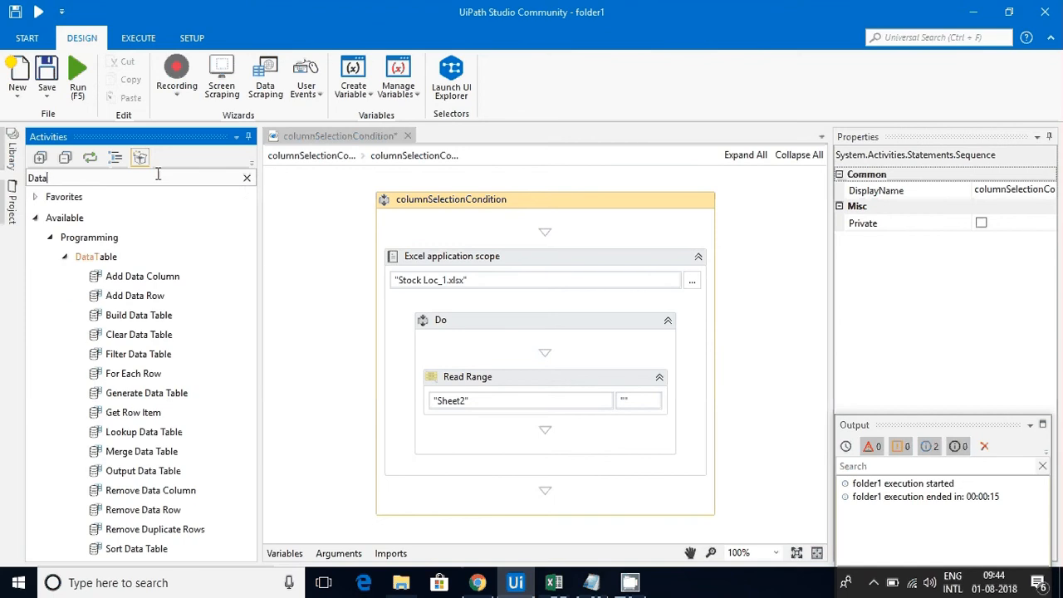
text(Table)
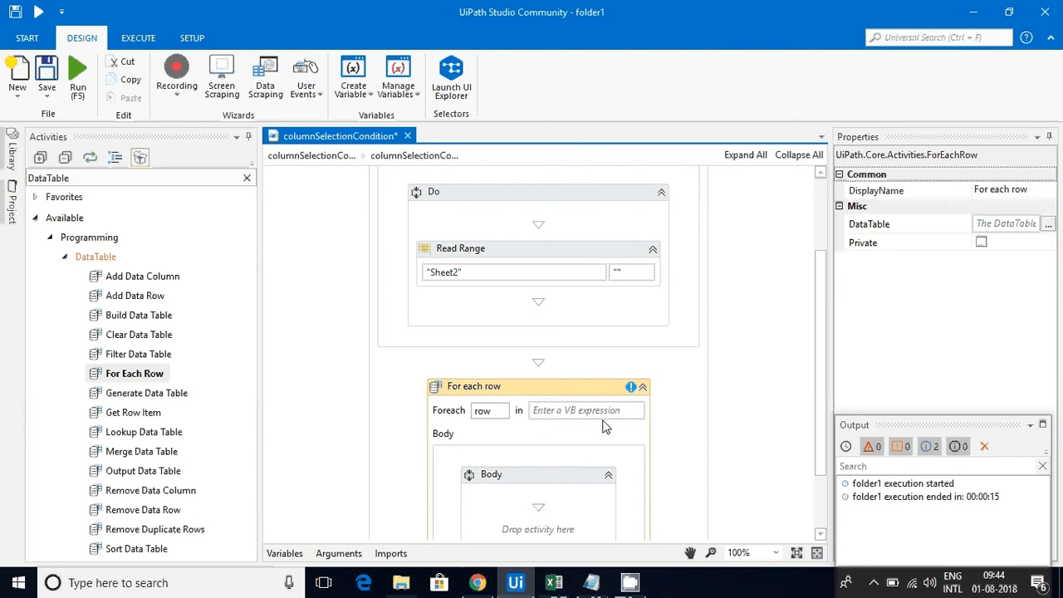
- Set the For Each Row loop to iterate over dt1
text(dt)
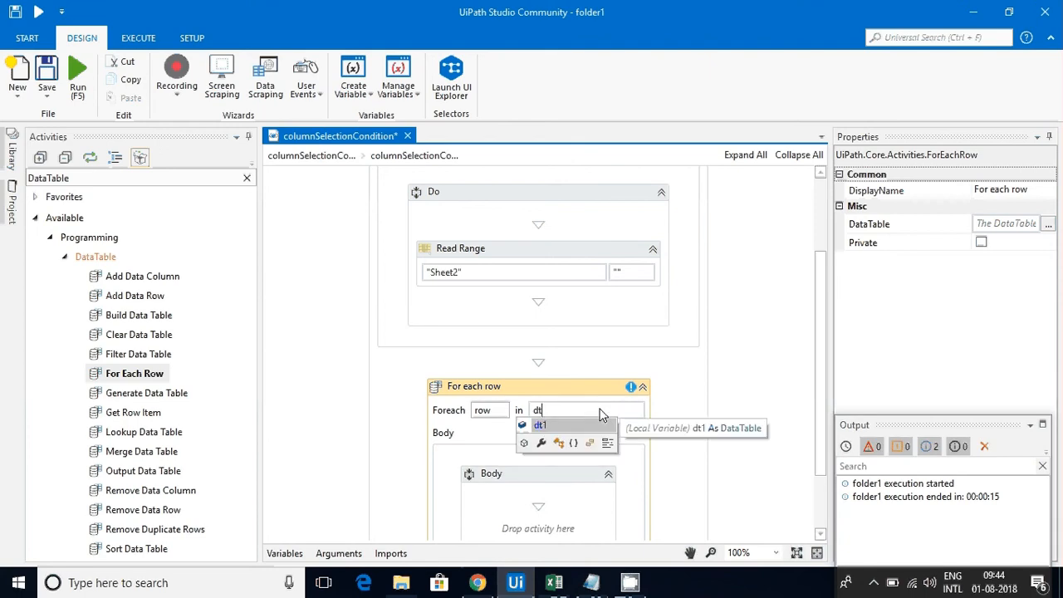
click(540, 426)
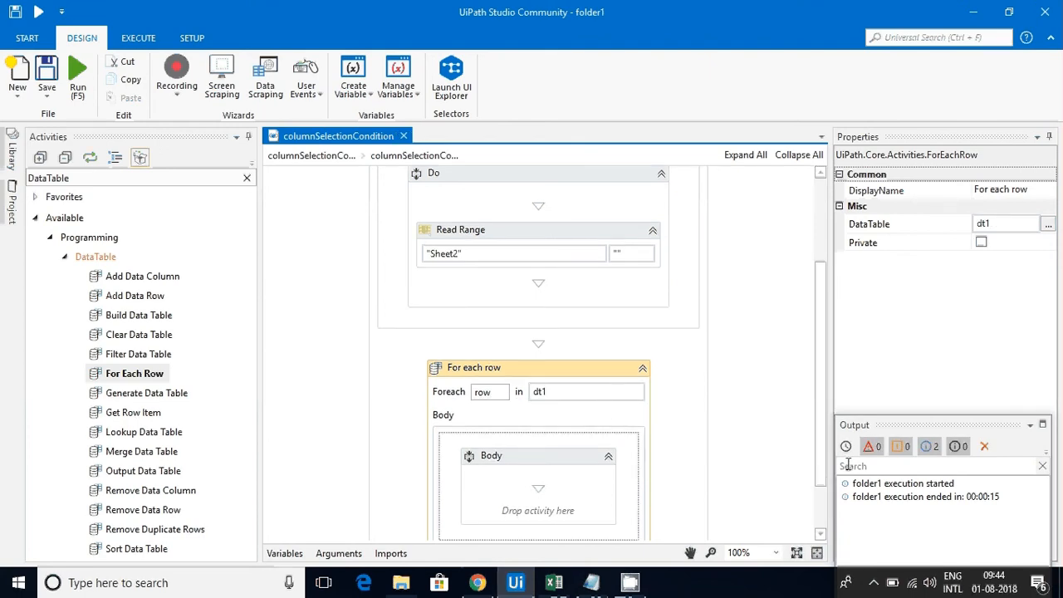
scroll(down, 3)
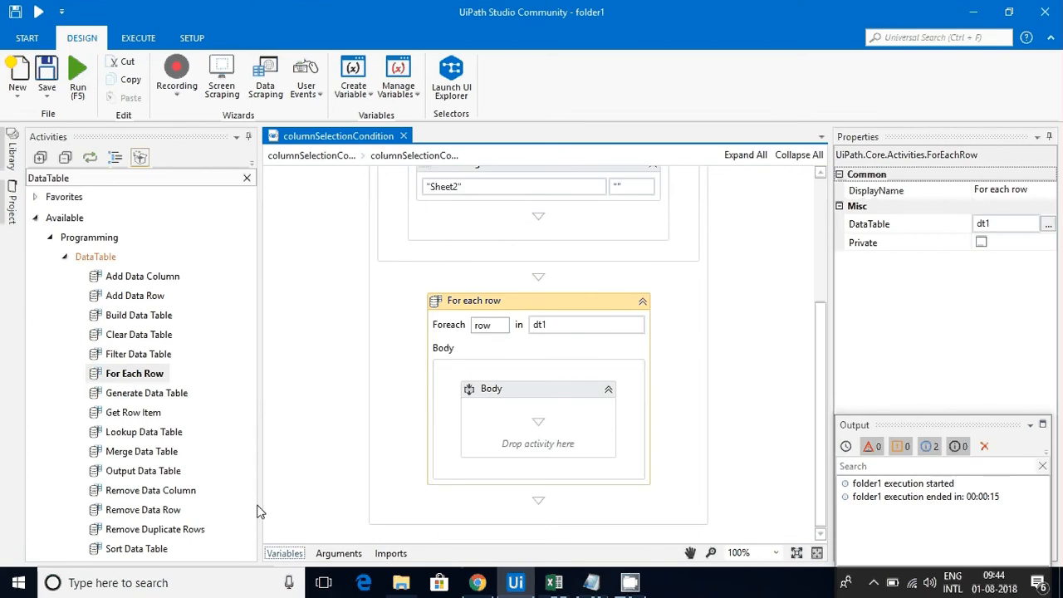
- Declare a String variable id in the workflow's Variables list
right_click(279, 442)
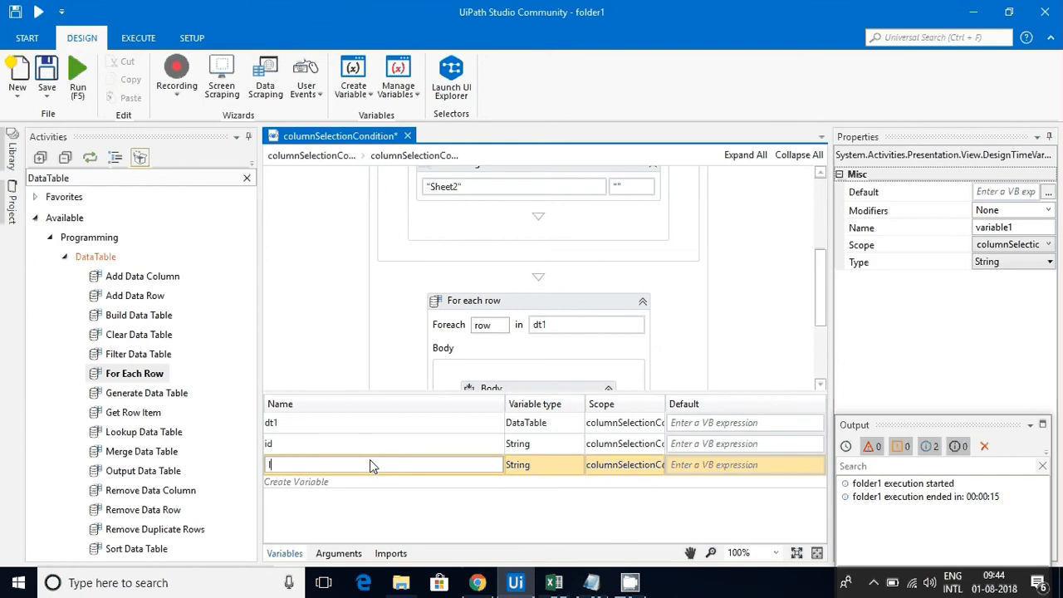
text(a)
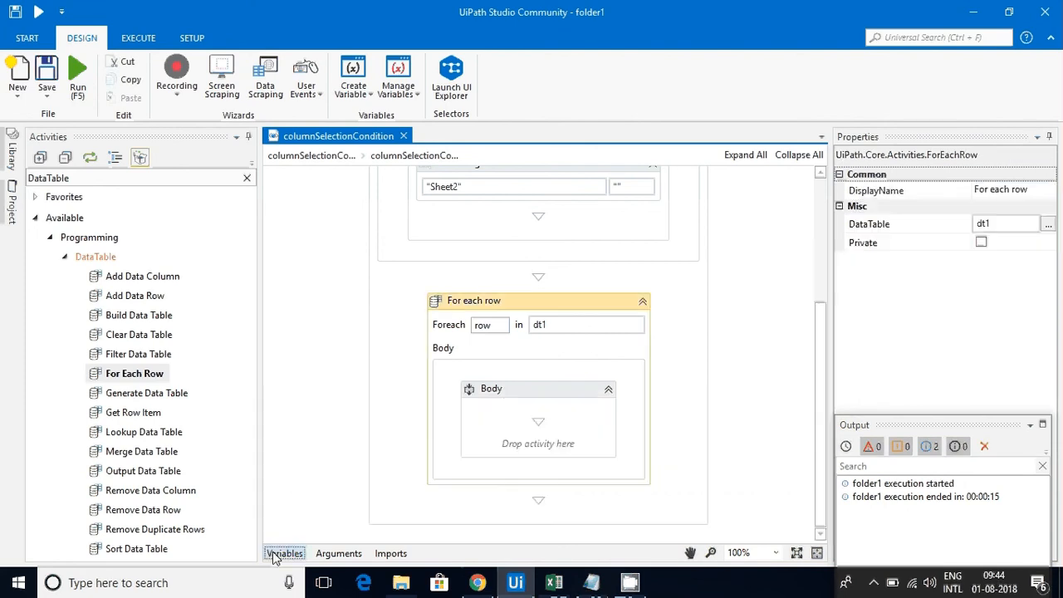
mouse_move(320, 355)
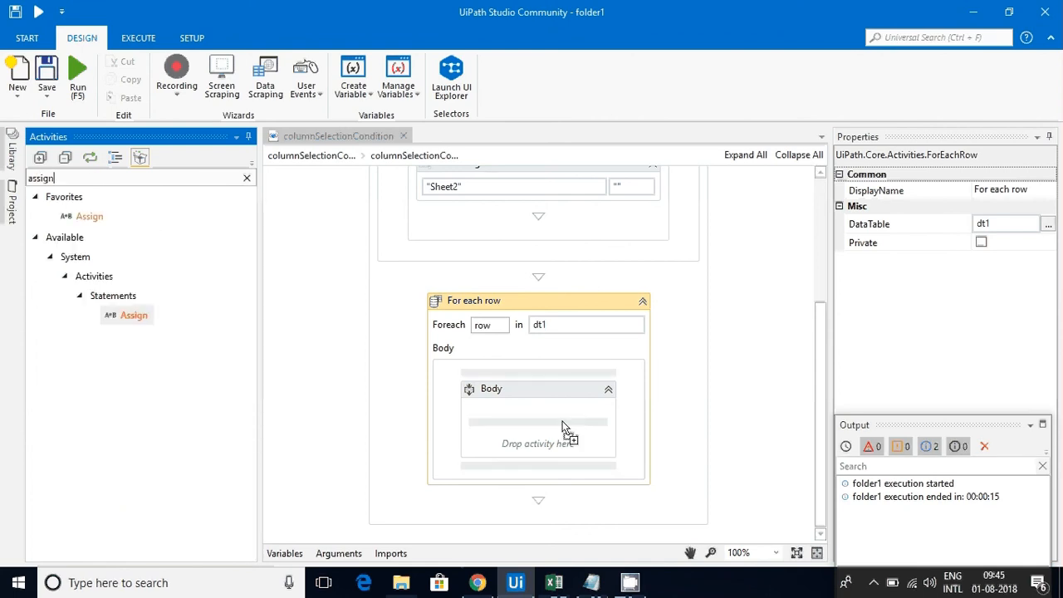
- Inside the loop body, assign id to row.Item(0).ToString
drag(132, 314, 538, 442)
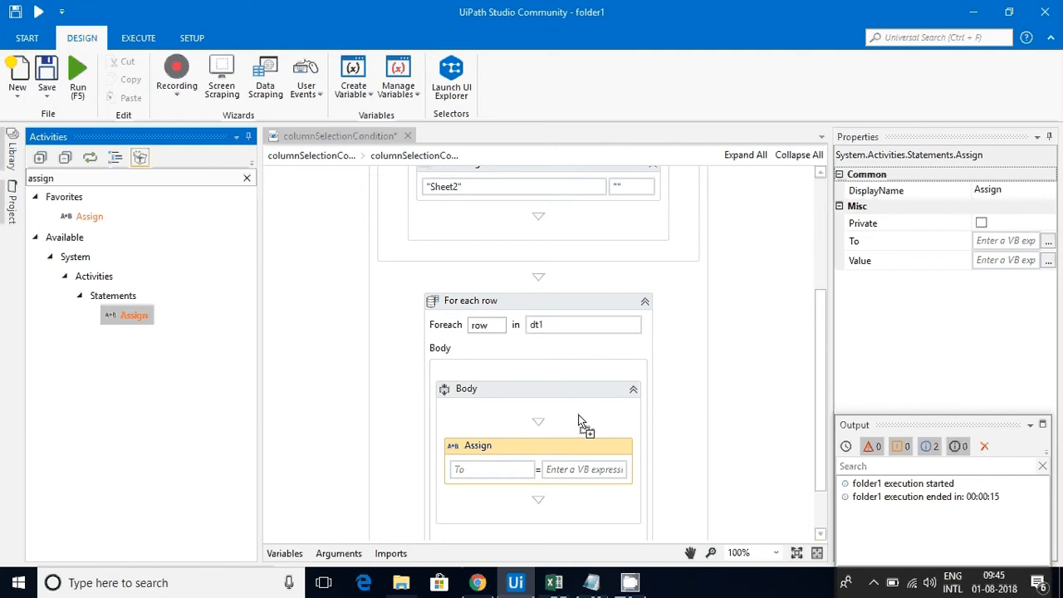
text(row)
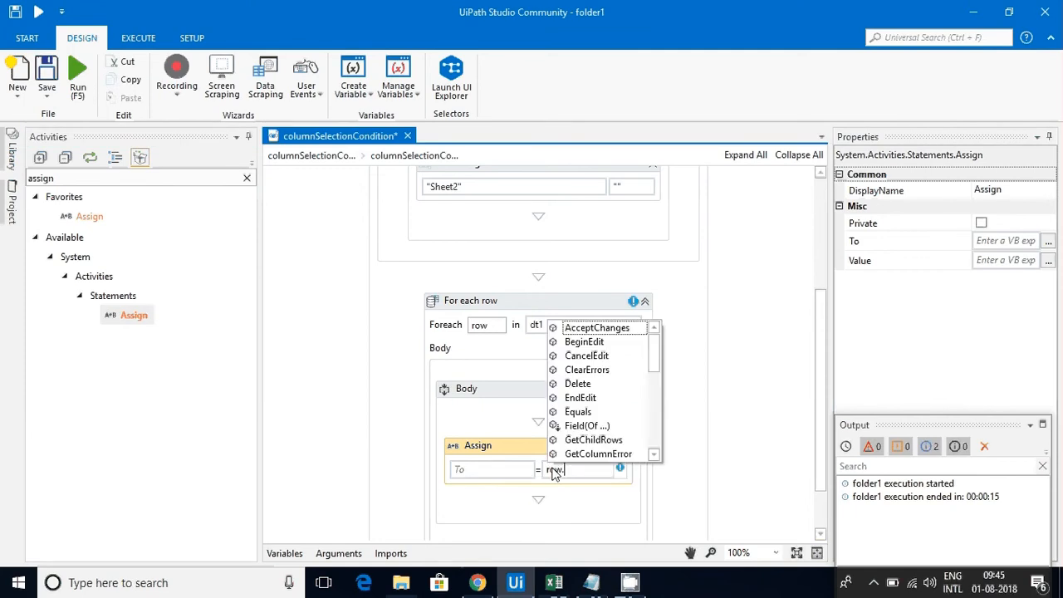
text(.Item(0))
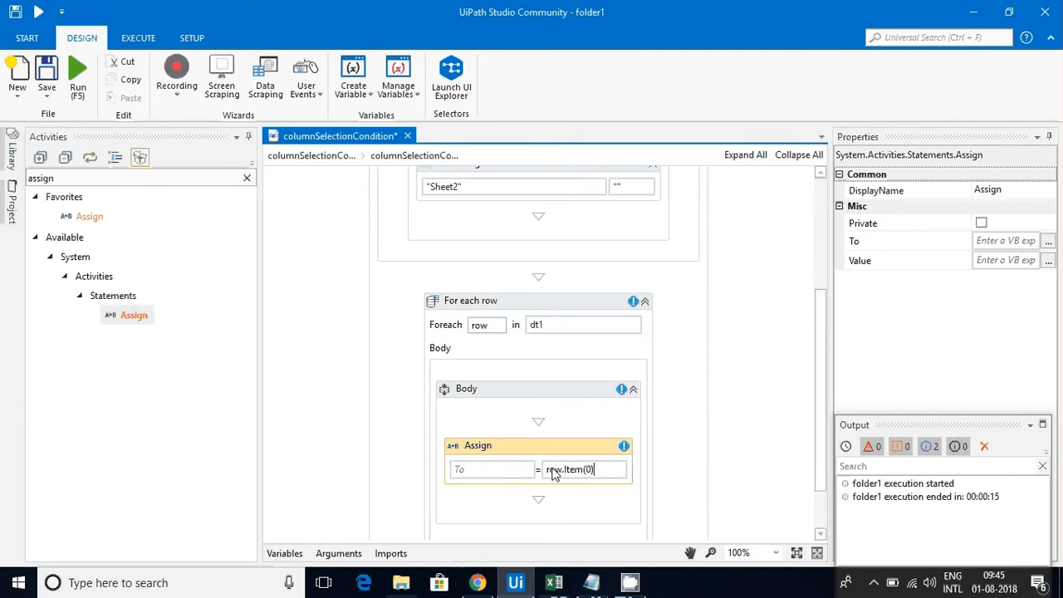
text(.t)
click(139, 178)
text(messa)
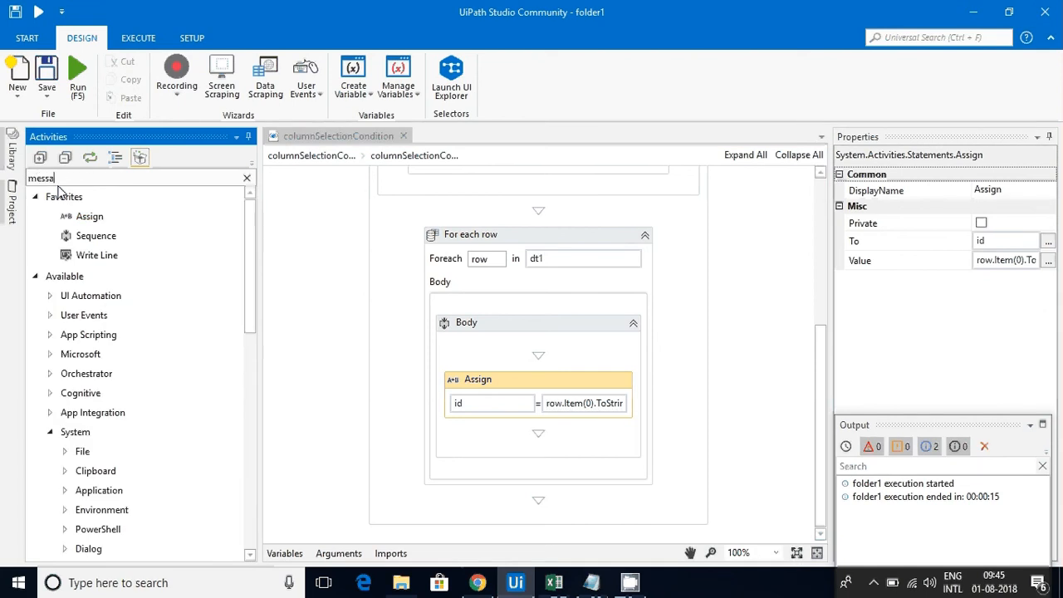
- Add a Message Box after the Assign with its content set to id
text(ge box)
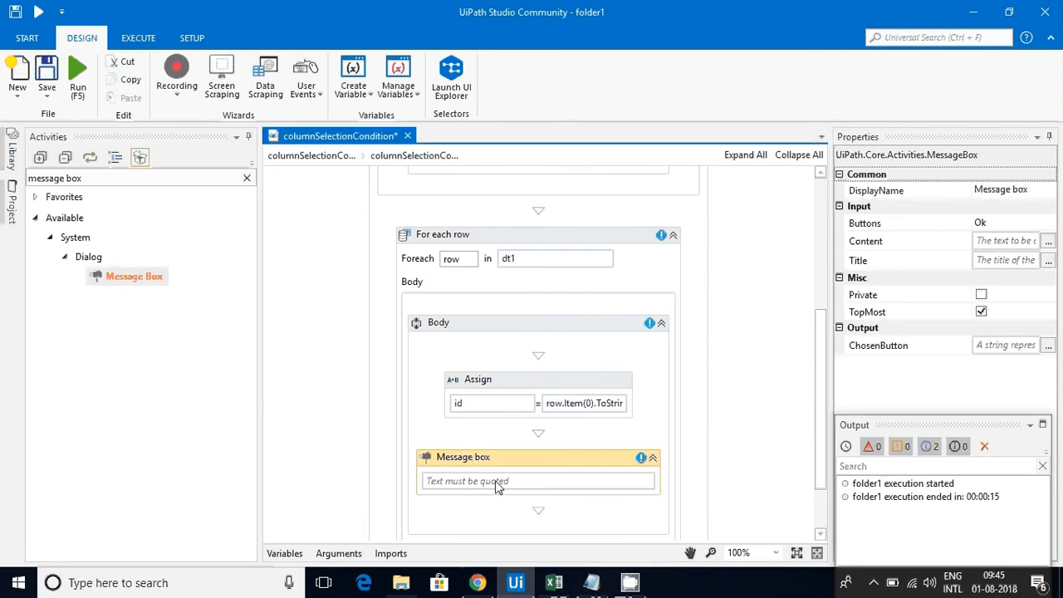
text(id)
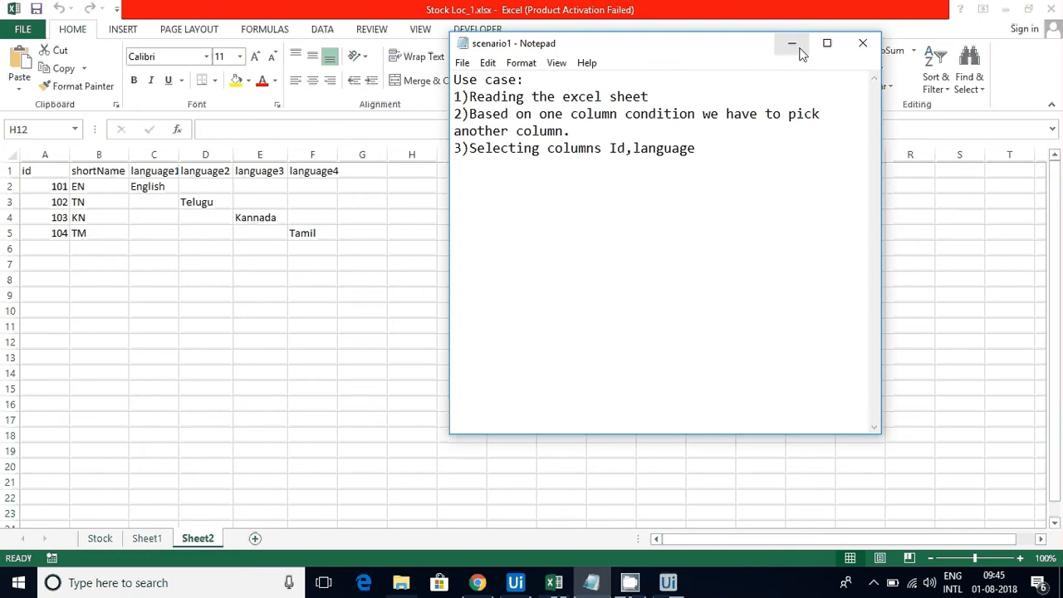
- Run the workflow and dismiss the messages showing ids 102 and 104
click(791, 44)
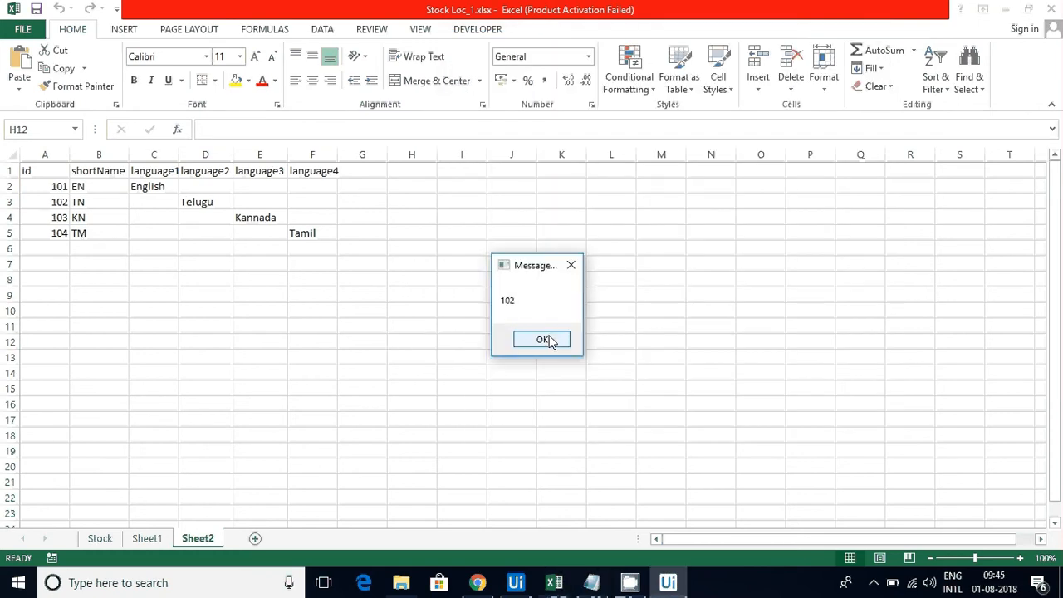
click(541, 339)
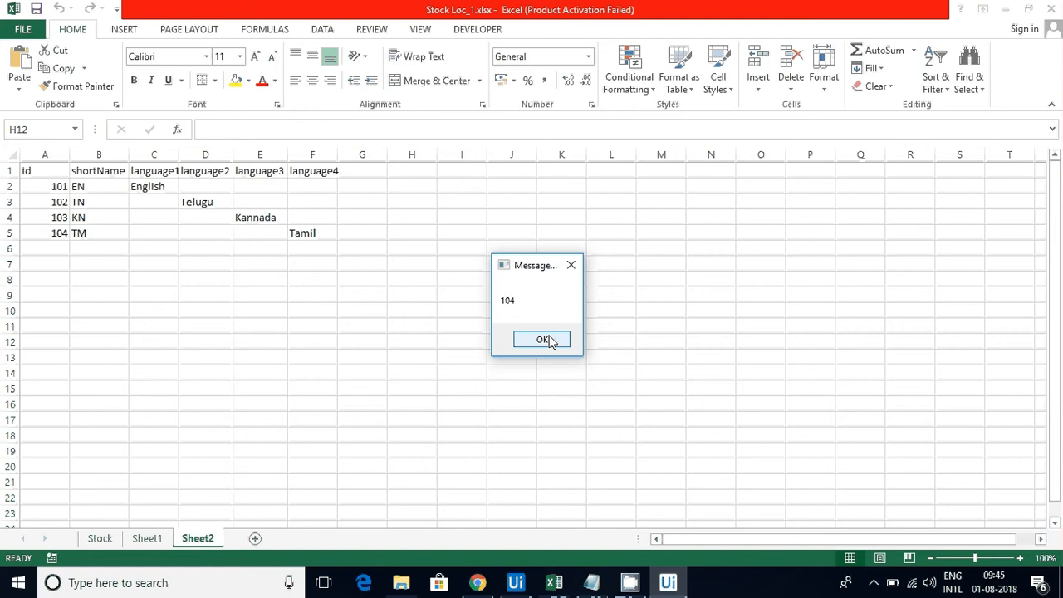
click(541, 338)
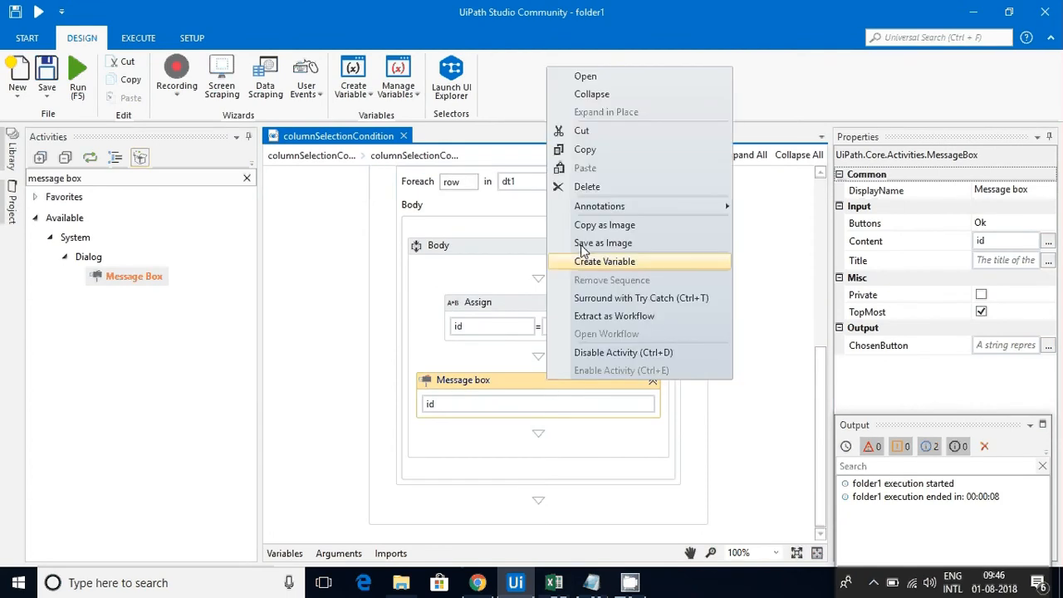
- Replace the Message Box with a Switch on row.Item(1).ToString.Trim
click(587, 186)
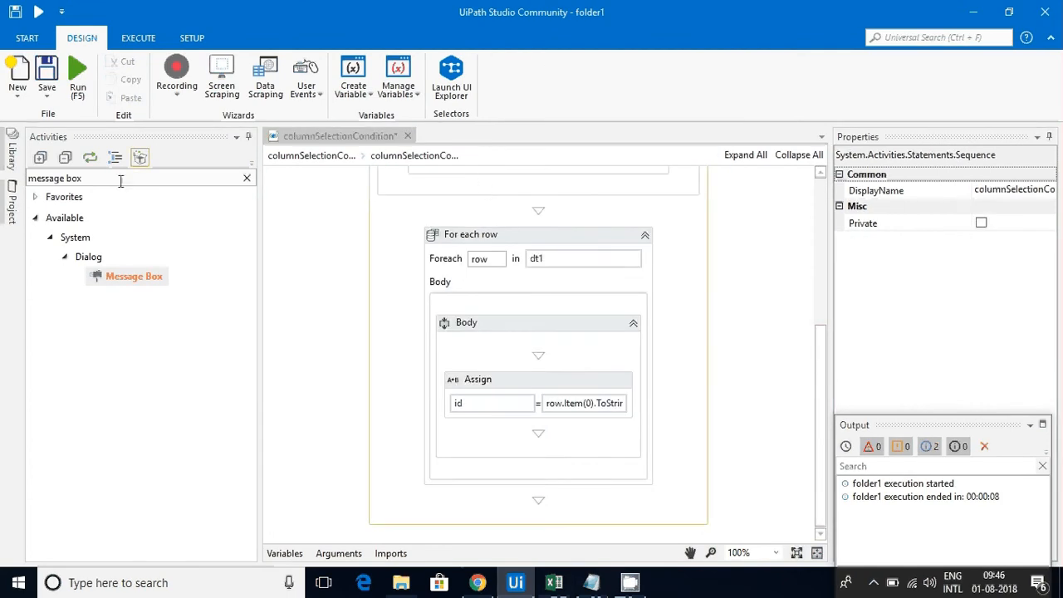
key(Backspace)
text(row.Item(1).ToString)
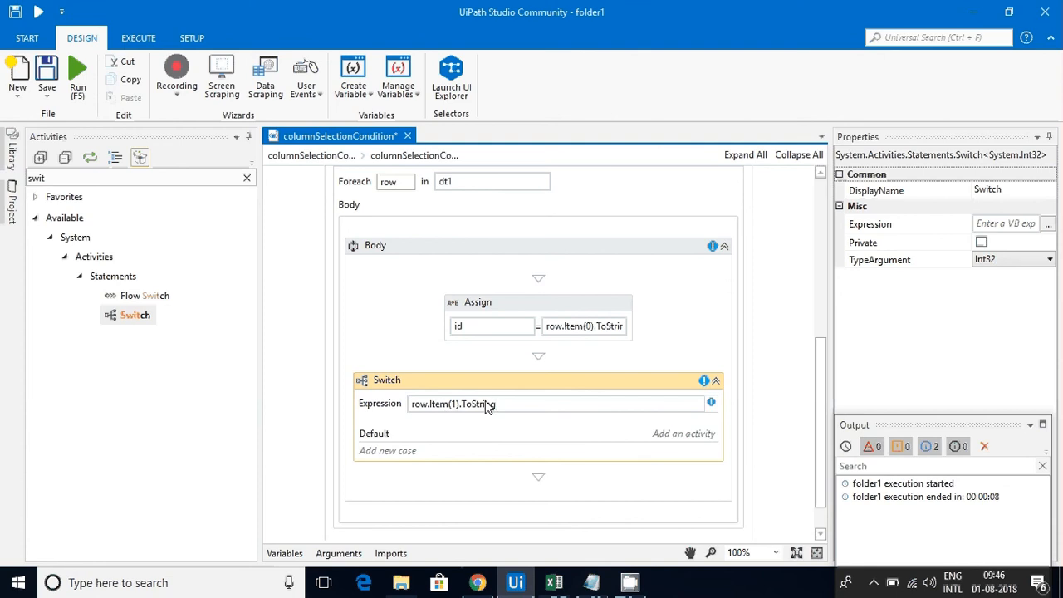
text(.)
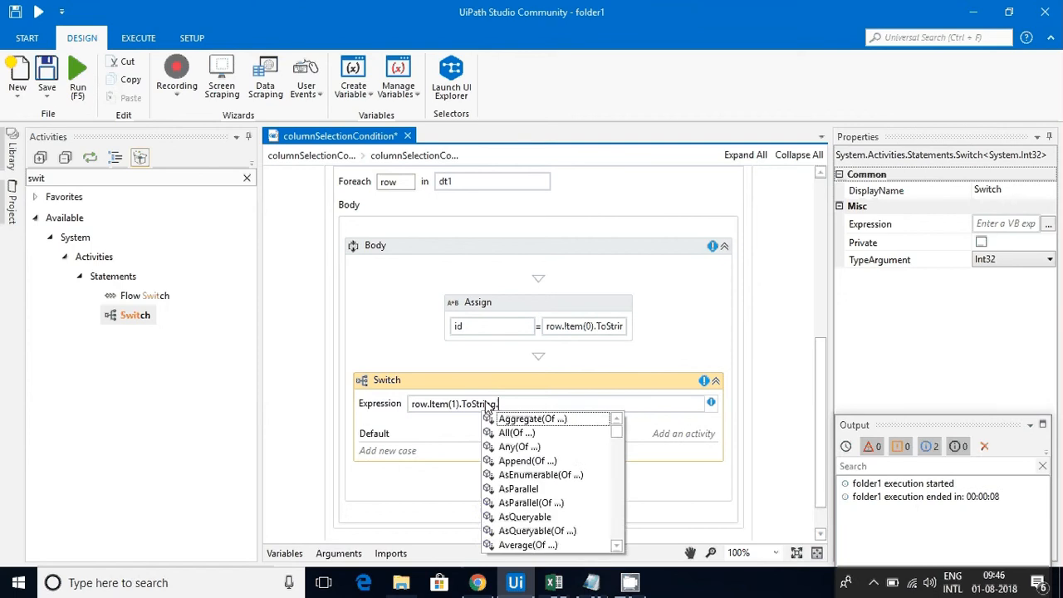
text(.Trim)
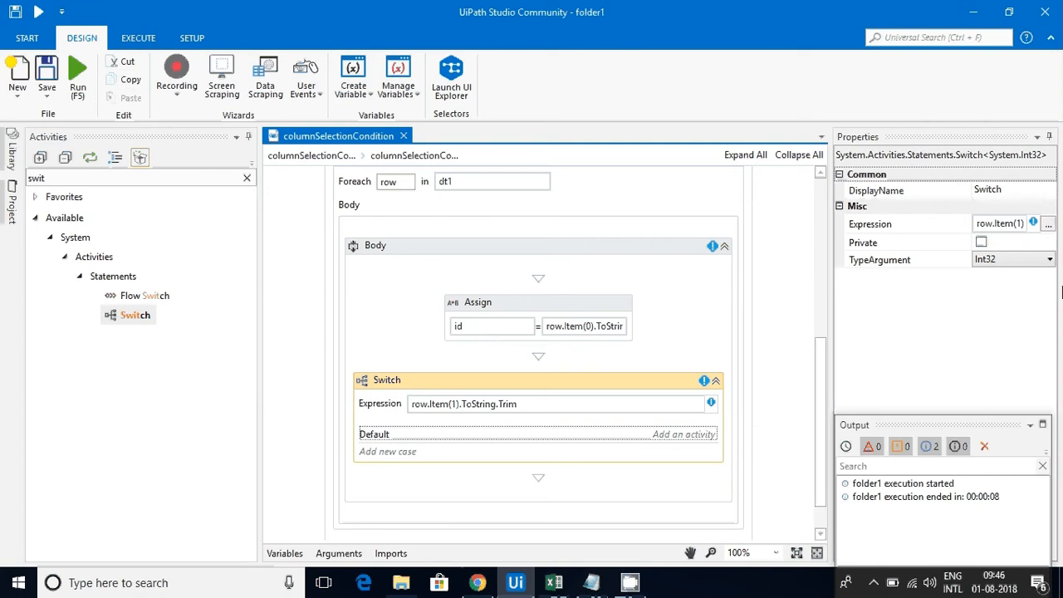
- Commit the expression, set the Switch TypeArgument to String, and start a new case
click(1046, 259)
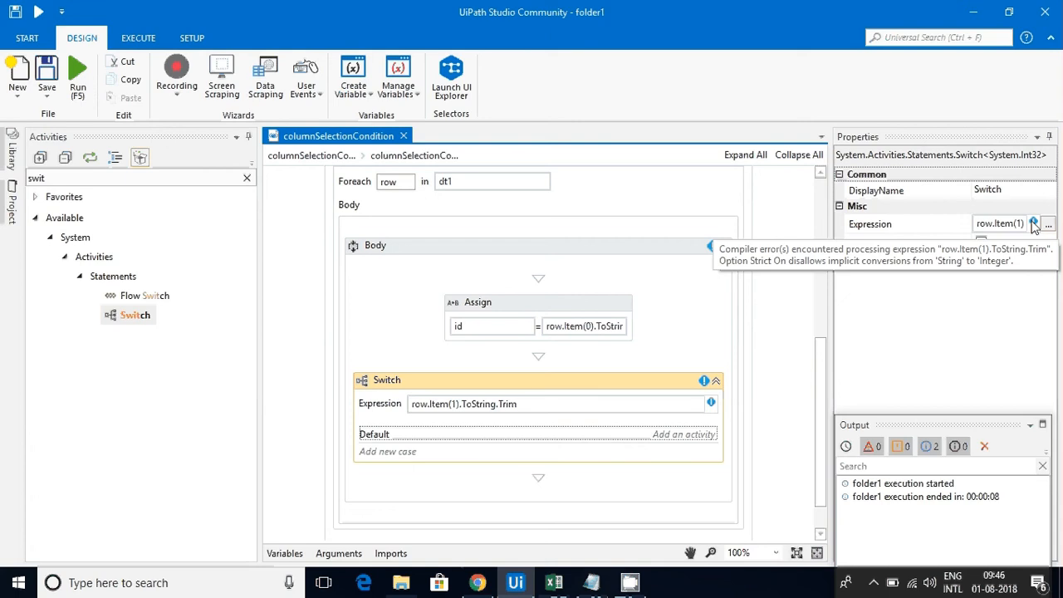
click(1033, 222)
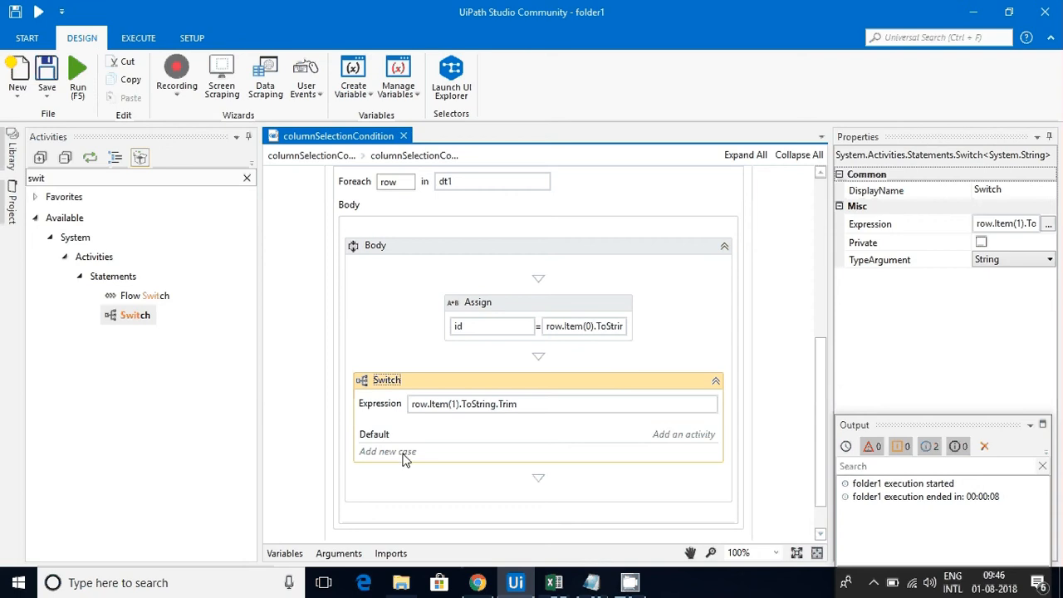
click(387, 451)
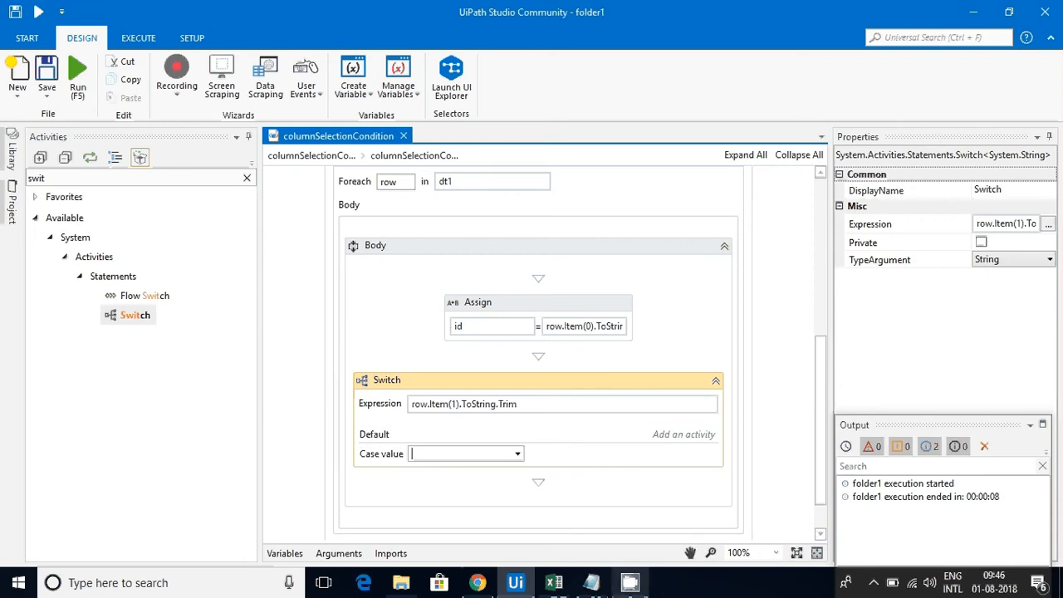
- Check the shortName values in Excel and give the Switch a case for EN
click(551, 582)
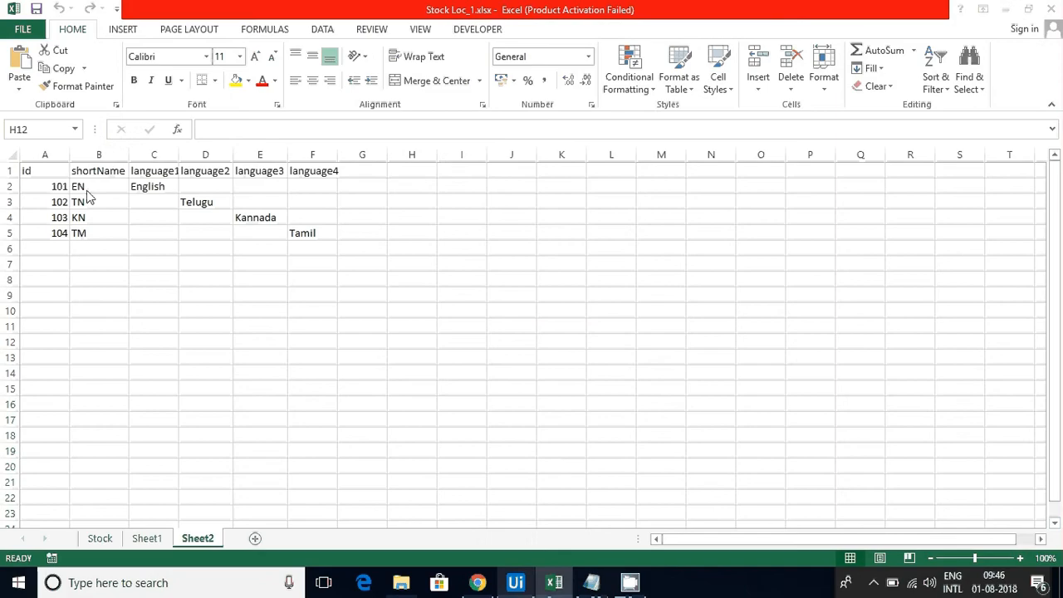
click(412, 342)
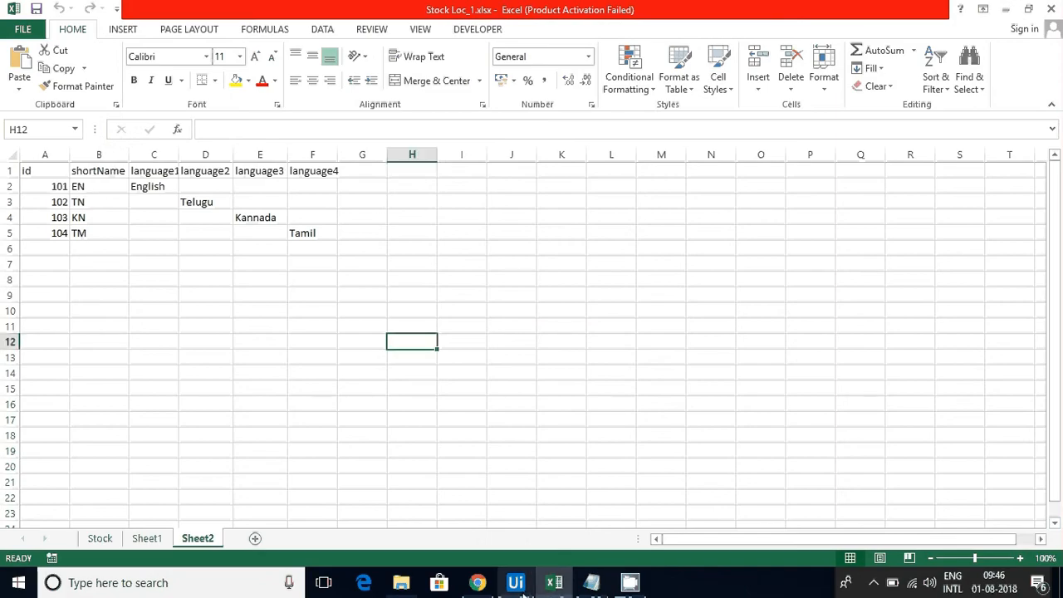
click(515, 581)
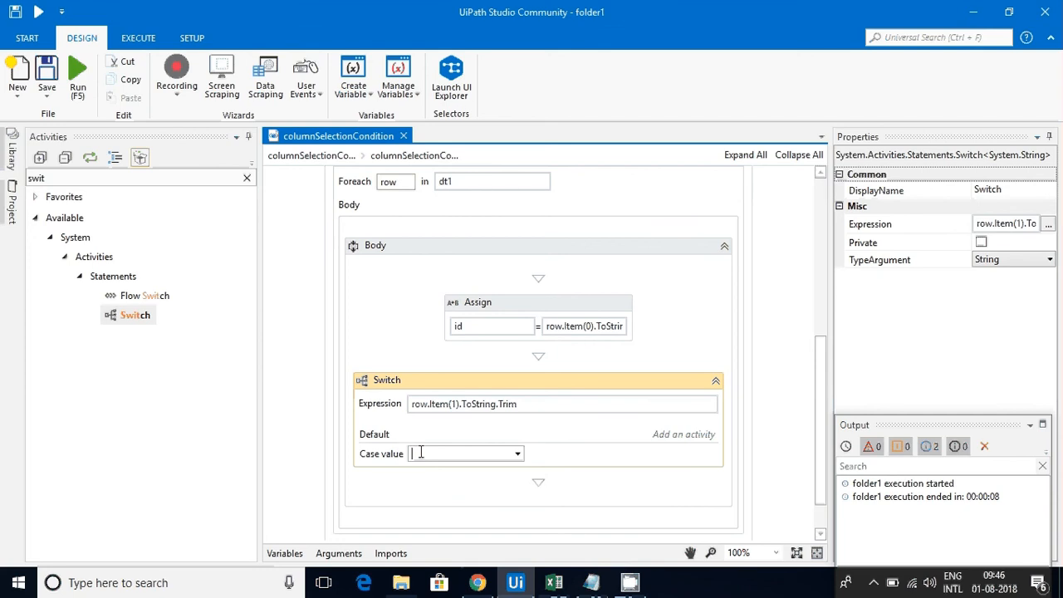
text(EN)
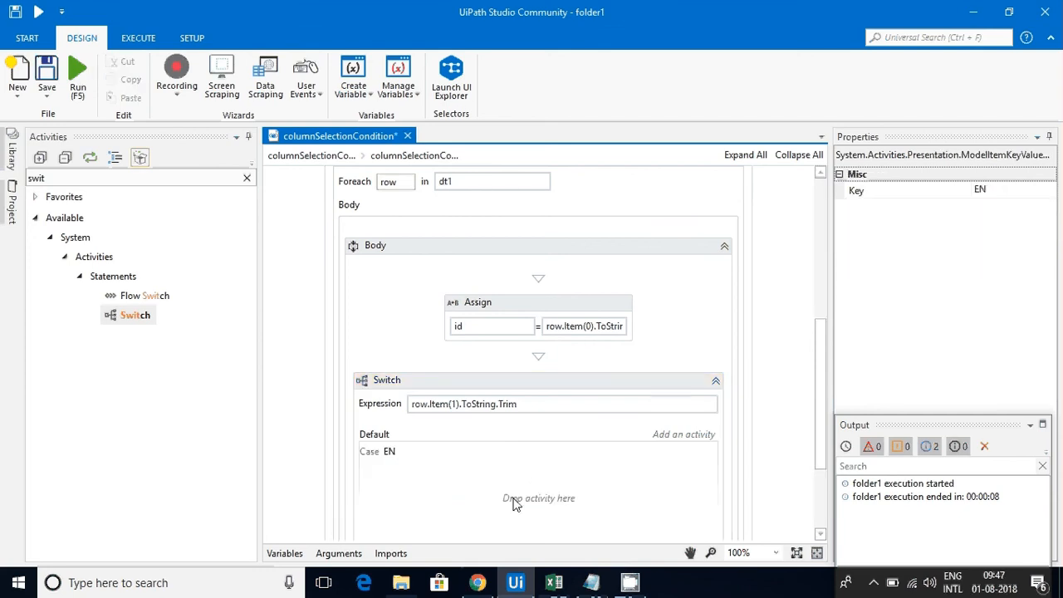
scroll(down, 3)
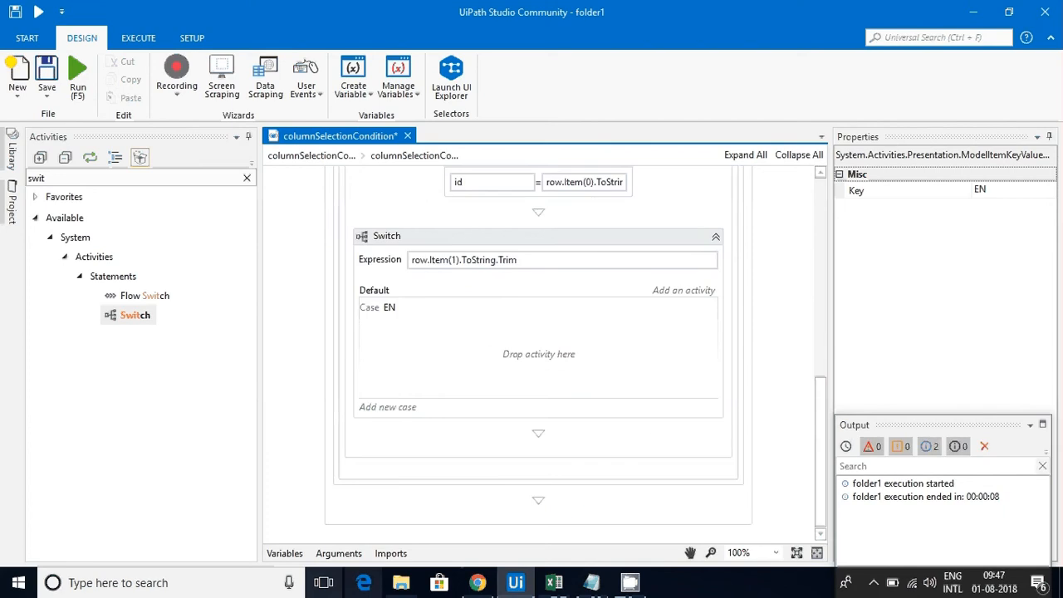
- Start renaming the langua String variable in the Variables list
click(284, 553)
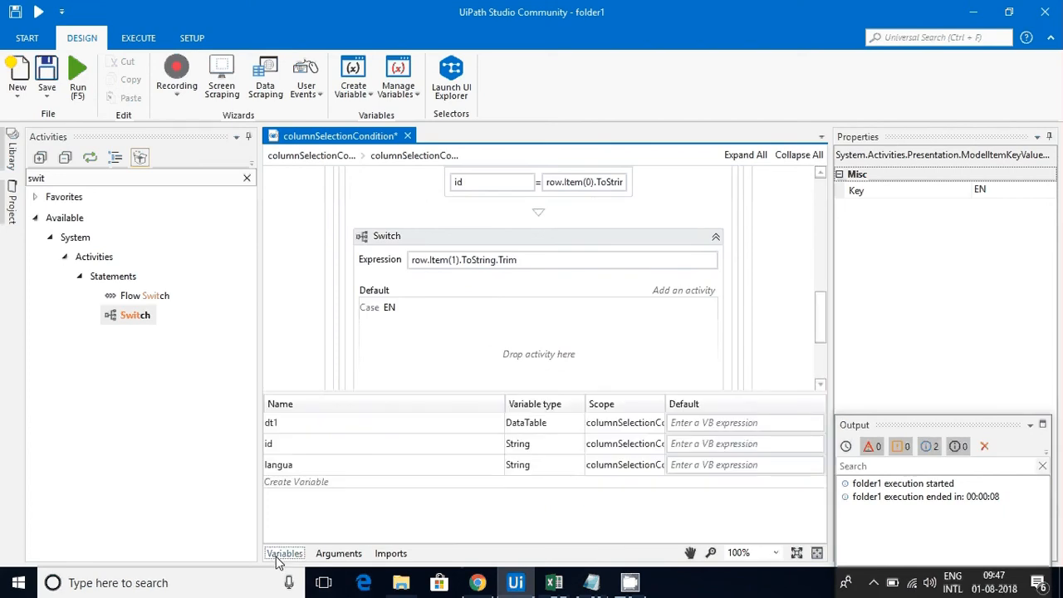
click(279, 465)
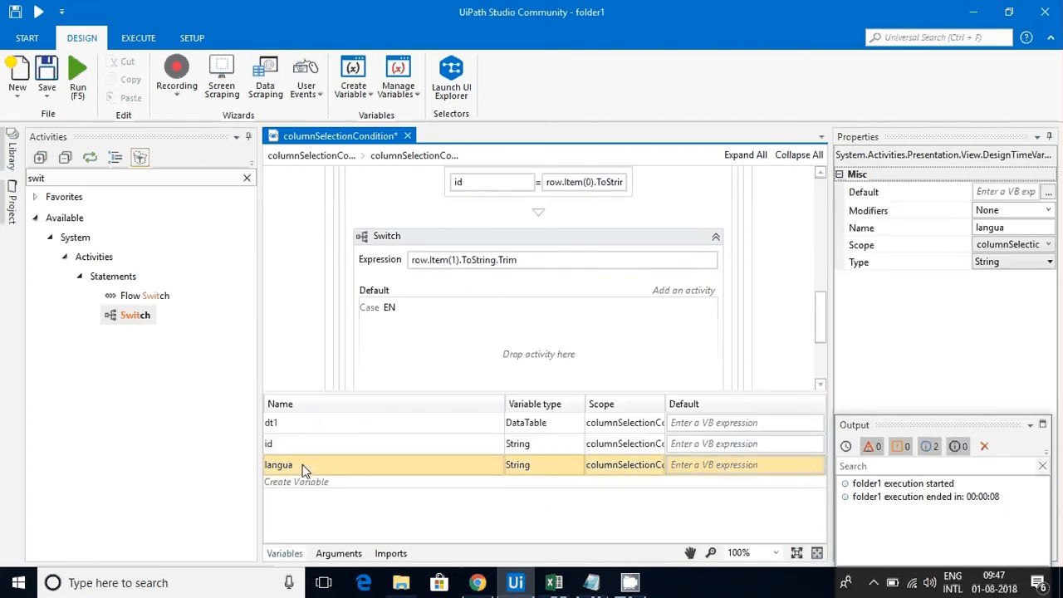
double_click(279, 465)
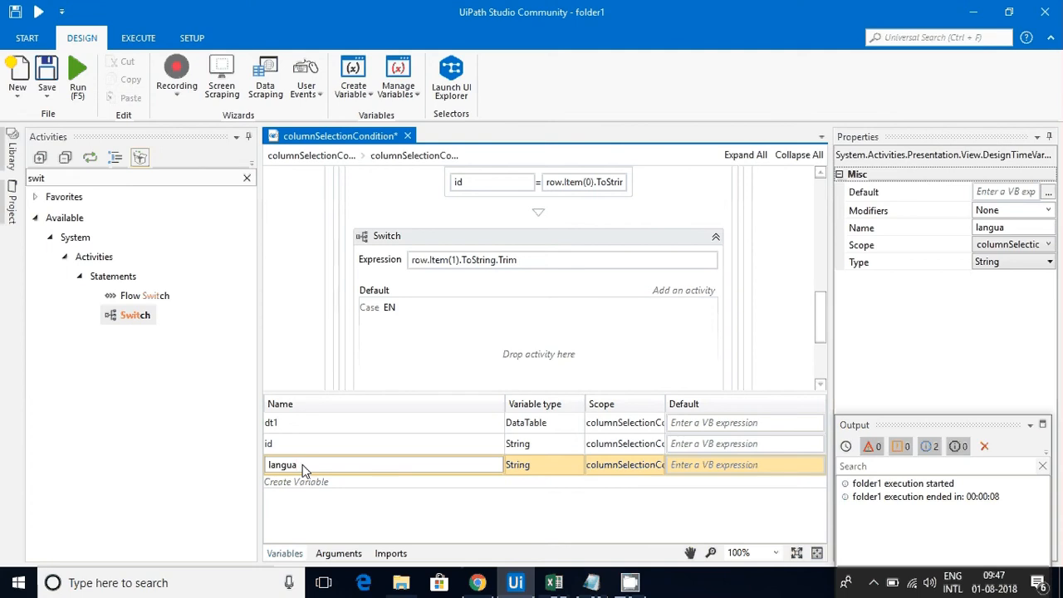
click(380, 307)
text(s)
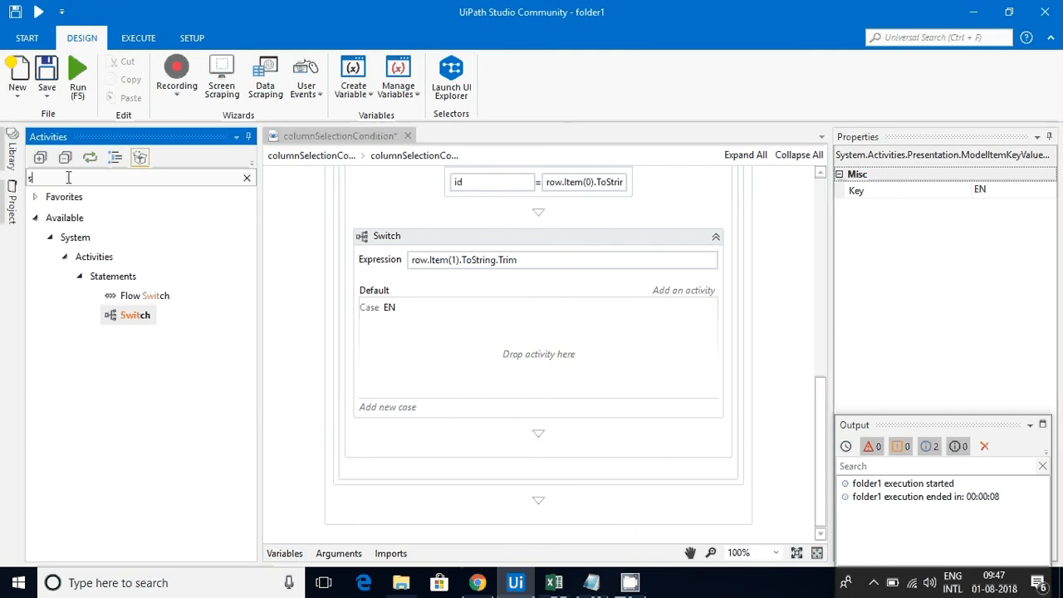
- Add an Assign in the EN case setting language = row.Item(2).ToString, checking the spreadsheet columns
text(assi)
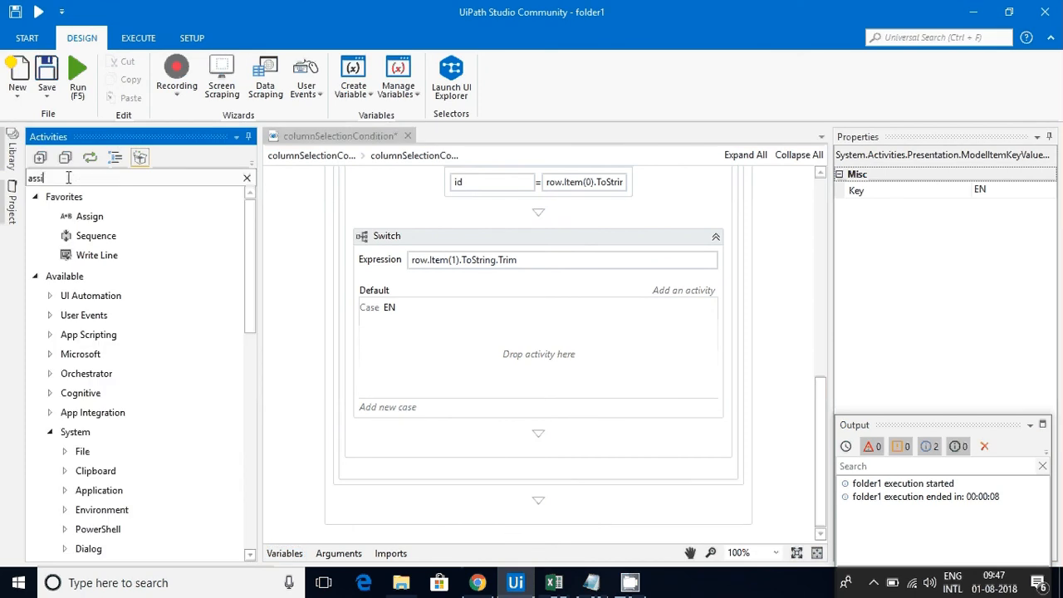
text(gn)
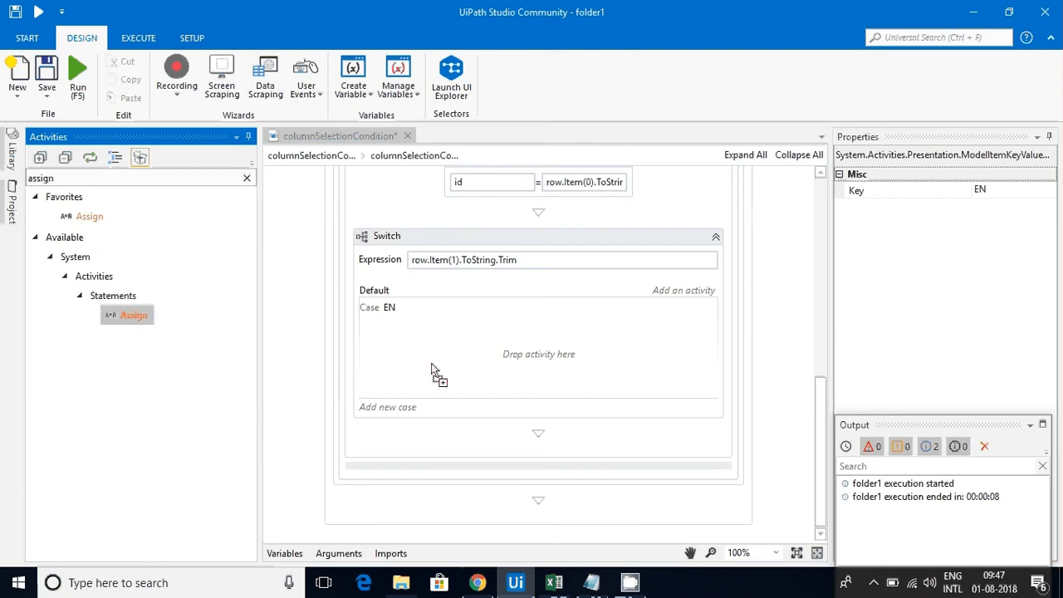
drag(126, 313, 538, 354)
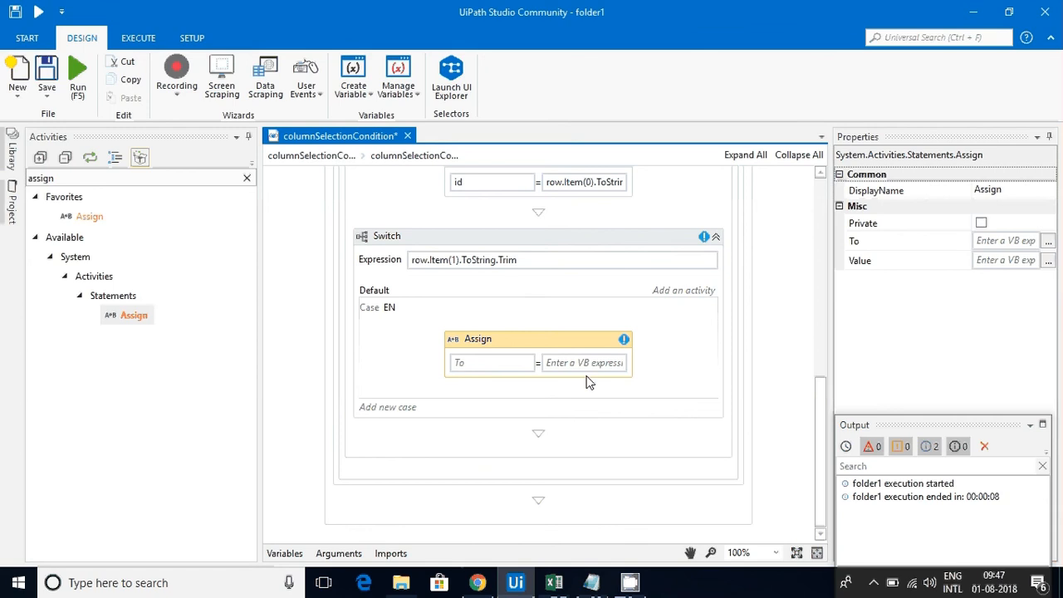
text(row.item(2)
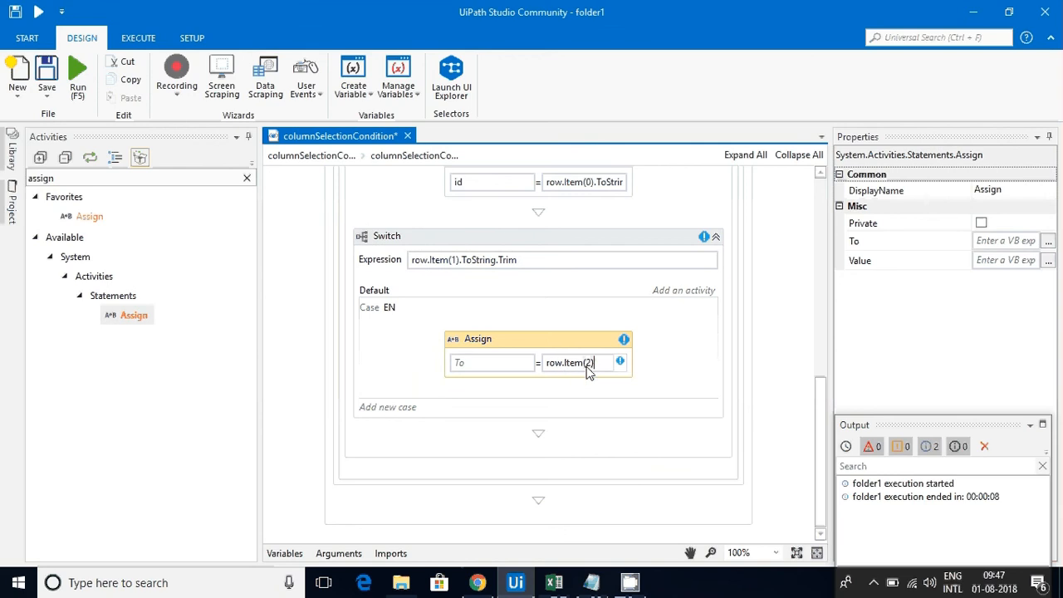
text(.t)
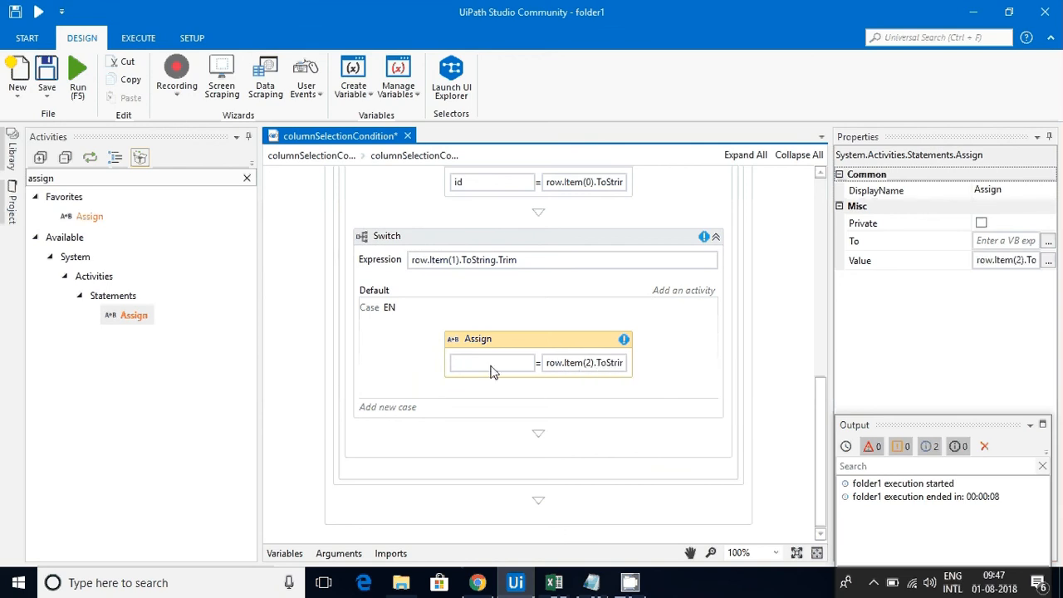
text(language)
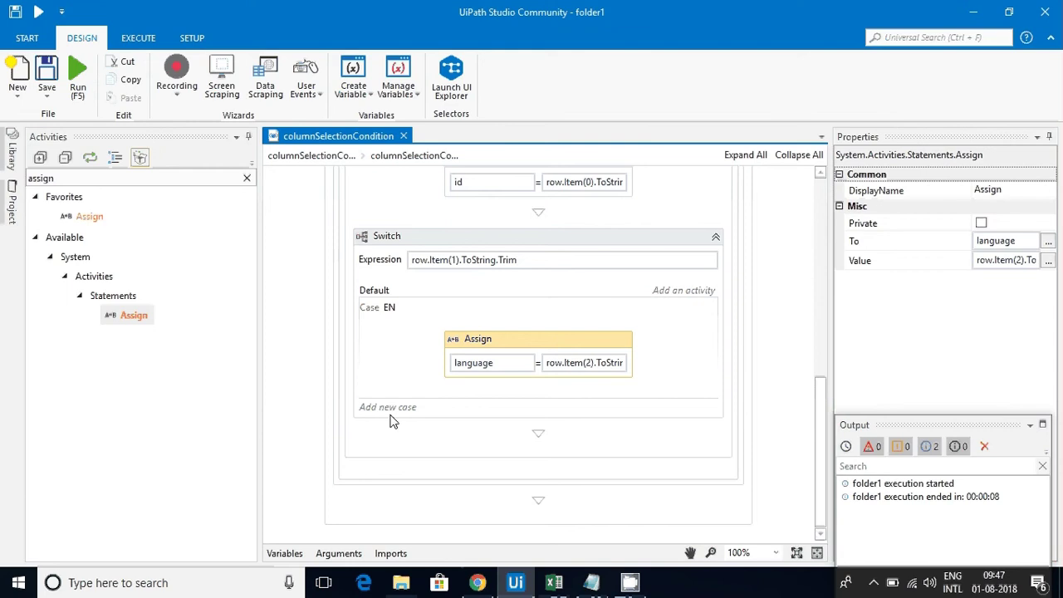
click(555, 581)
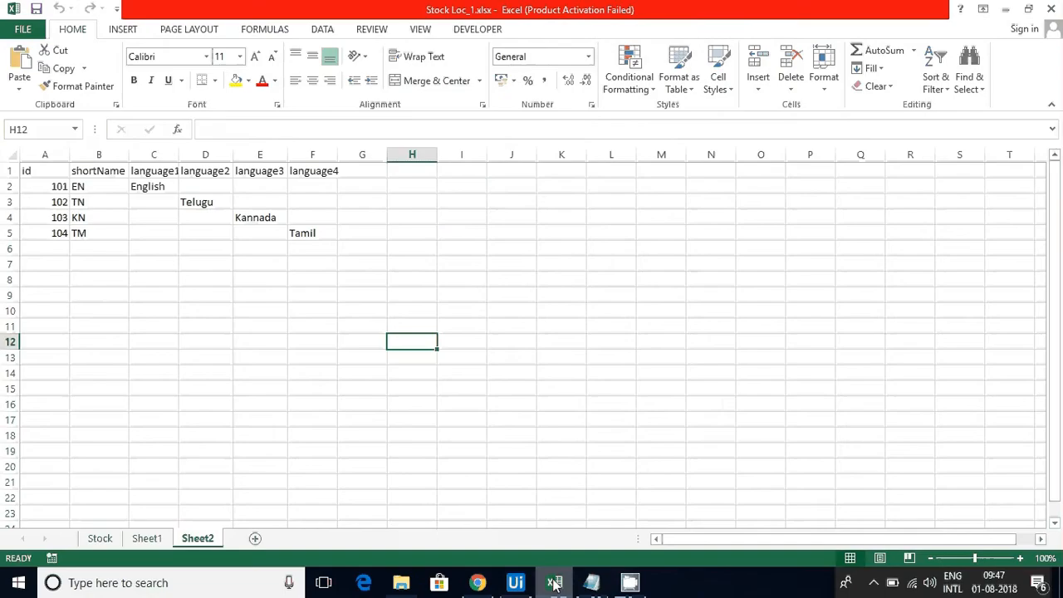
click(514, 581)
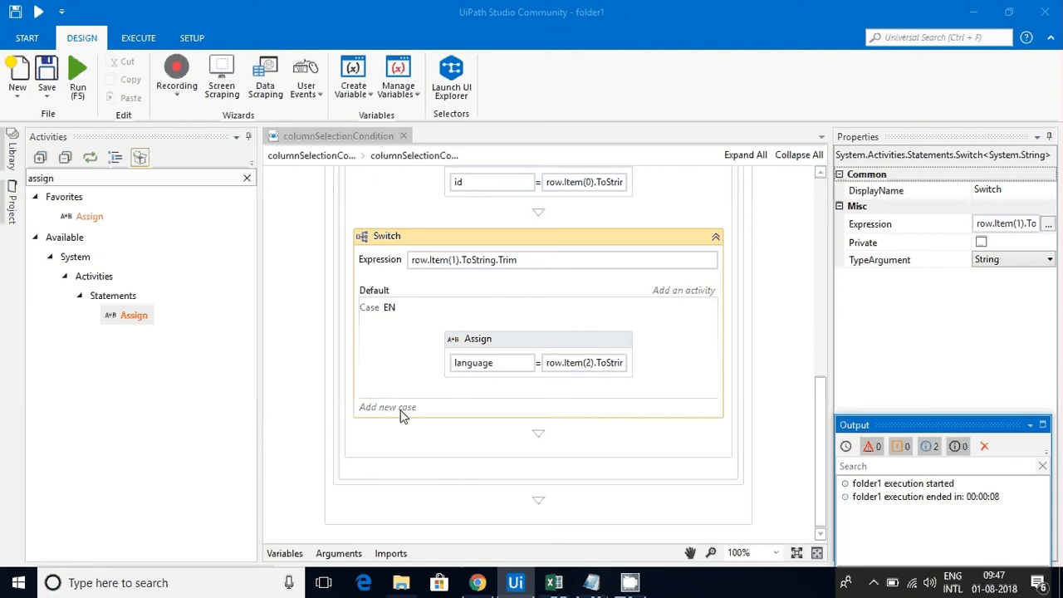
- Add a TN case with an Assign setting language = row.Item(3).ToString
click(385, 407)
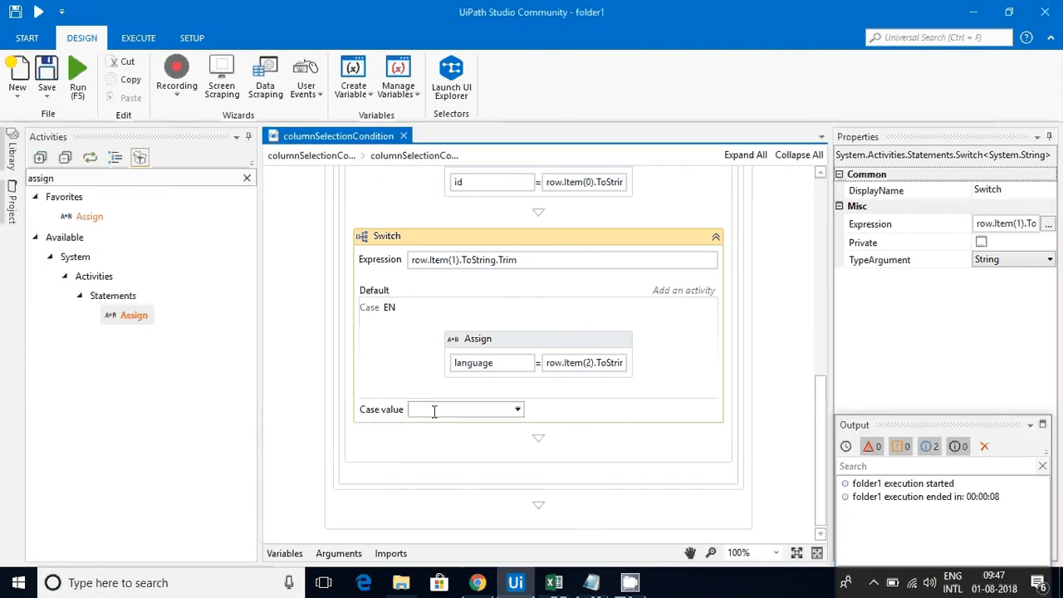
text(TN)
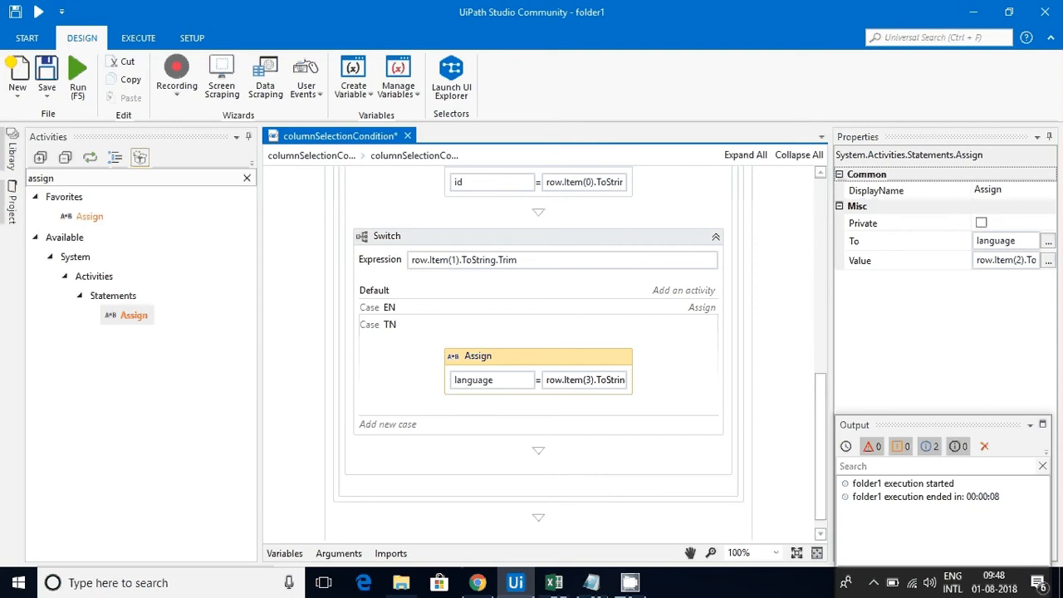
click(539, 236)
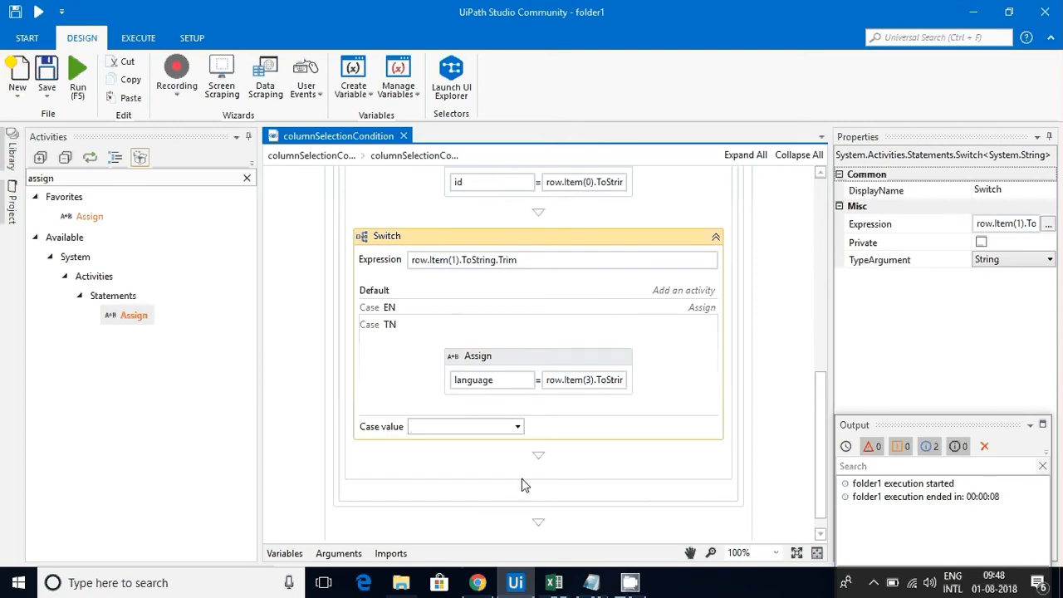
click(553, 582)
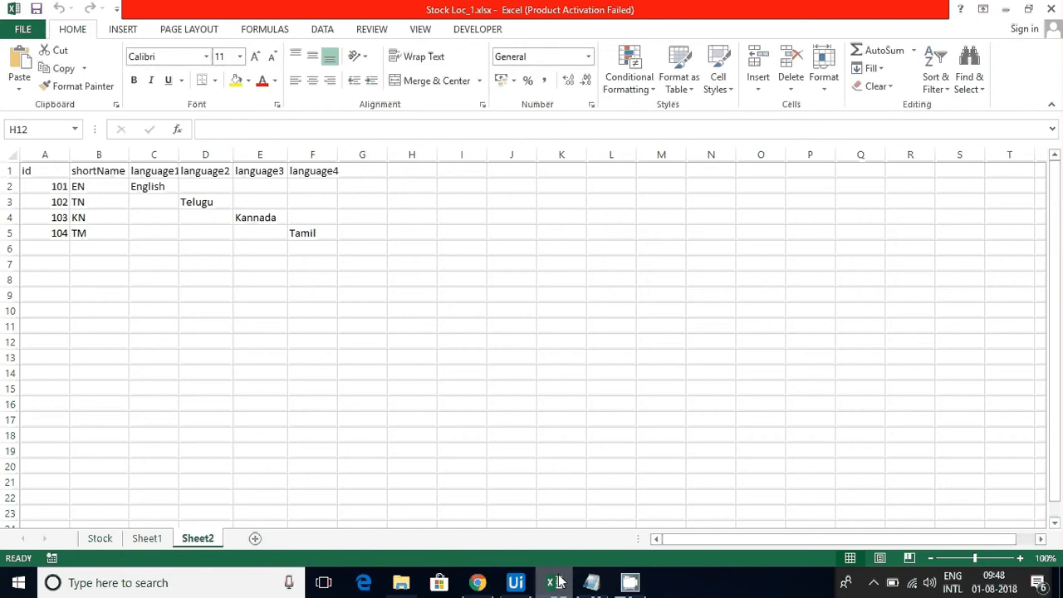
click(515, 581)
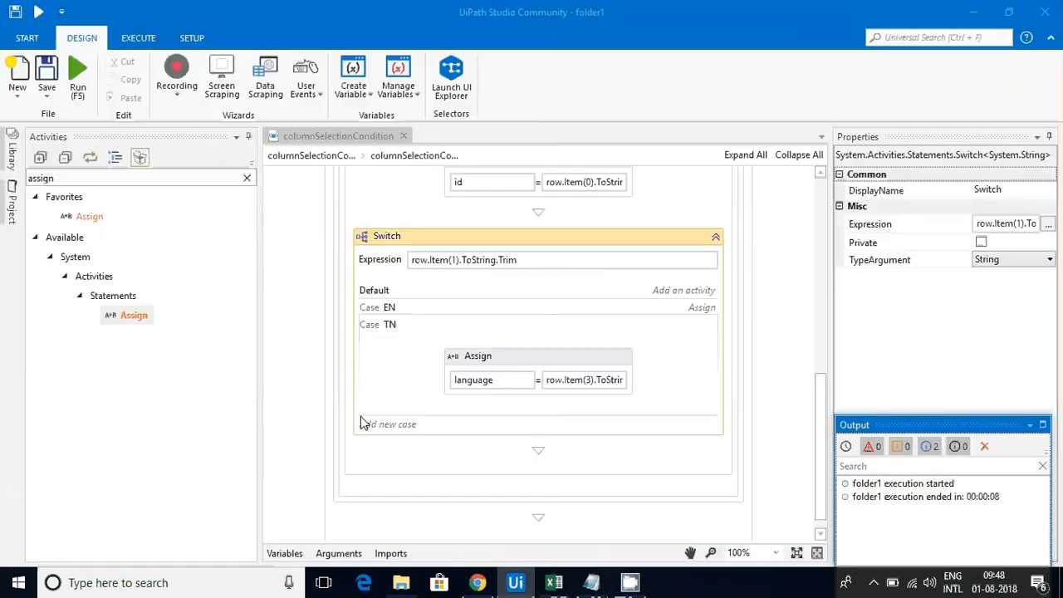
- Add a TM case with an Assign setting language = row.Item(5).ToString
click(392, 424)
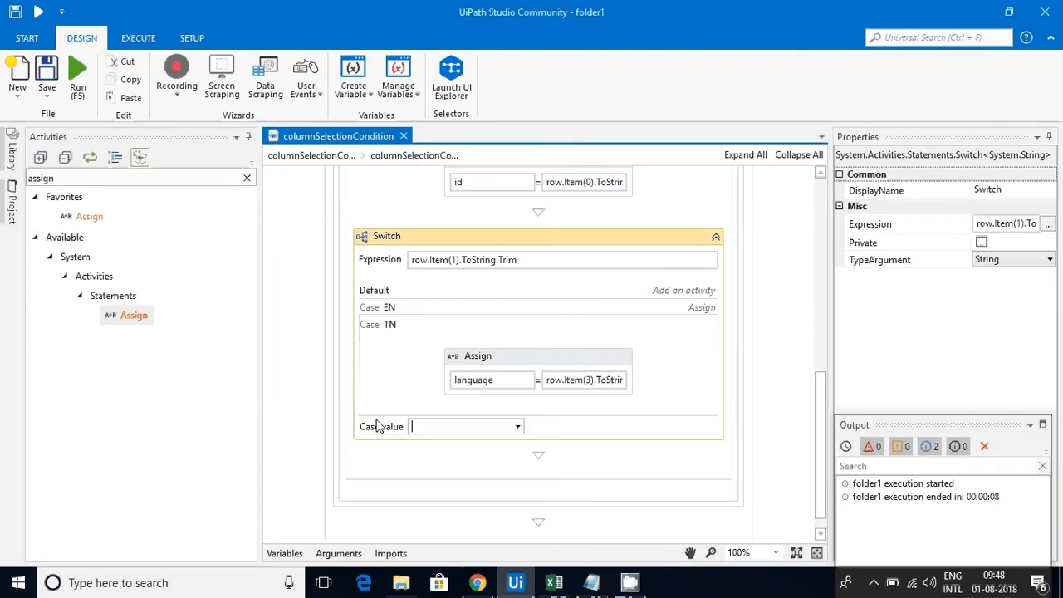
text(TN)
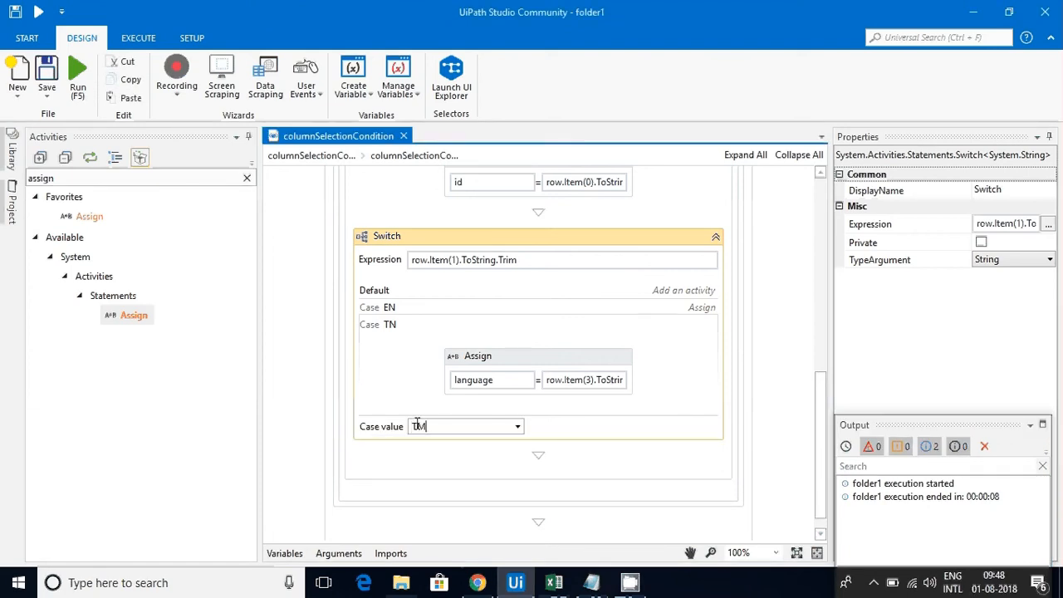
key(Return)
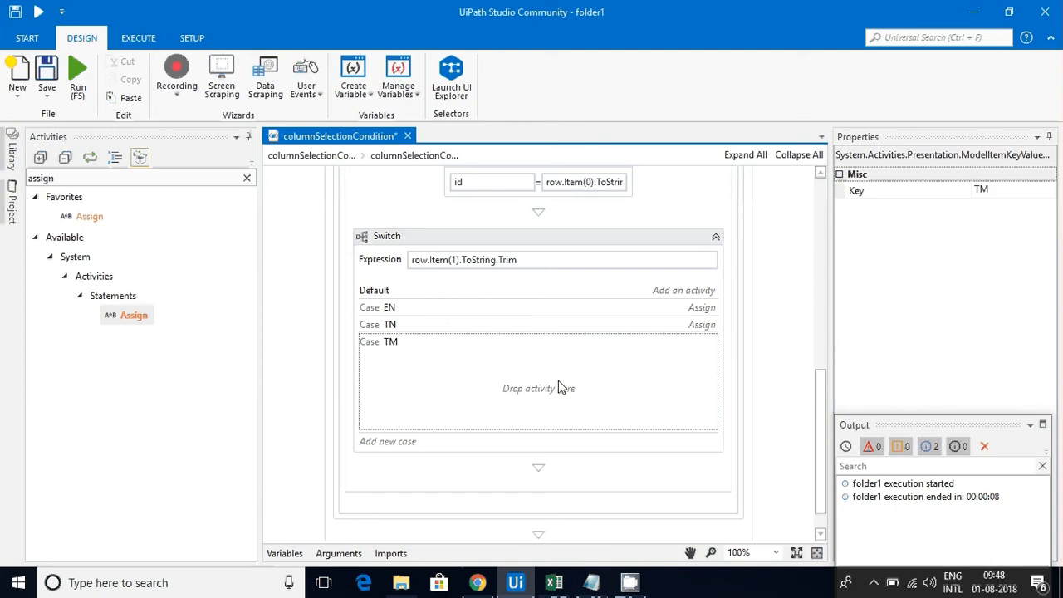
mouse_move(451, 330)
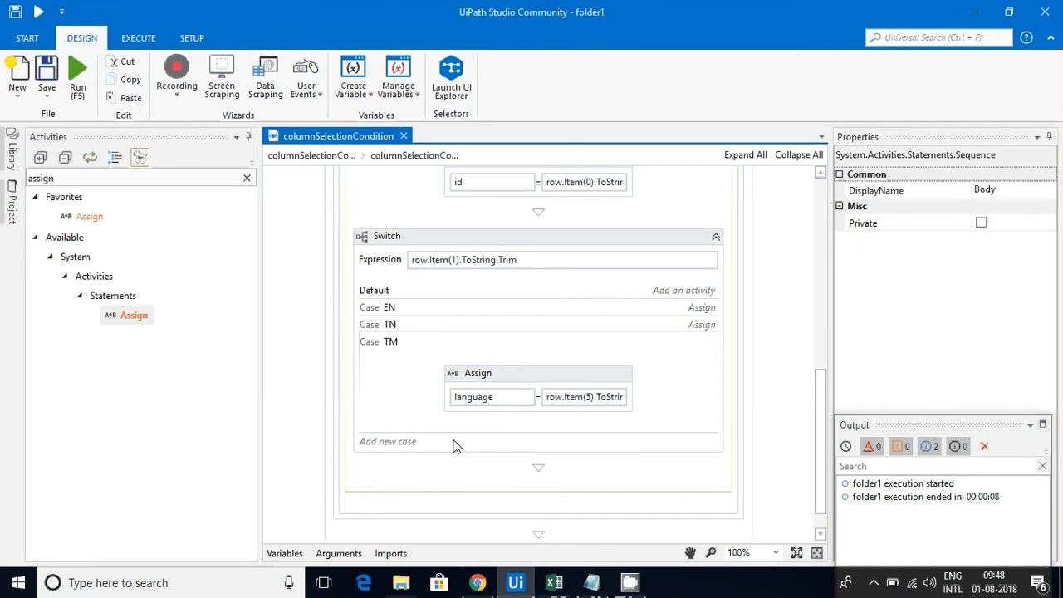
scroll(up, 3)
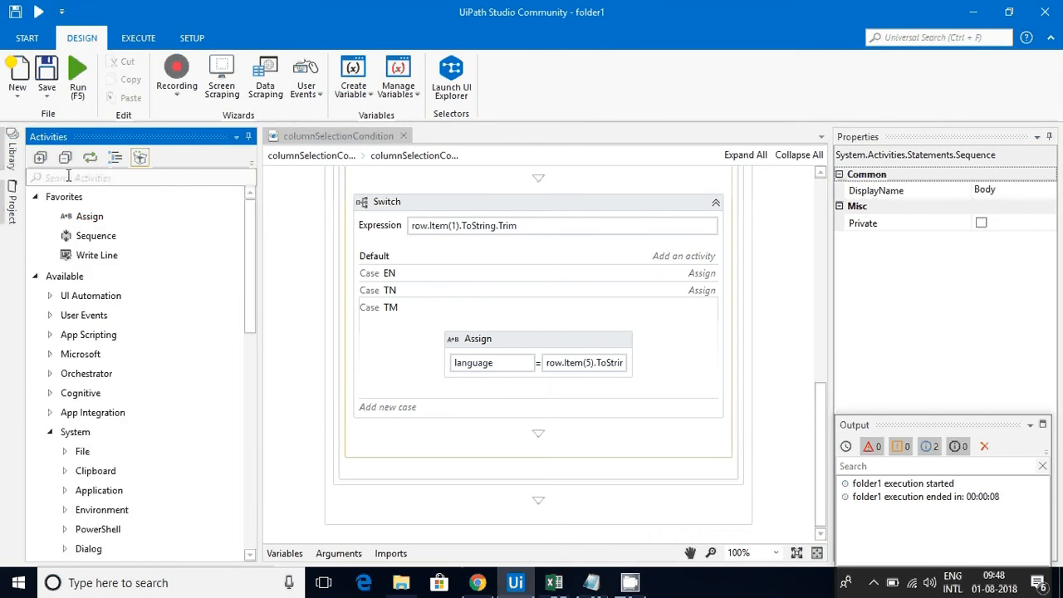
- Add a Message Box below the Switch showing id + " " + language
text(messga)
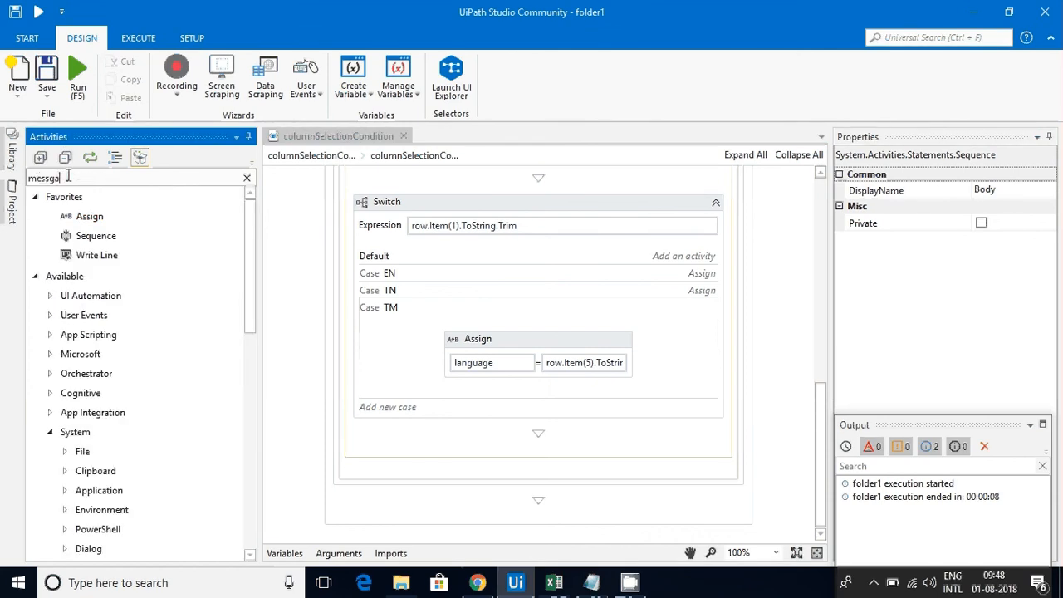
text(messgal)
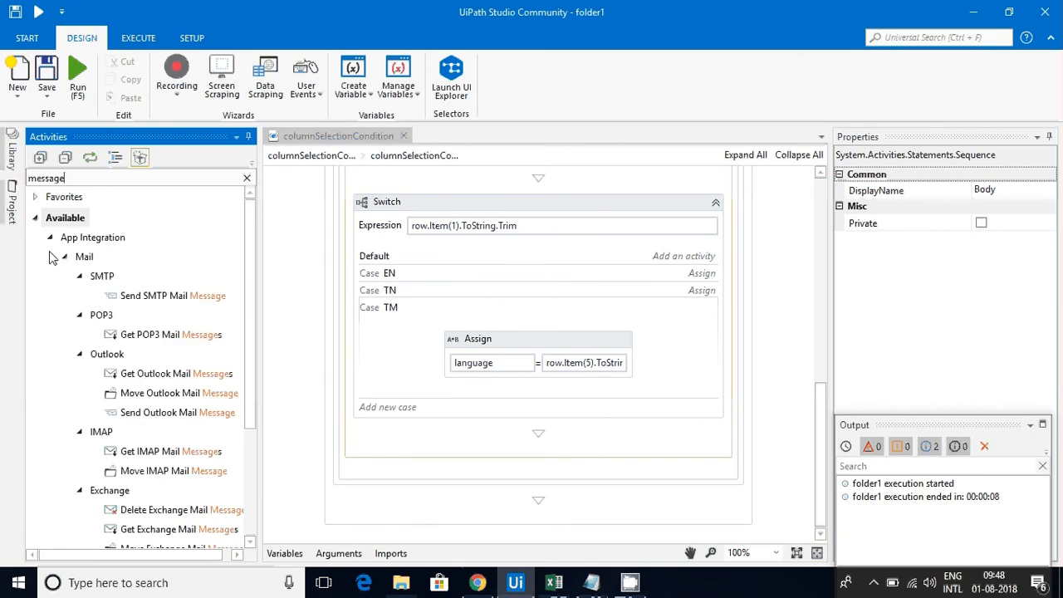
text(box)
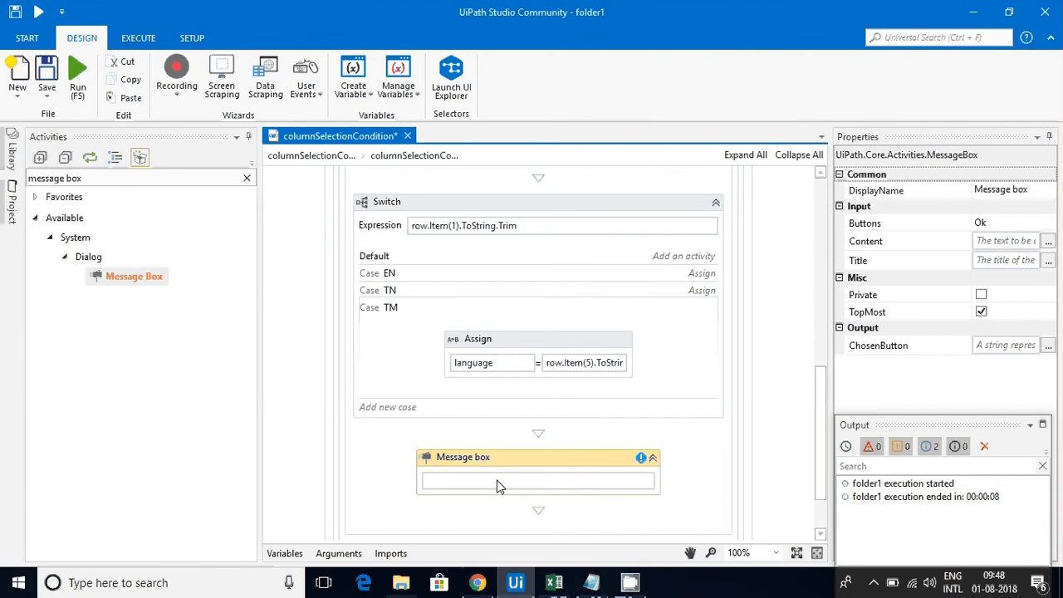
text(id +)
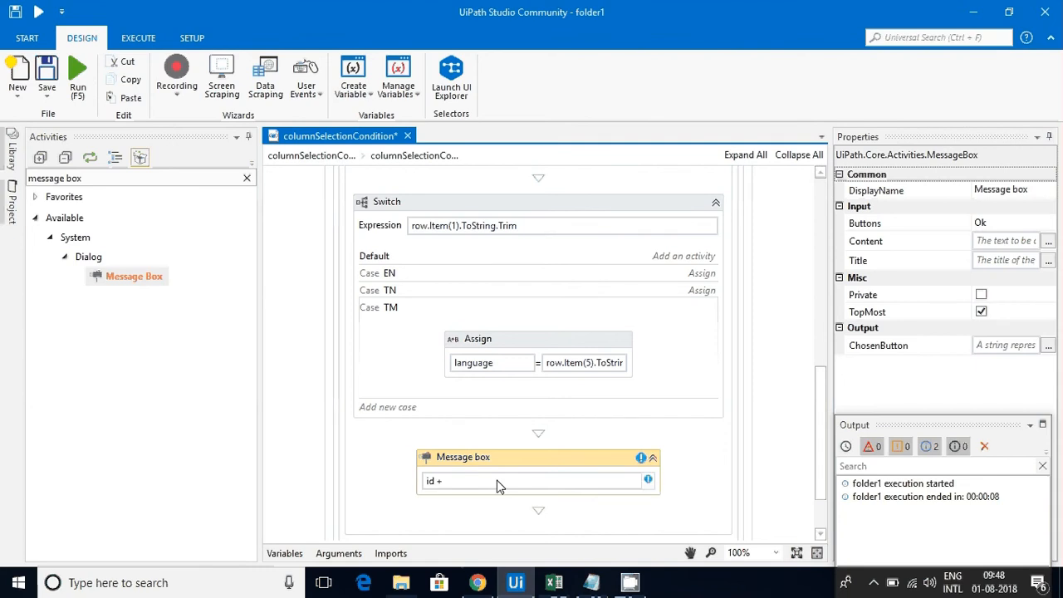
text(" "+language)
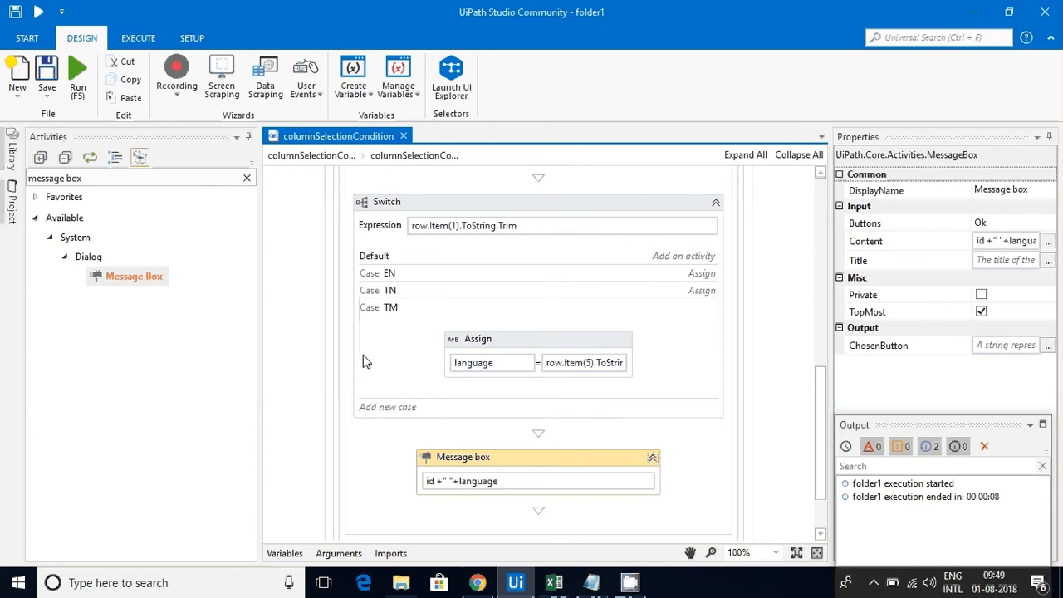
mouse_move(141, 140)
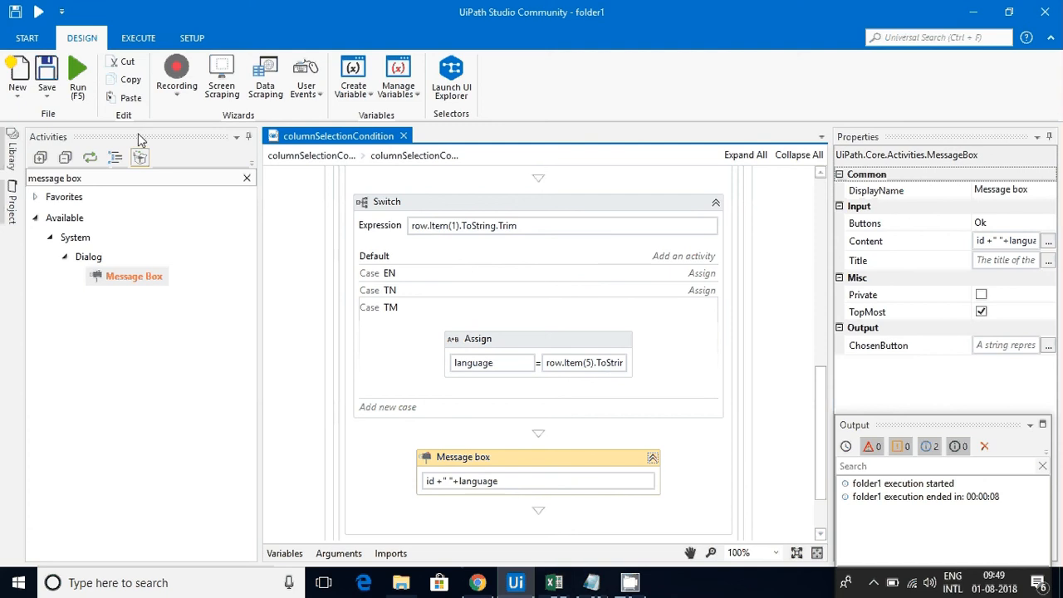
- Run the workflow and acknowledge 101 English, 102 Telugu, 103 Telugu and 104 Tamil
click(400, 581)
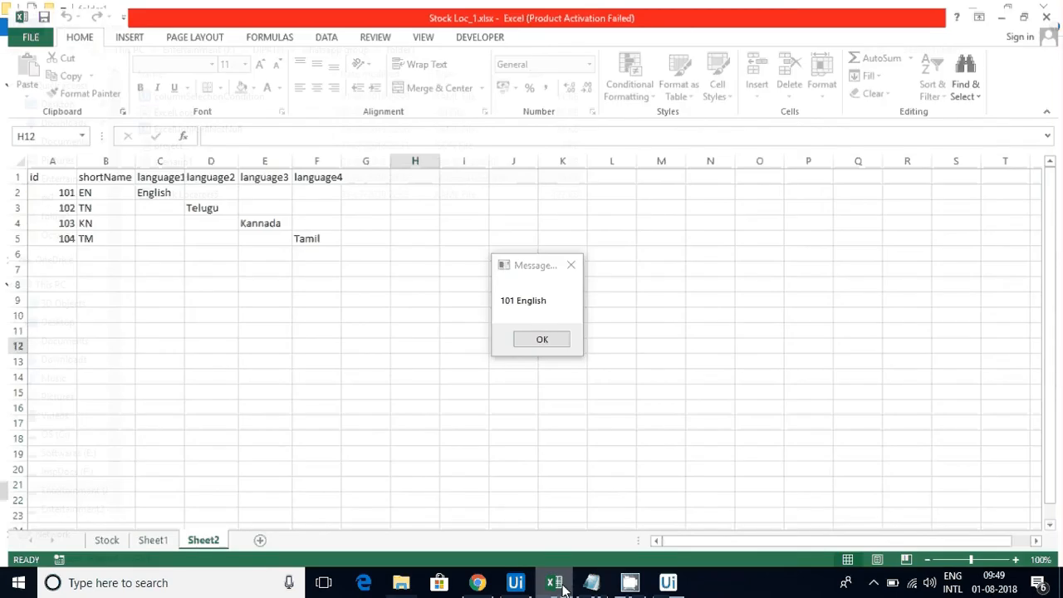
click(541, 339)
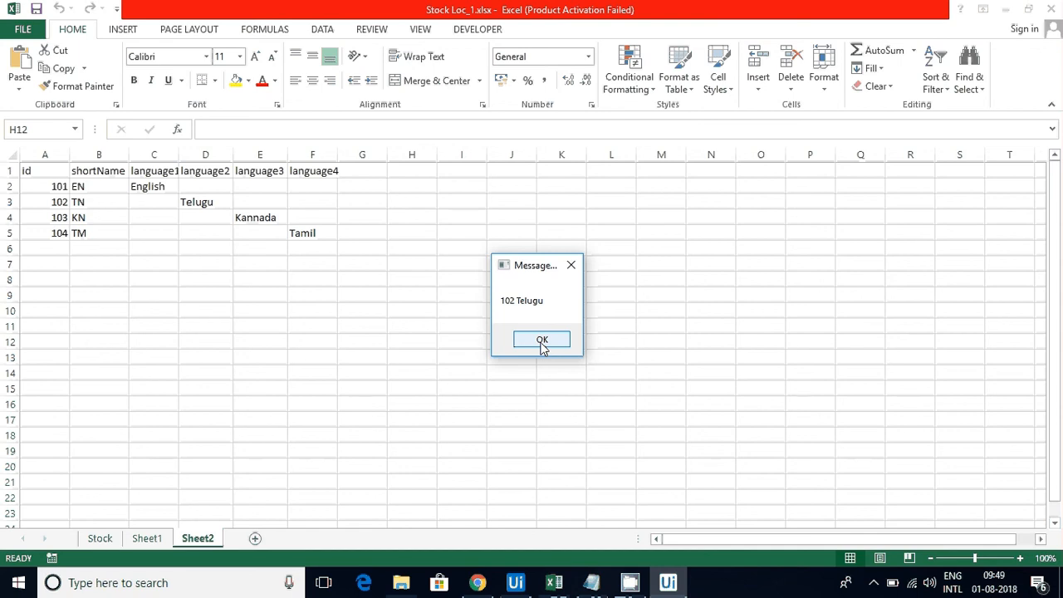
click(541, 338)
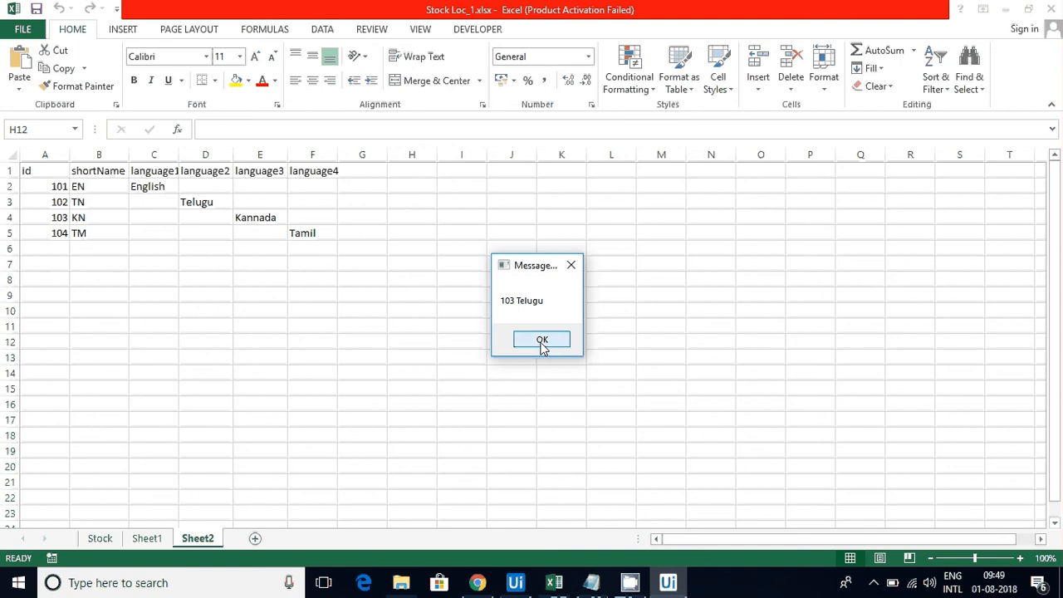
click(541, 341)
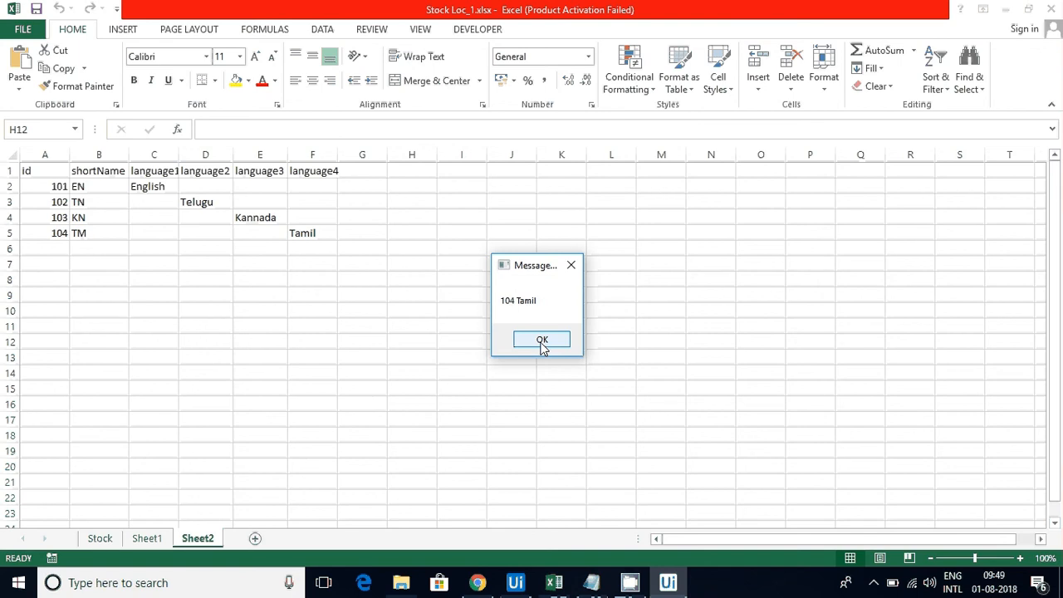
click(542, 341)
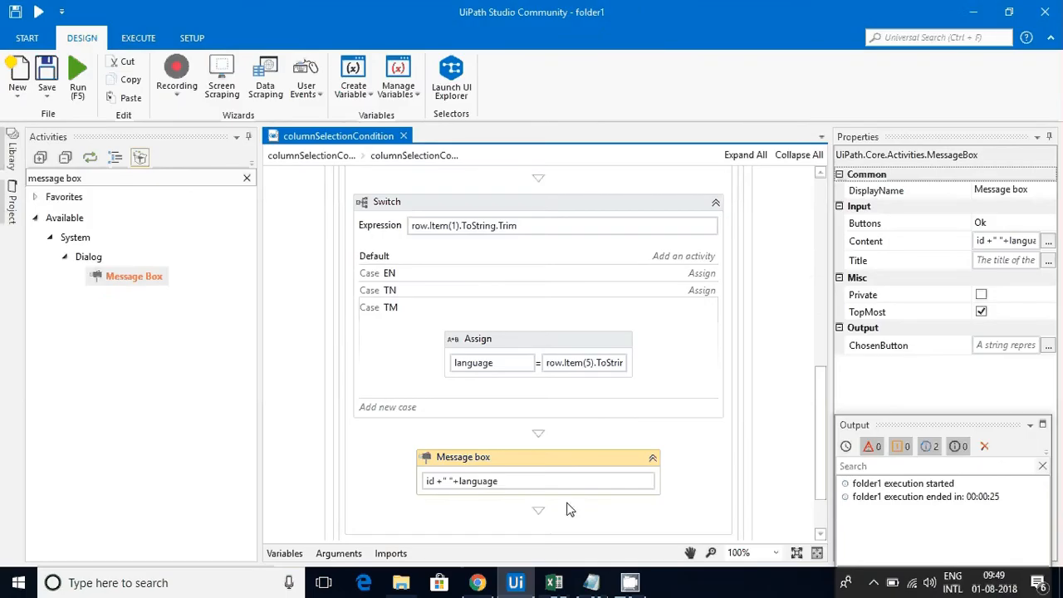
mouse_move(446, 312)
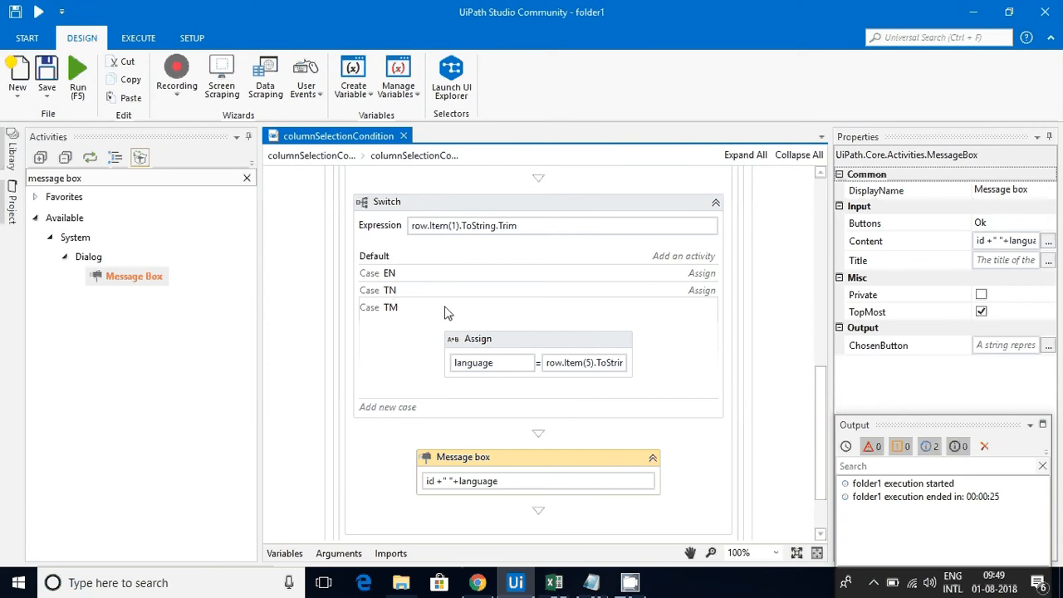
- Expand the TN case to check its assignment, then start another run
click(390, 288)
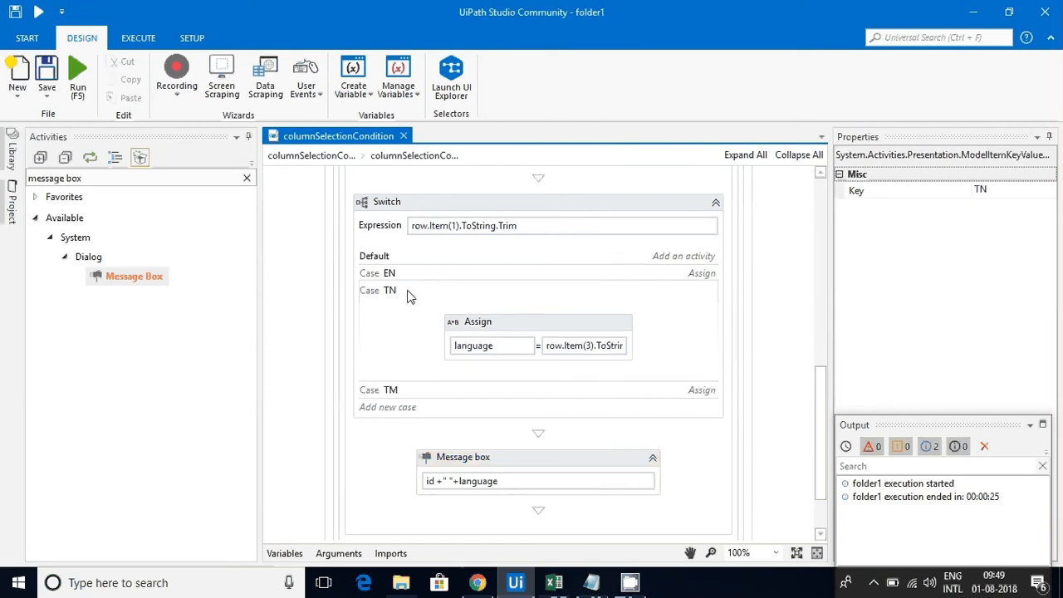
mouse_move(584, 345)
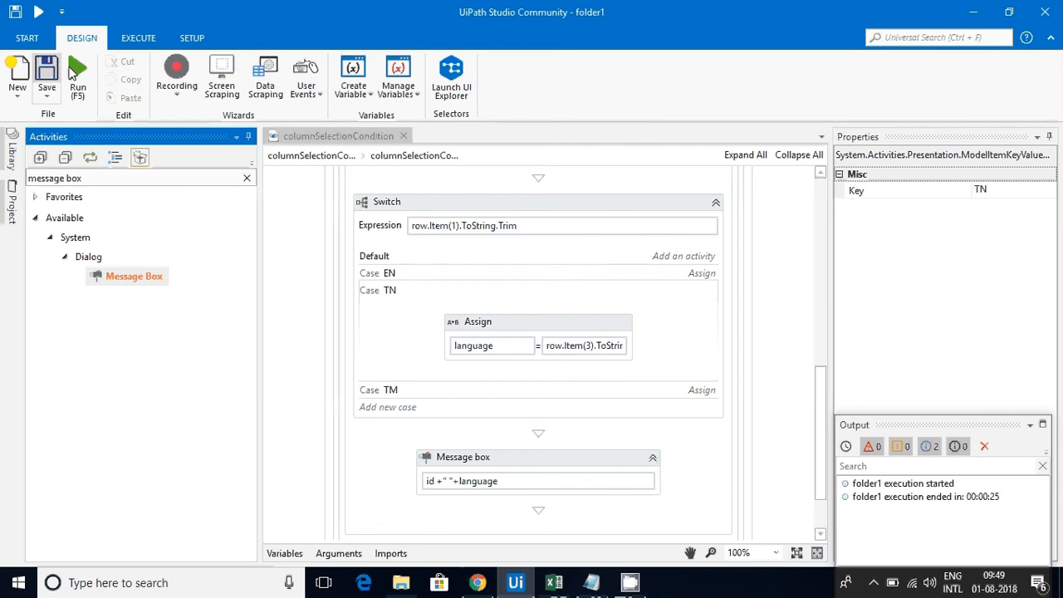
click(553, 581)
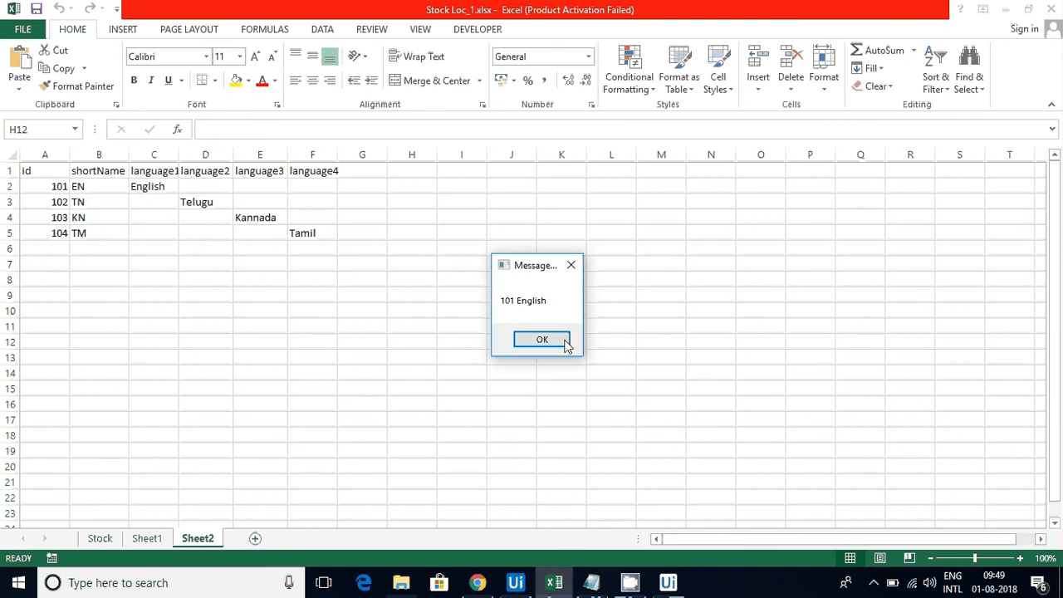
- Acknowledge the rerun results 101 English, 102 Telugu, 103 Telugu and 104 Tamil until execution ends
click(541, 338)
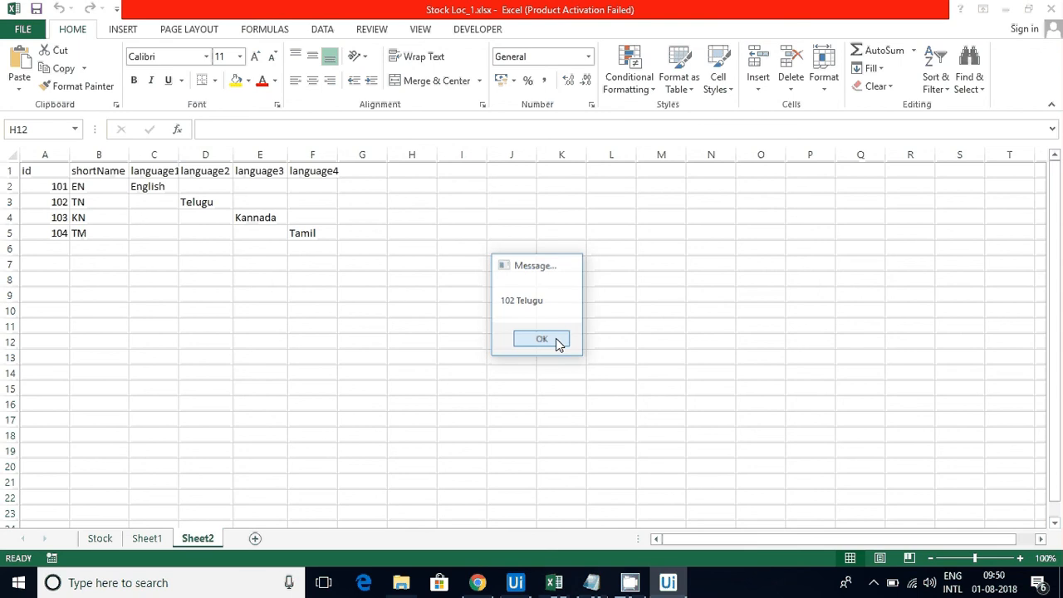
click(542, 338)
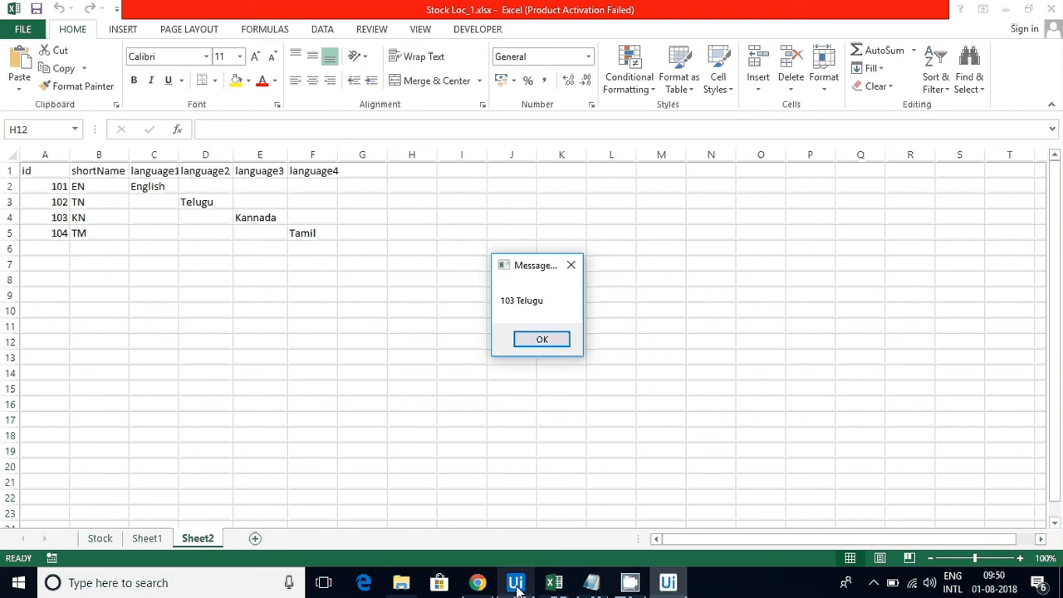
click(515, 581)
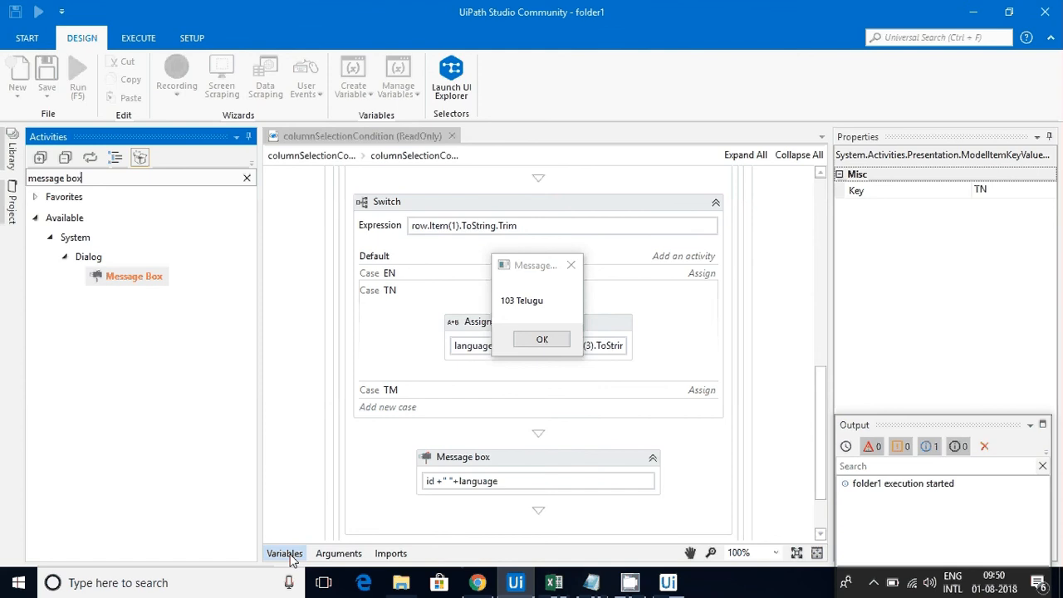
click(284, 553)
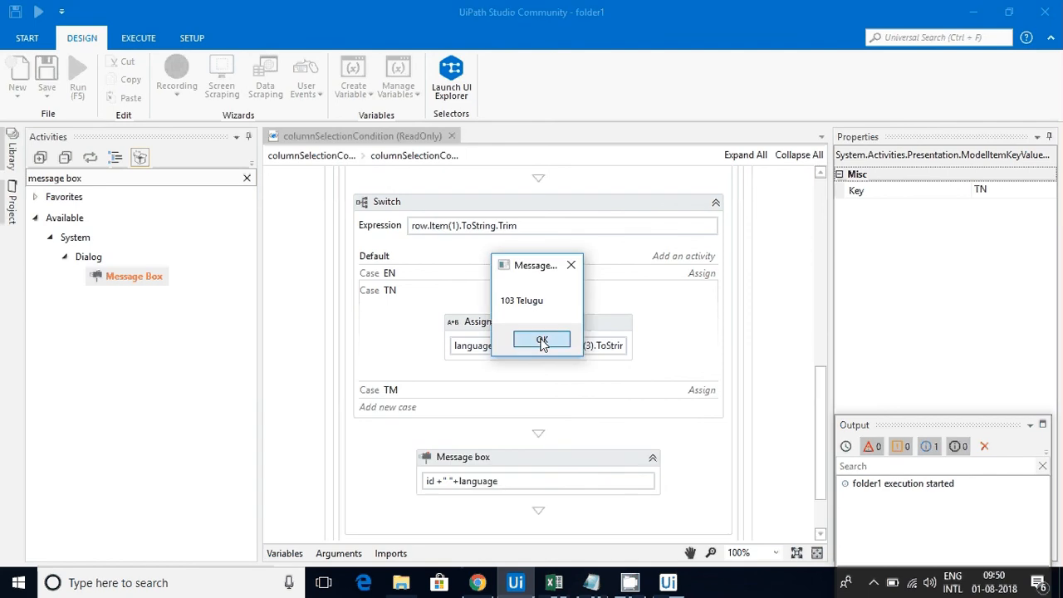
click(541, 340)
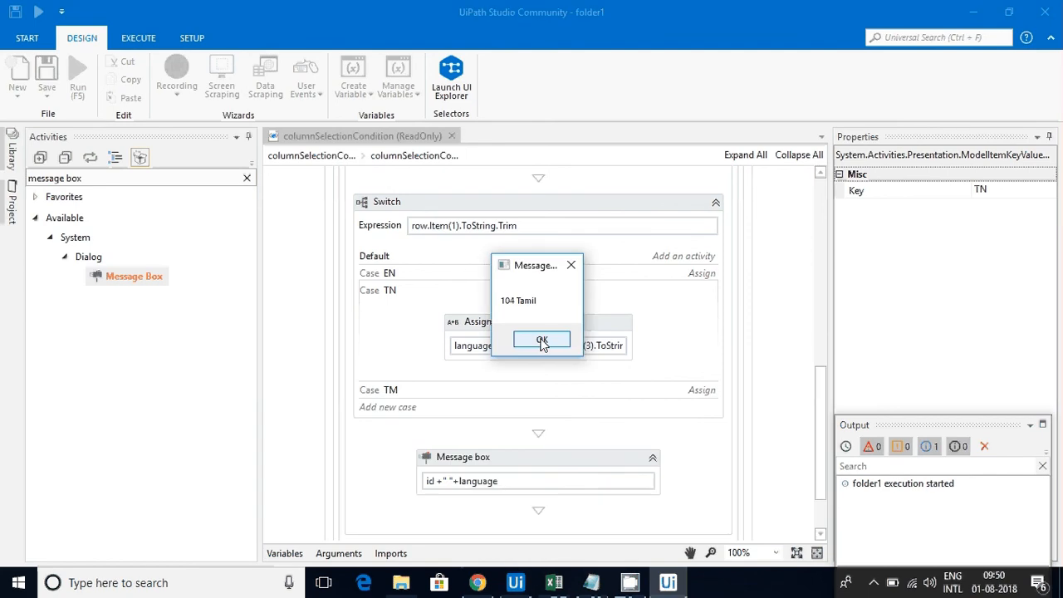
click(542, 341)
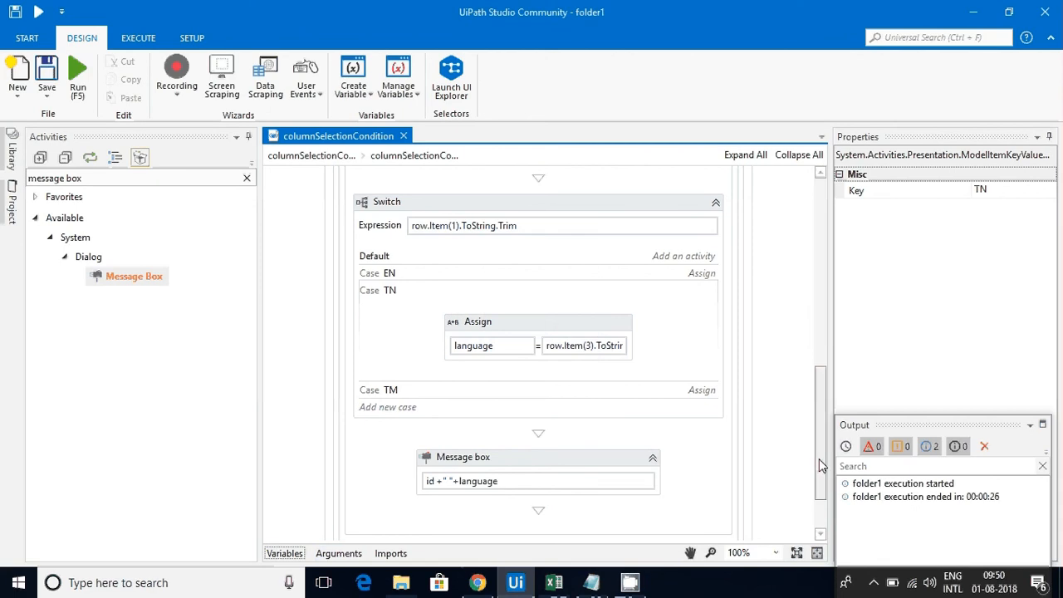
- Scroll through the Switch and message steps and search the Activities panel for Assign
scroll(down, 3)
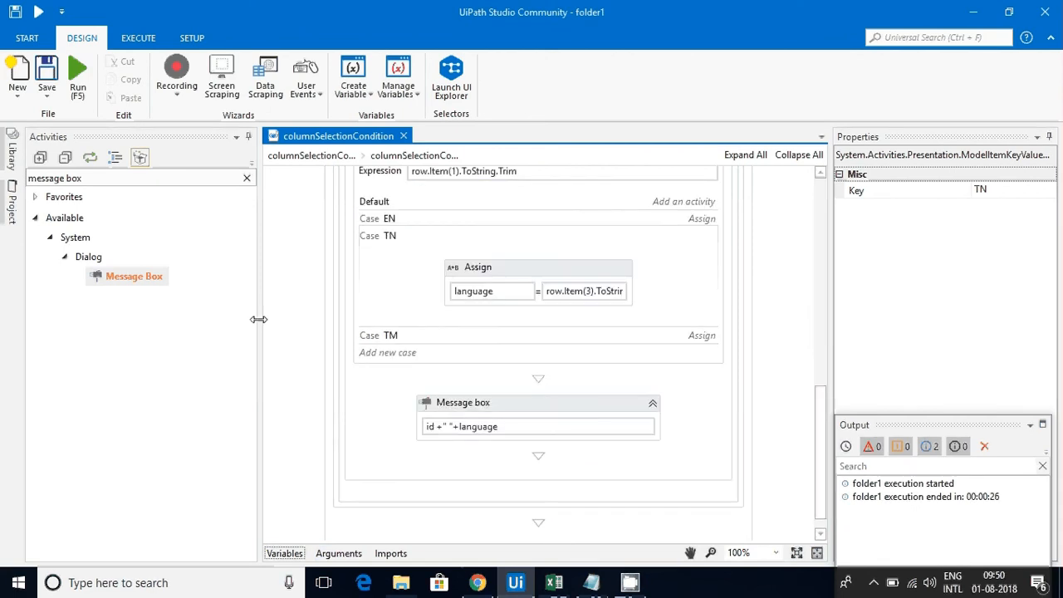
mouse_move(688, 460)
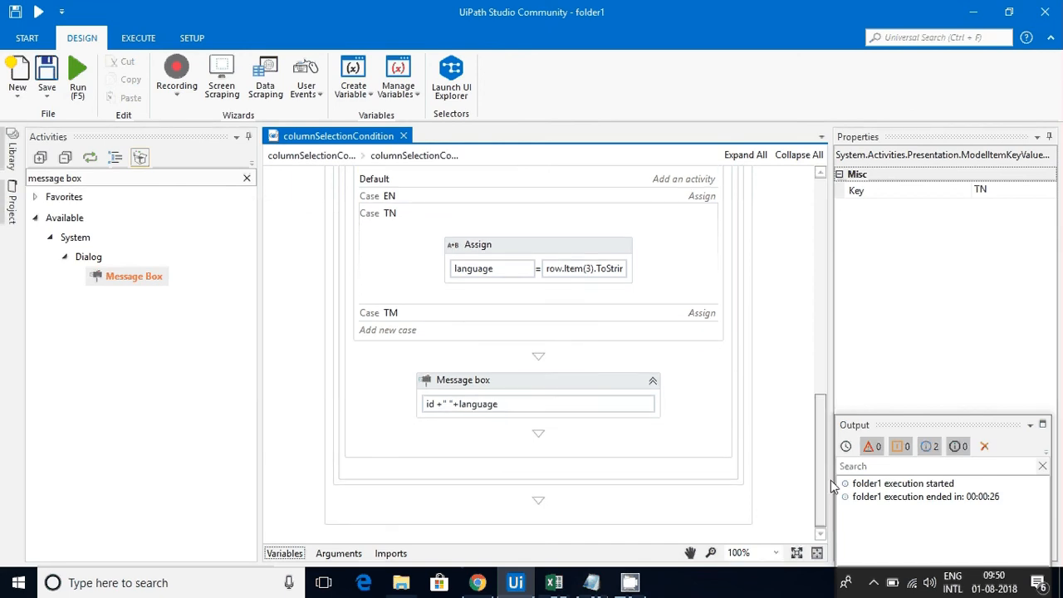
scroll(up, 3)
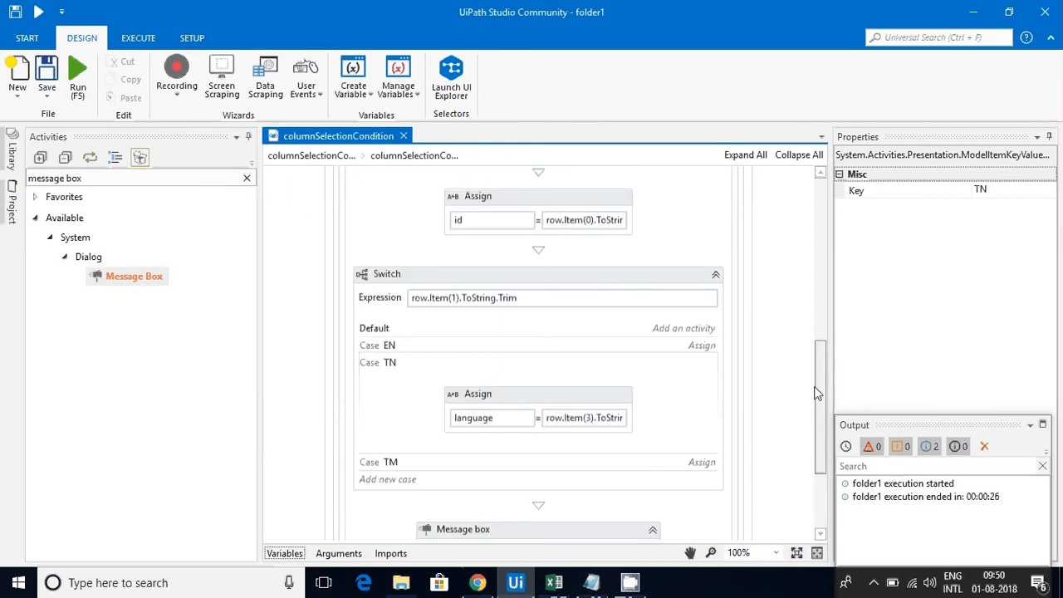
scroll(down, 3)
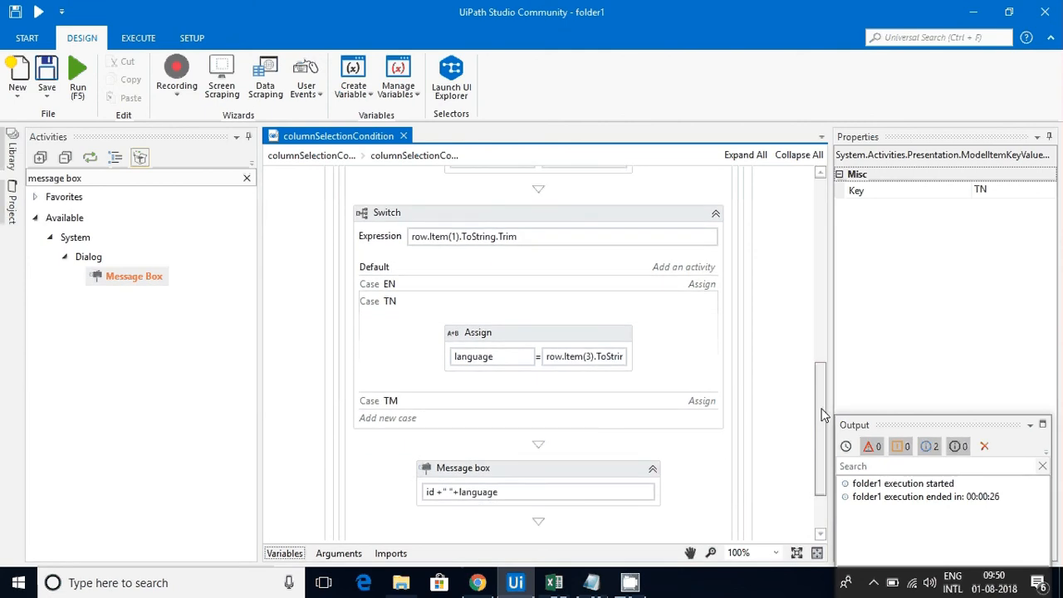
mouse_move(797, 462)
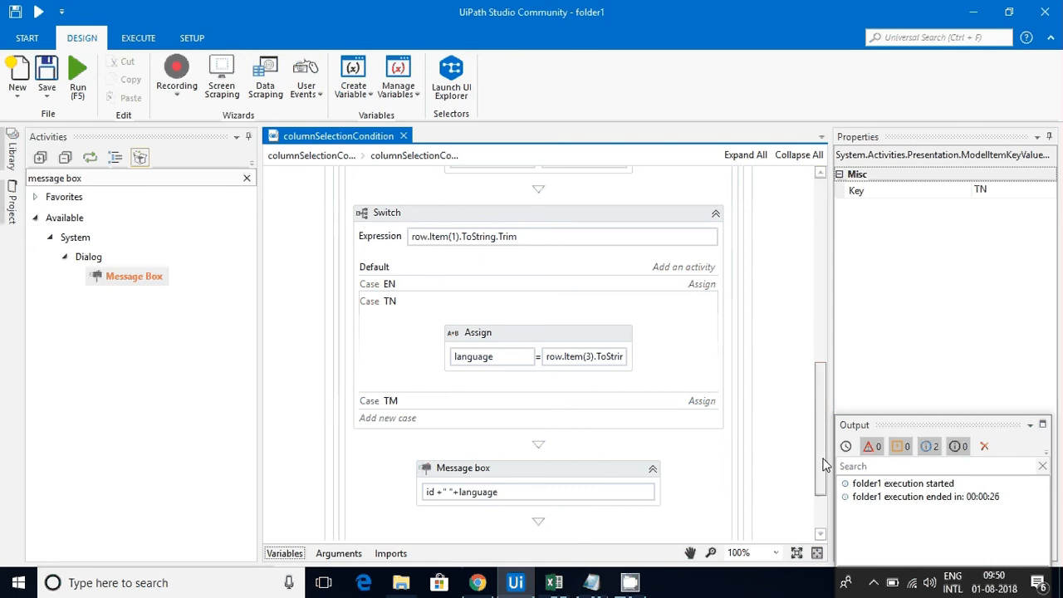
scroll(down, 3)
text(assign)
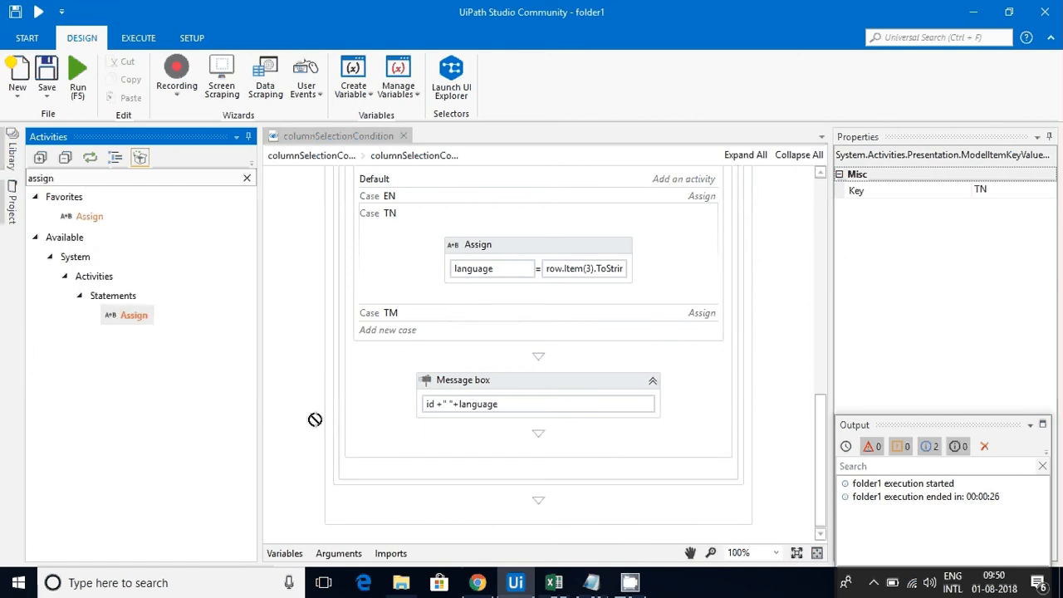
- Add an Assign after the message box resetting language to ""
click(538, 379)
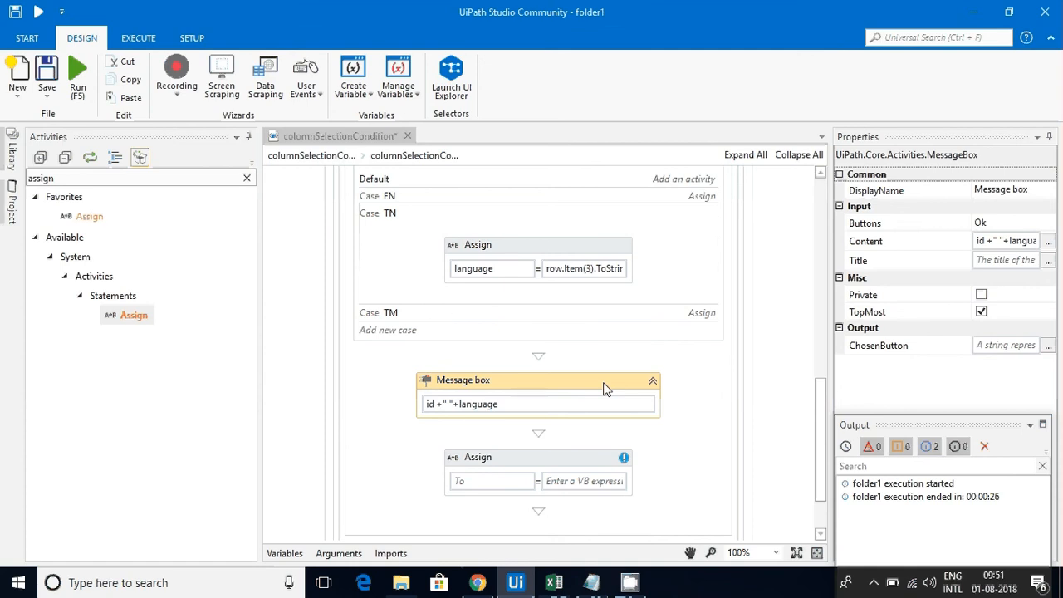
mouse_move(584, 481)
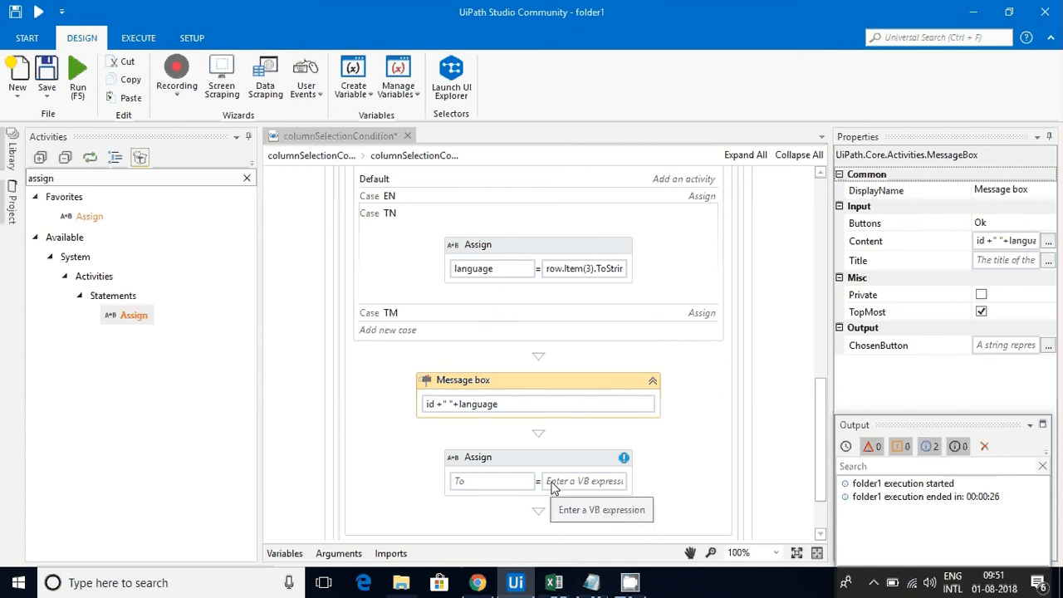
text(lan)
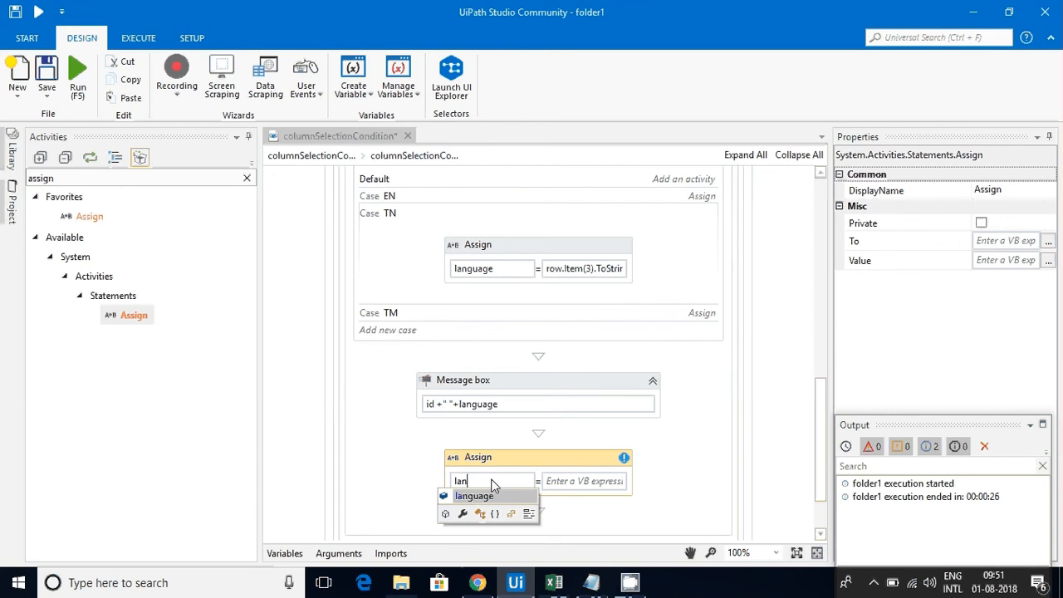
click(474, 495)
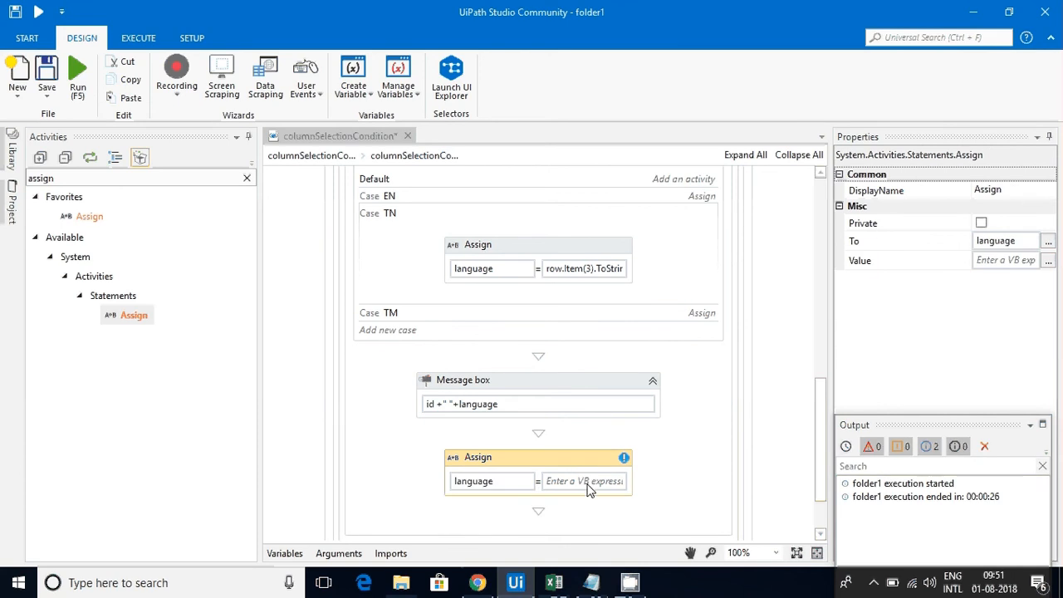
click(584, 482)
text("")
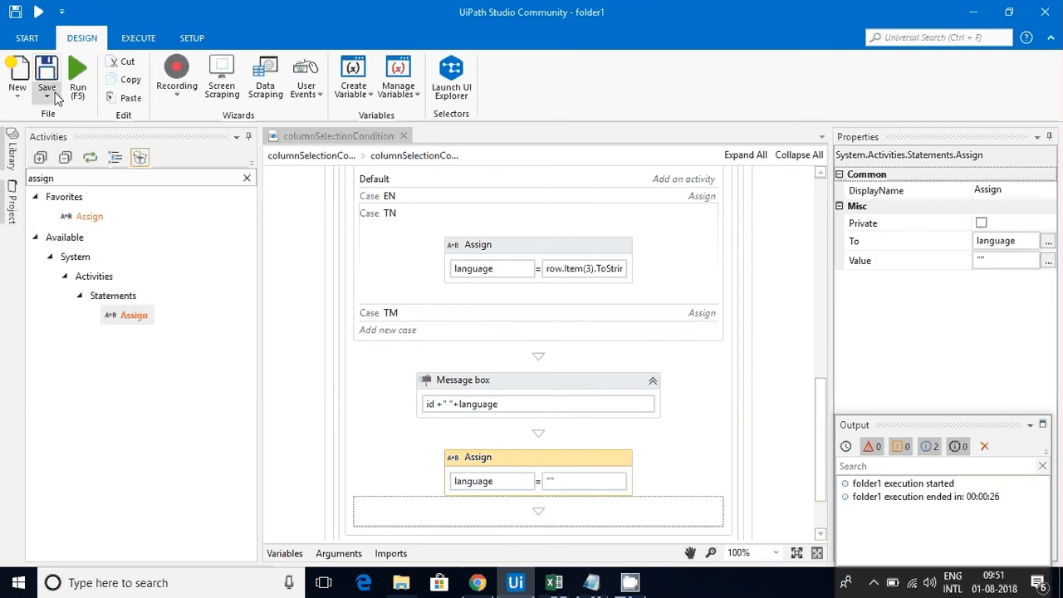
- Rerun and acknowledge 101 English, 103 with no language and 104 Tamil
click(553, 582)
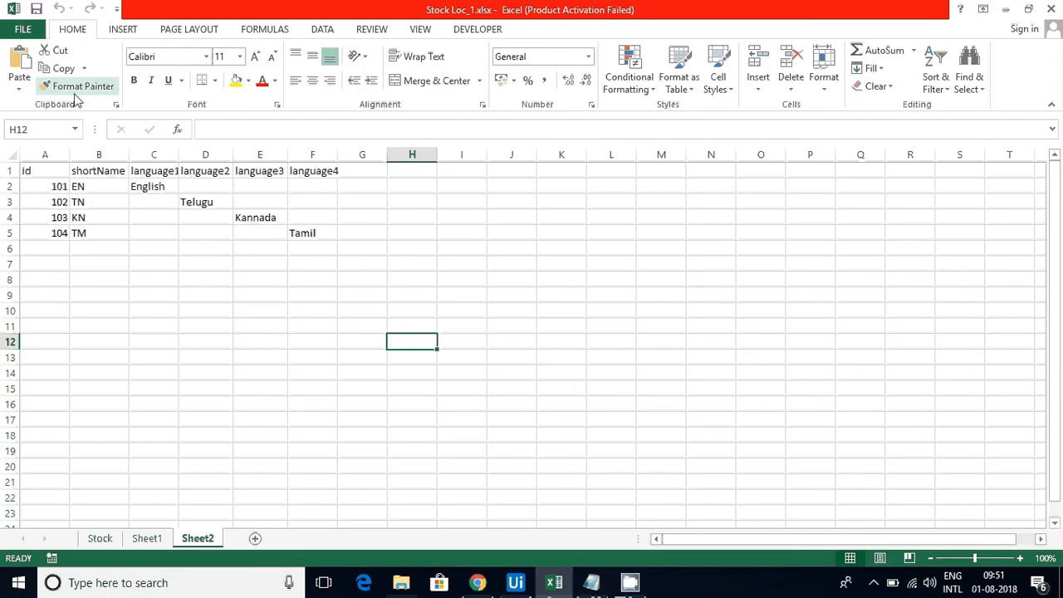
mouse_move(506, 342)
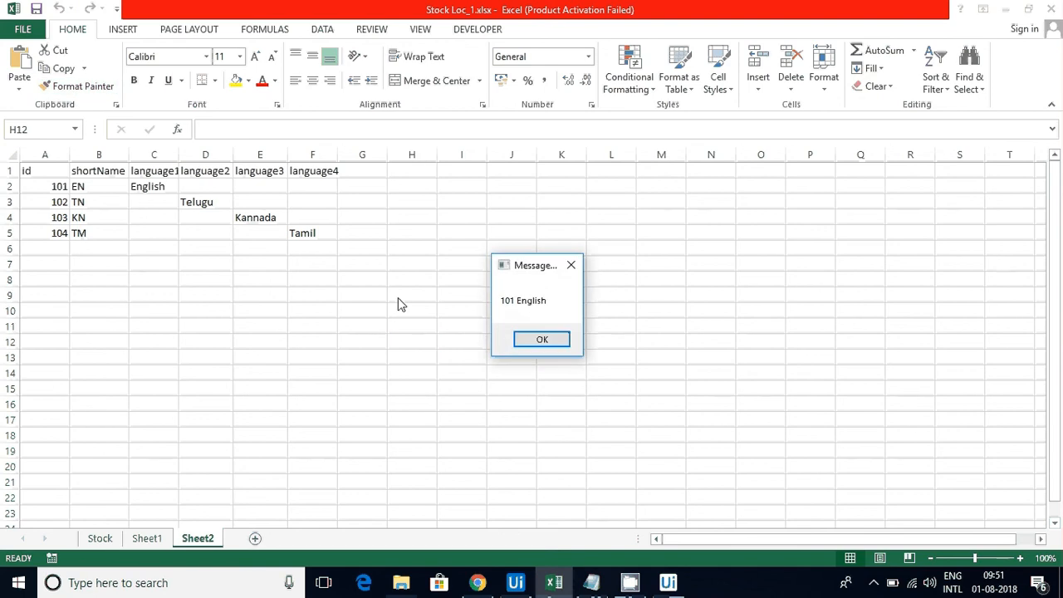
click(541, 339)
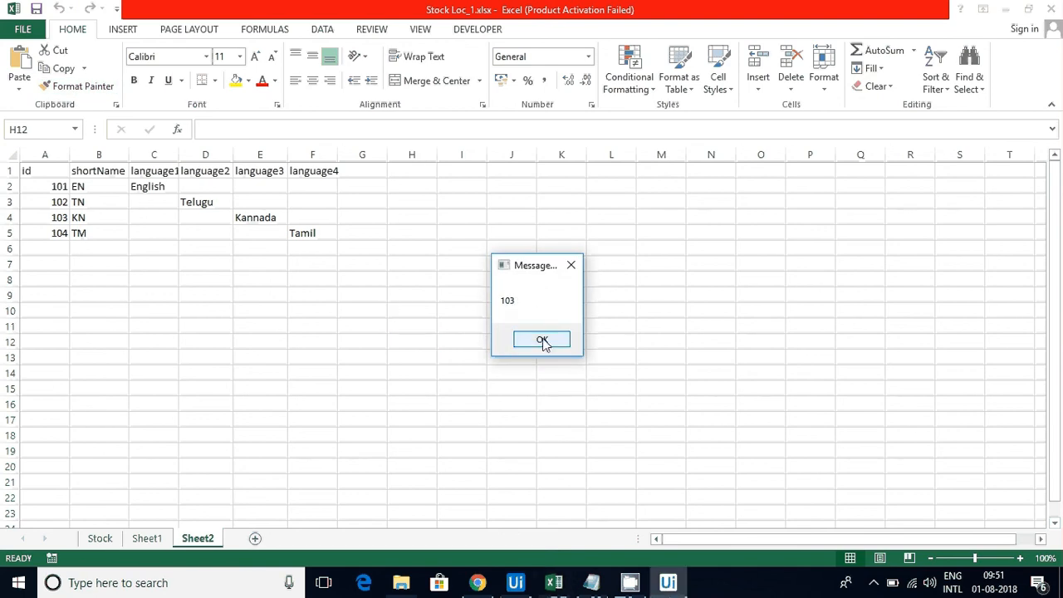
click(541, 339)
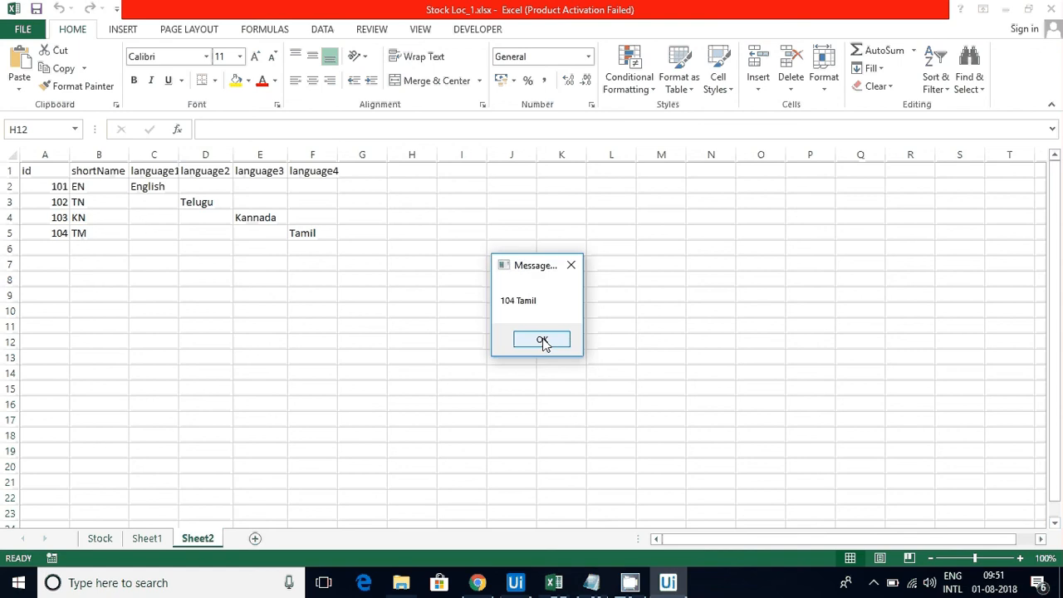
click(542, 339)
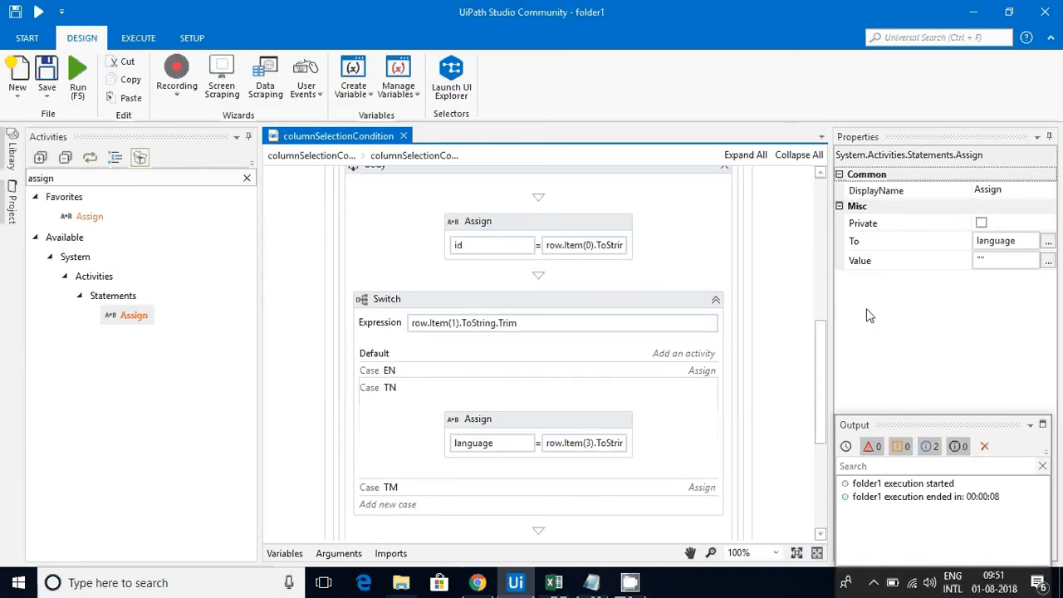
mouse_move(373, 348)
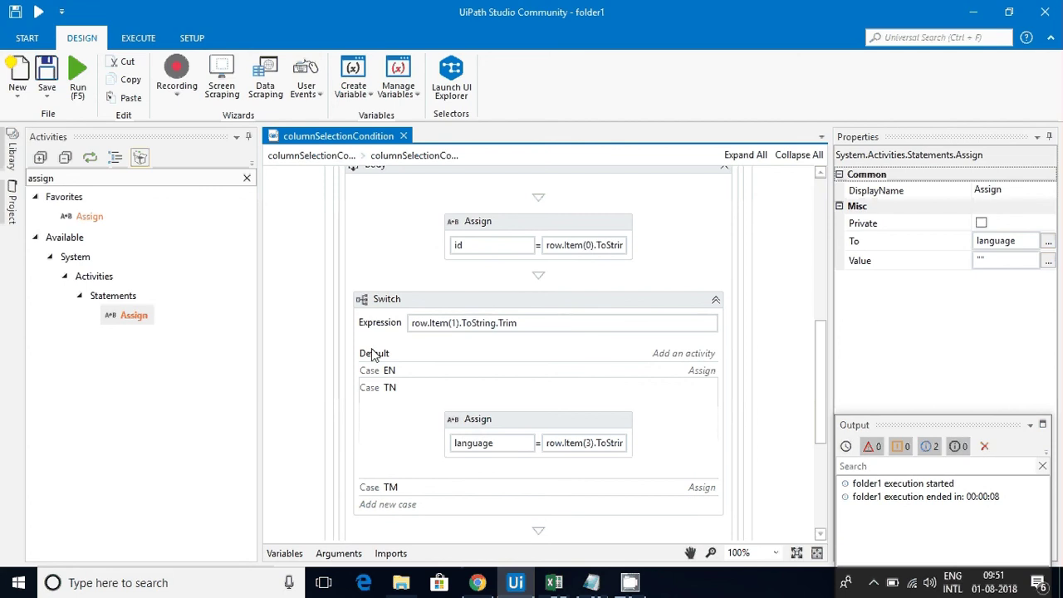
- Expand the Default case, check id 103's Kannada value in Excel, and drop an Assign into it
click(553, 582)
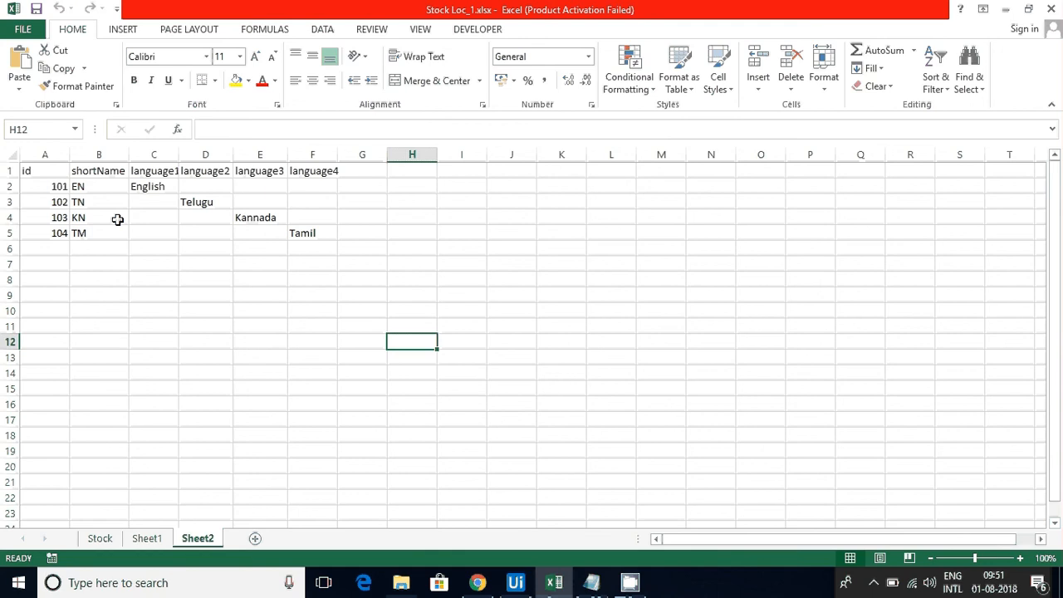
click(259, 216)
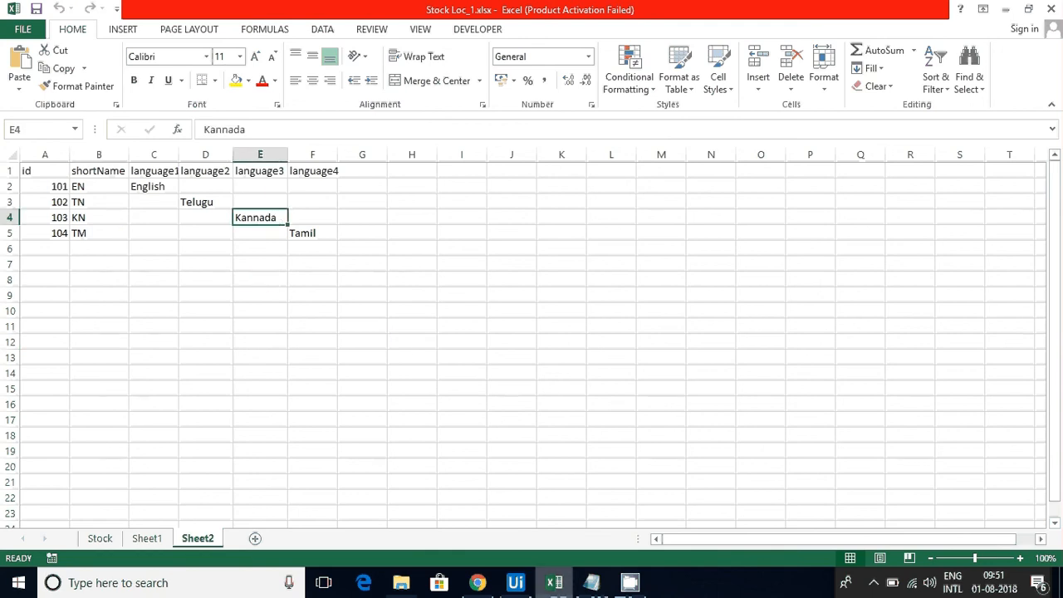
click(514, 581)
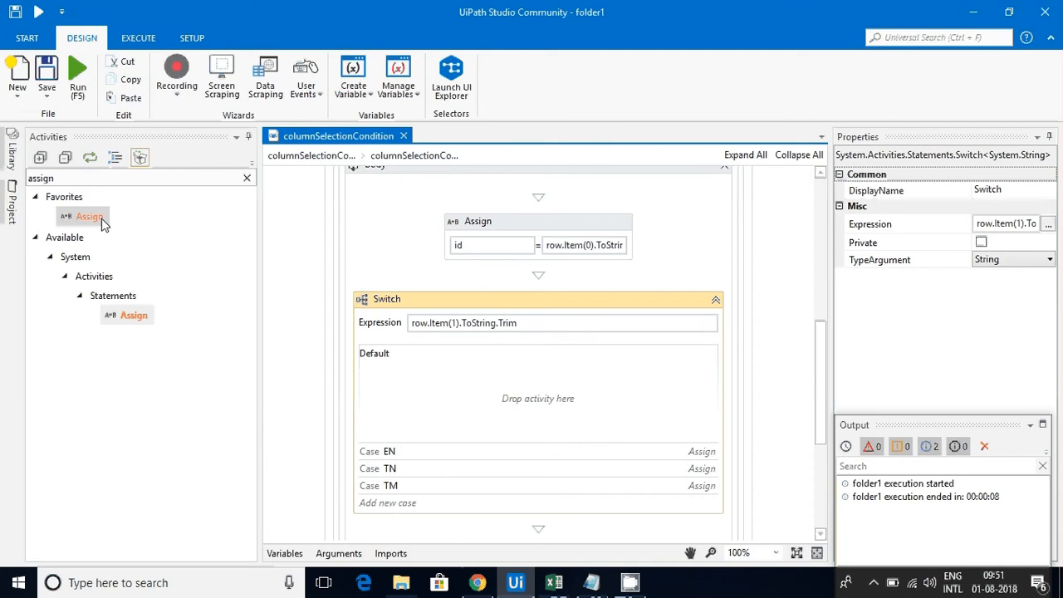
drag(90, 215, 538, 398)
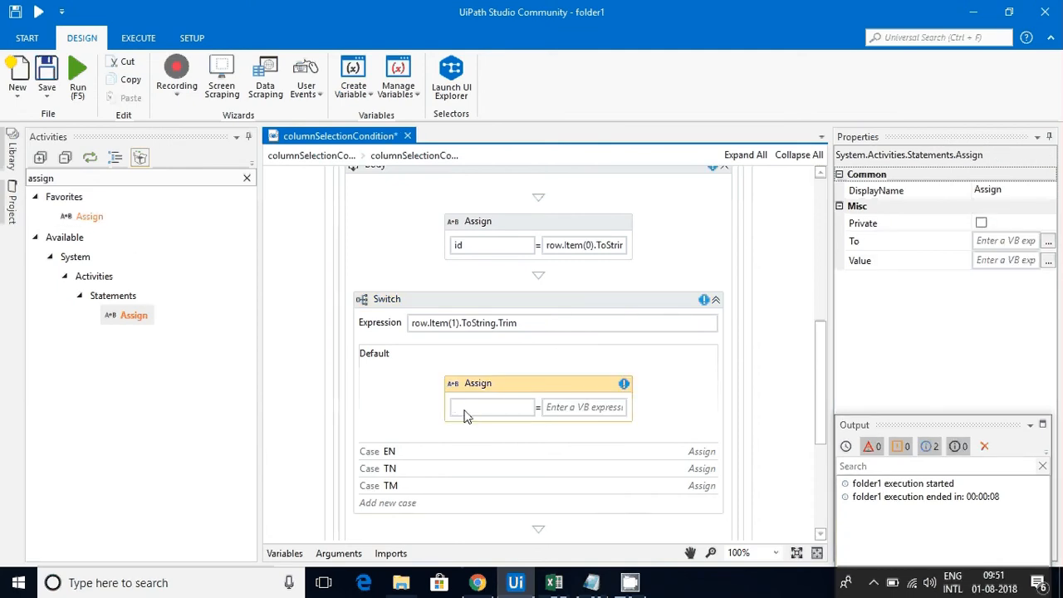
- Set the Default Assign to language = row.Item(4).ToString, verifying the column order in the sheet
text(language)
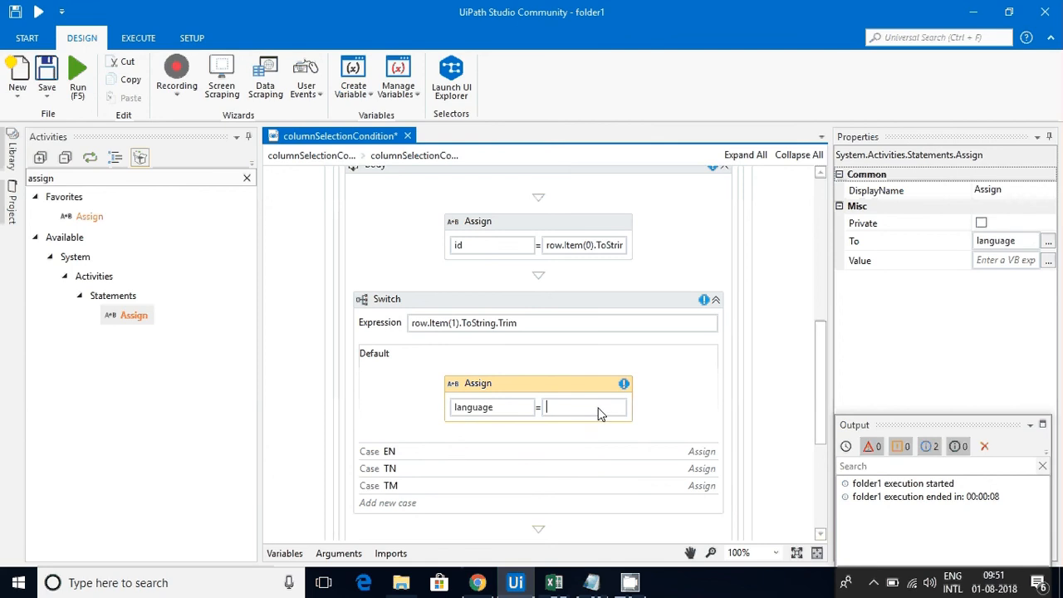
text(row.)
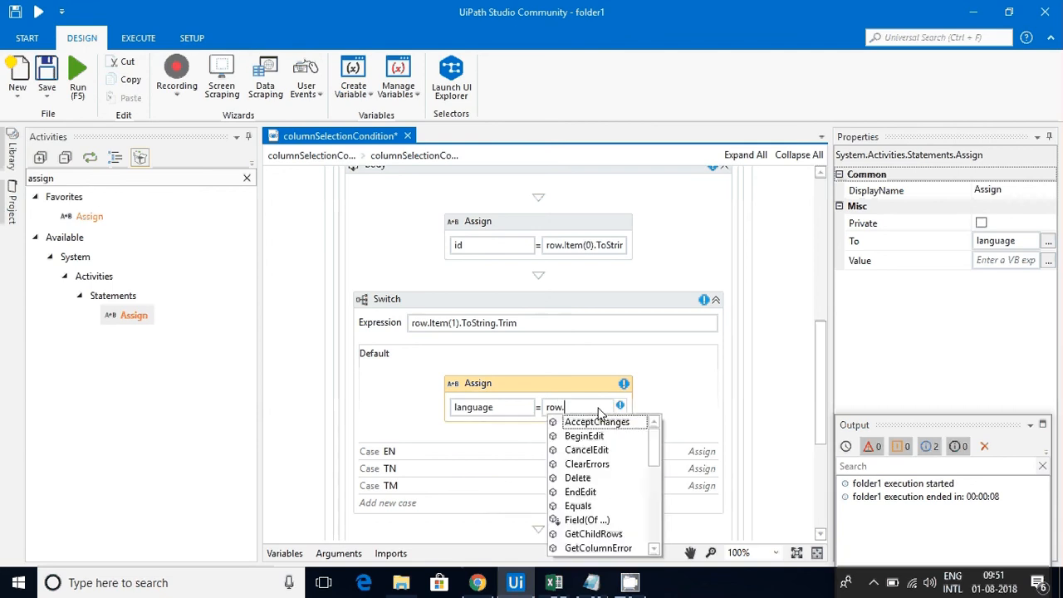
text(ite)
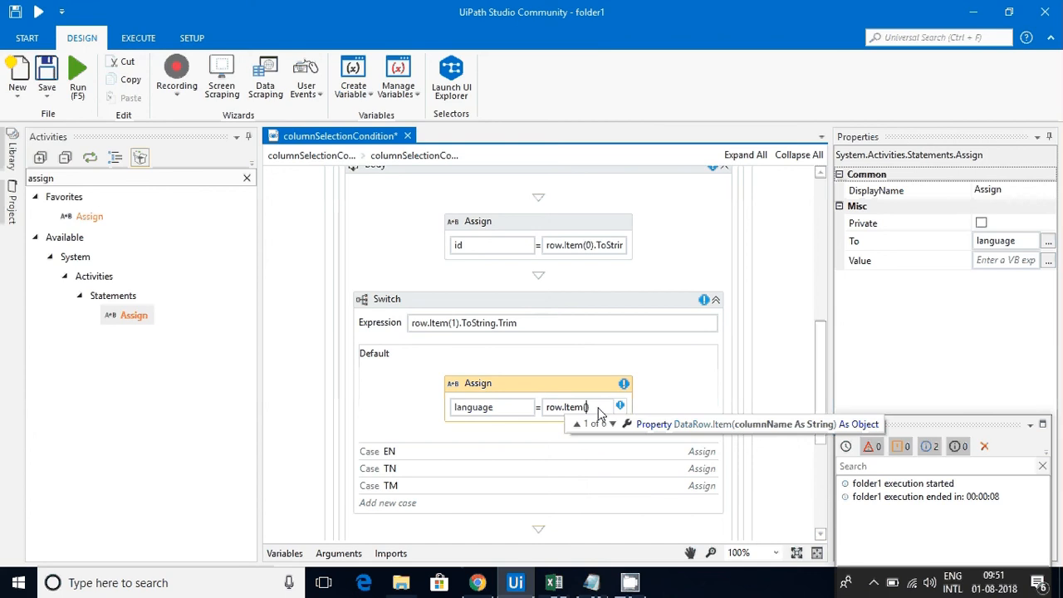
click(552, 582)
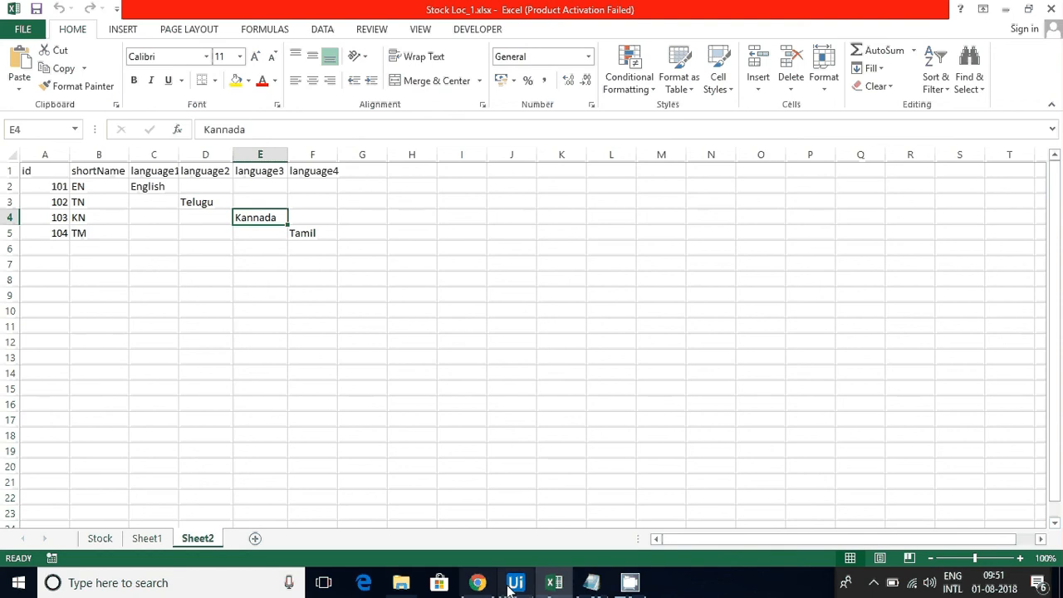
click(515, 582)
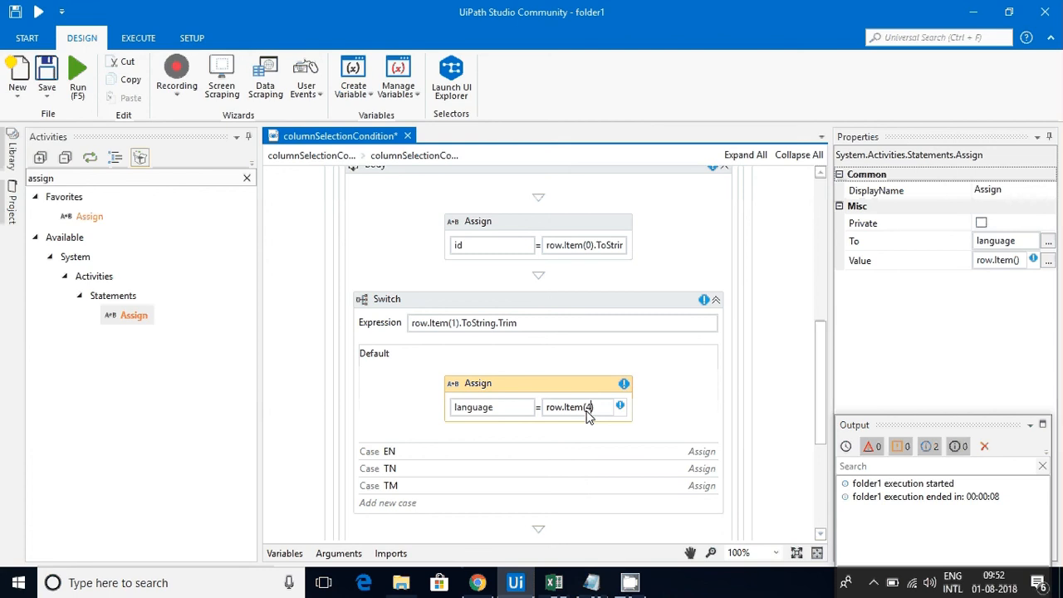
text(.toStrin)
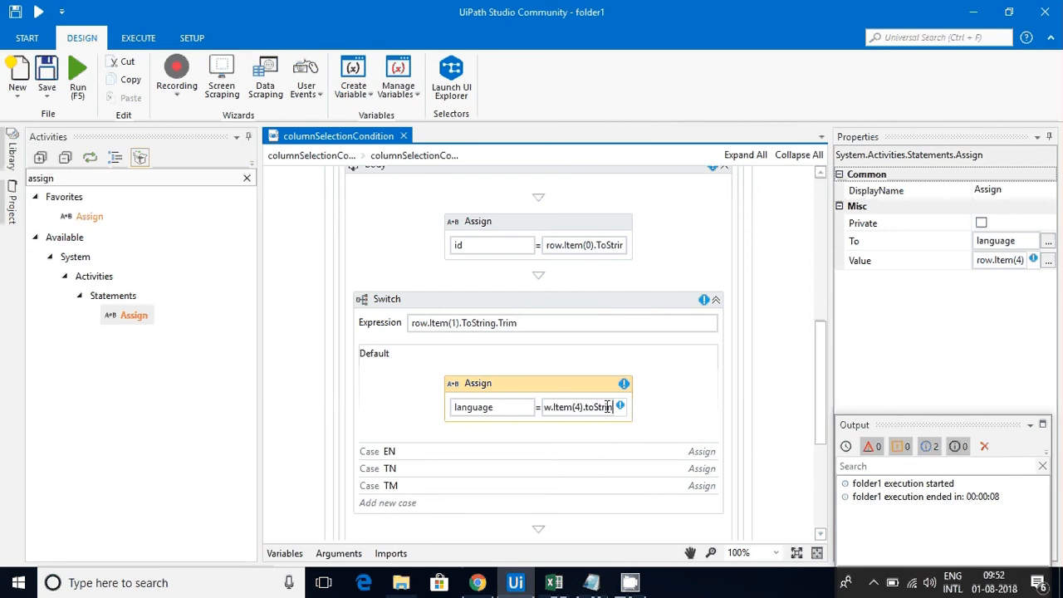
click(538, 452)
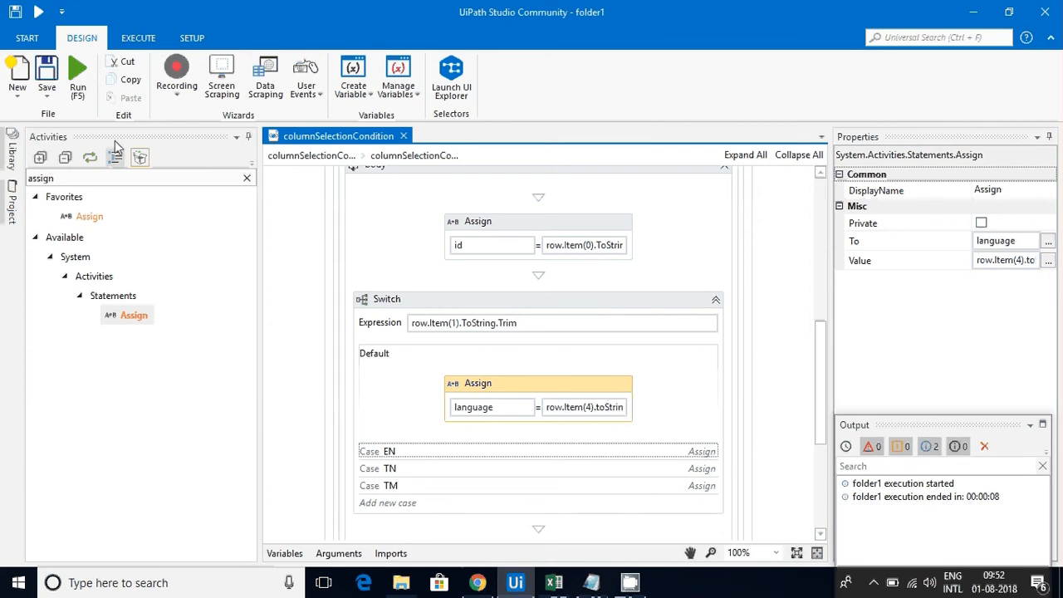
- Run the workflow and step through the id/language messages, ending with 103 Kannada, then go to Excel
click(553, 582)
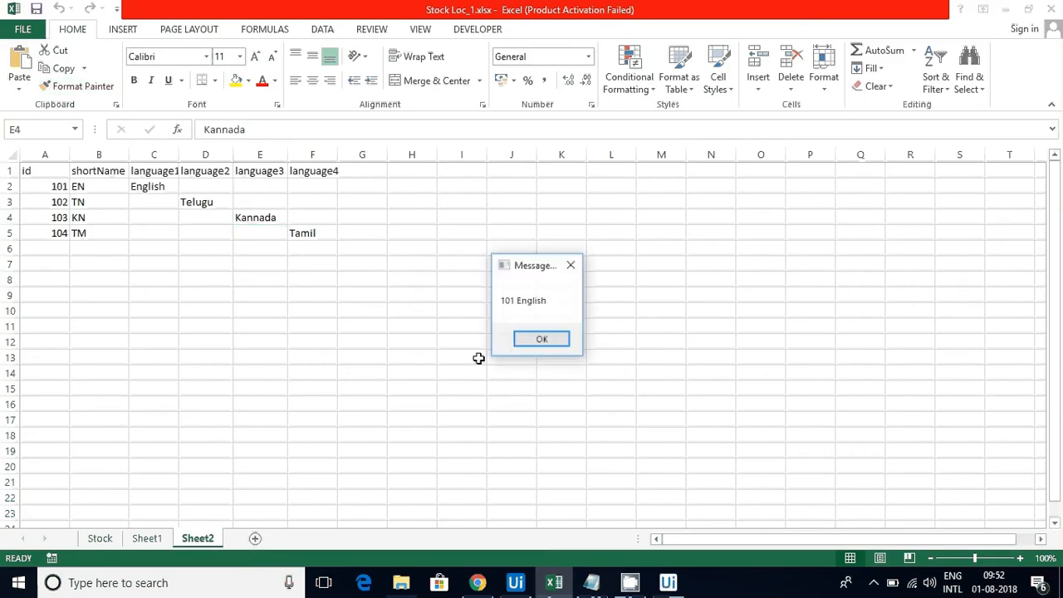
click(541, 339)
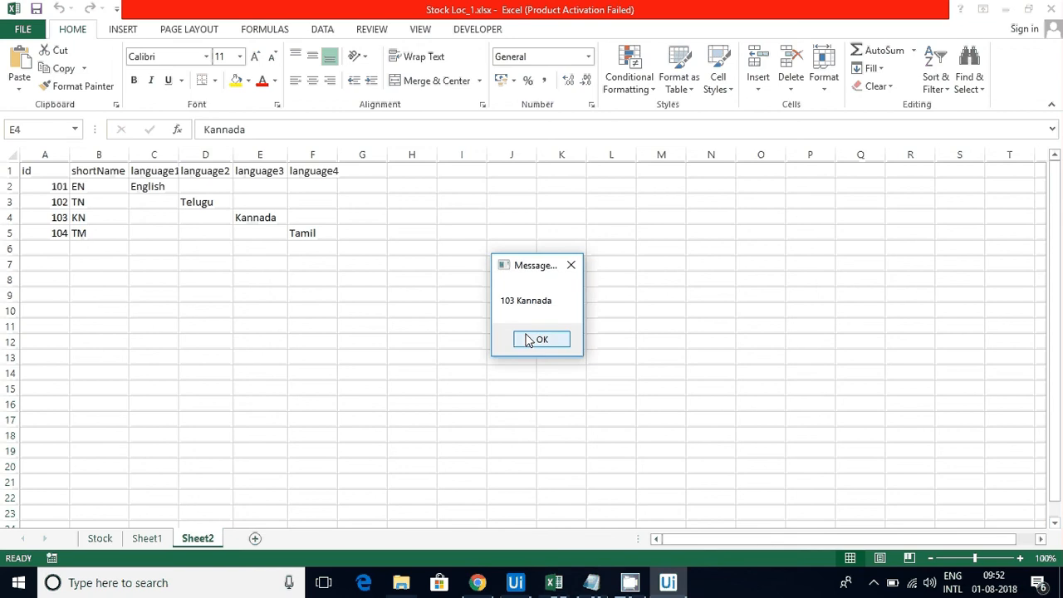
click(541, 339)
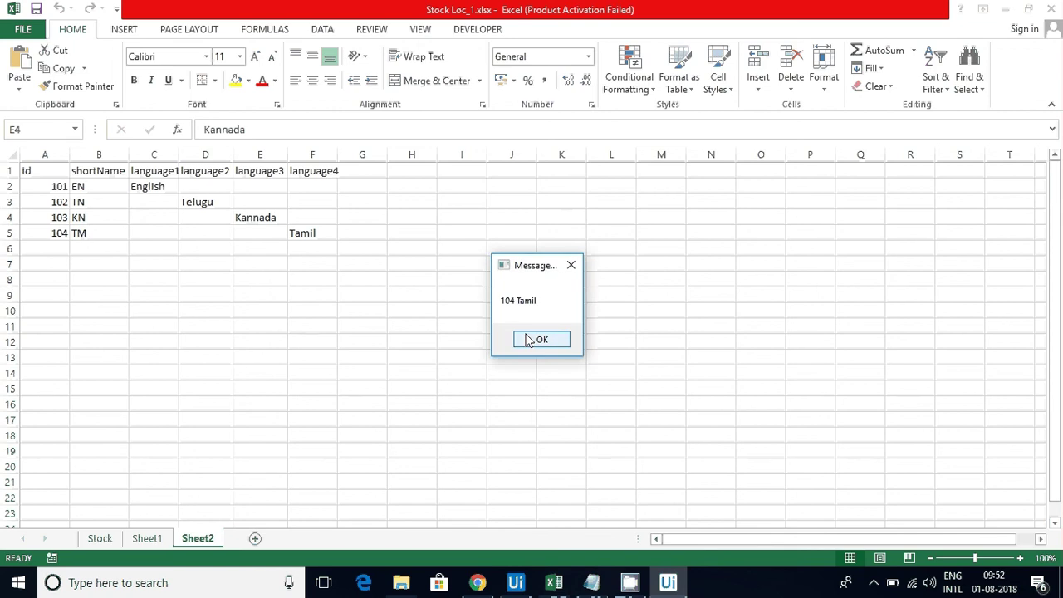
click(541, 339)
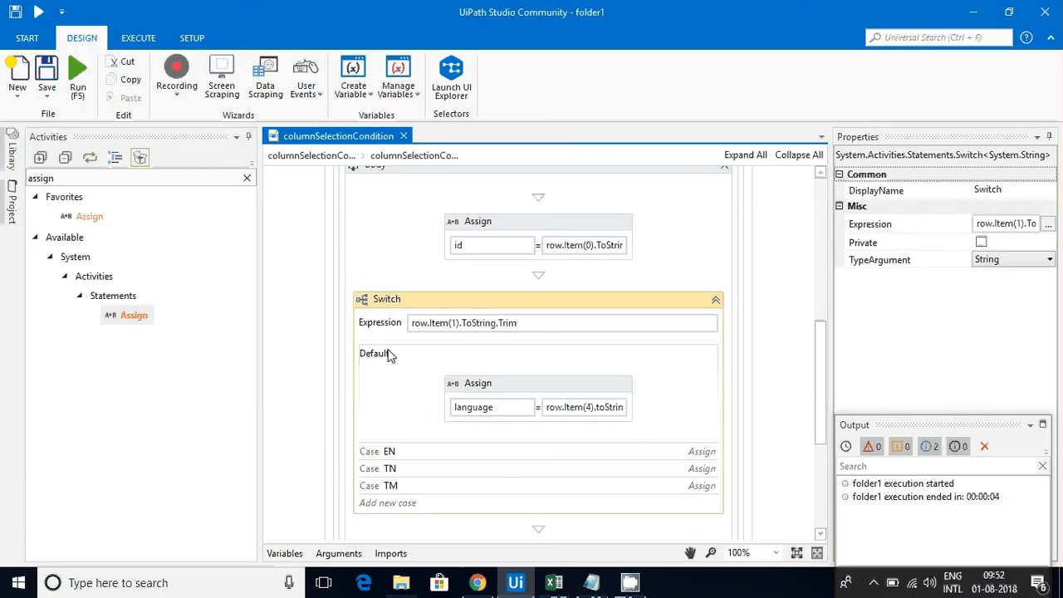
mouse_move(548, 412)
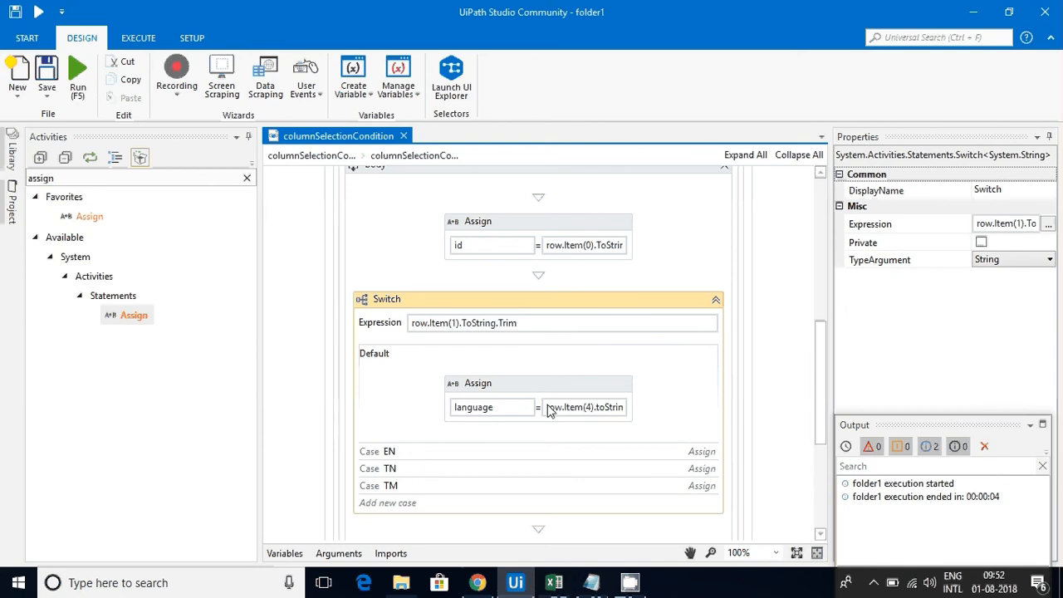
click(552, 581)
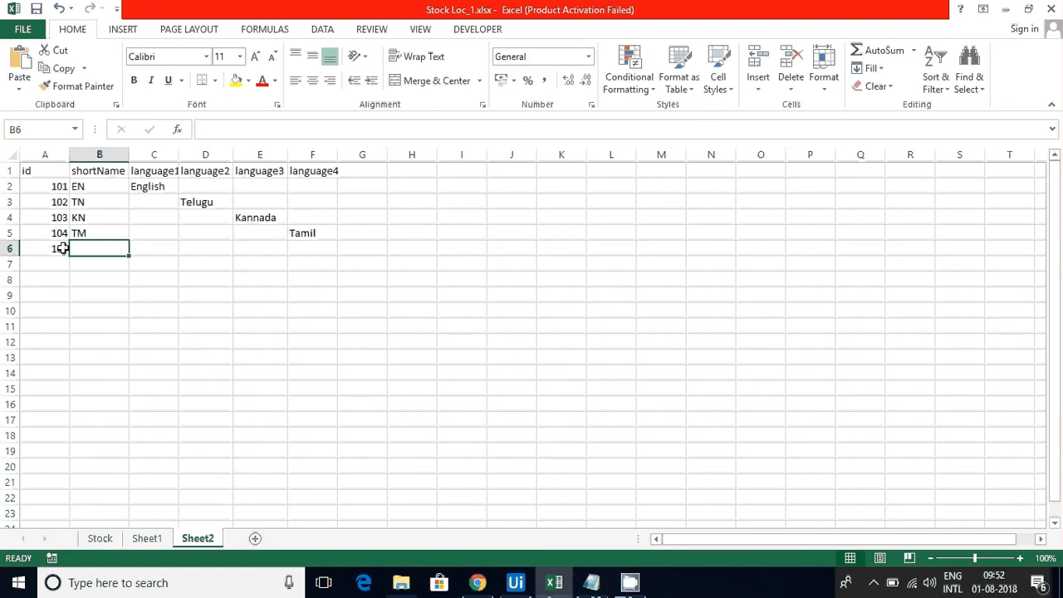
- Fill row 6 with shortName rr, Rajan under language1 and Wel under language3, then return to Studio
text(rr)
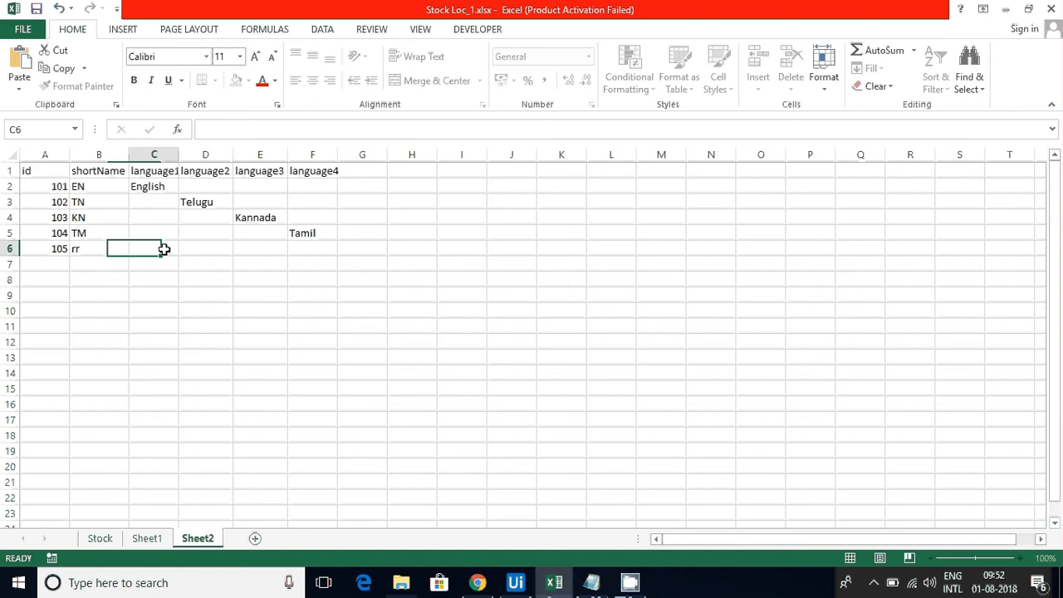
text(Raja)
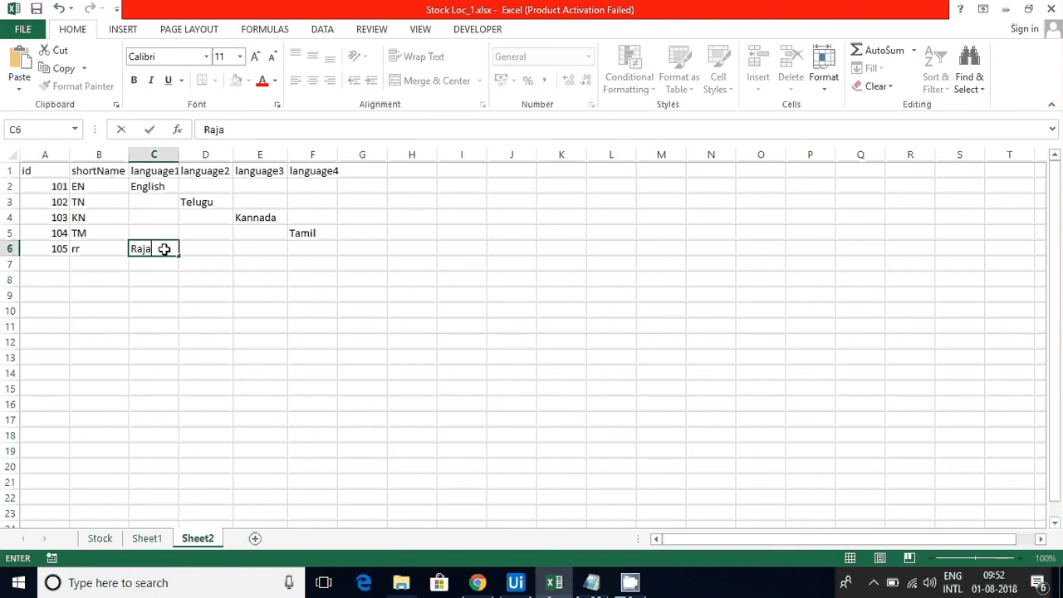
text(n)
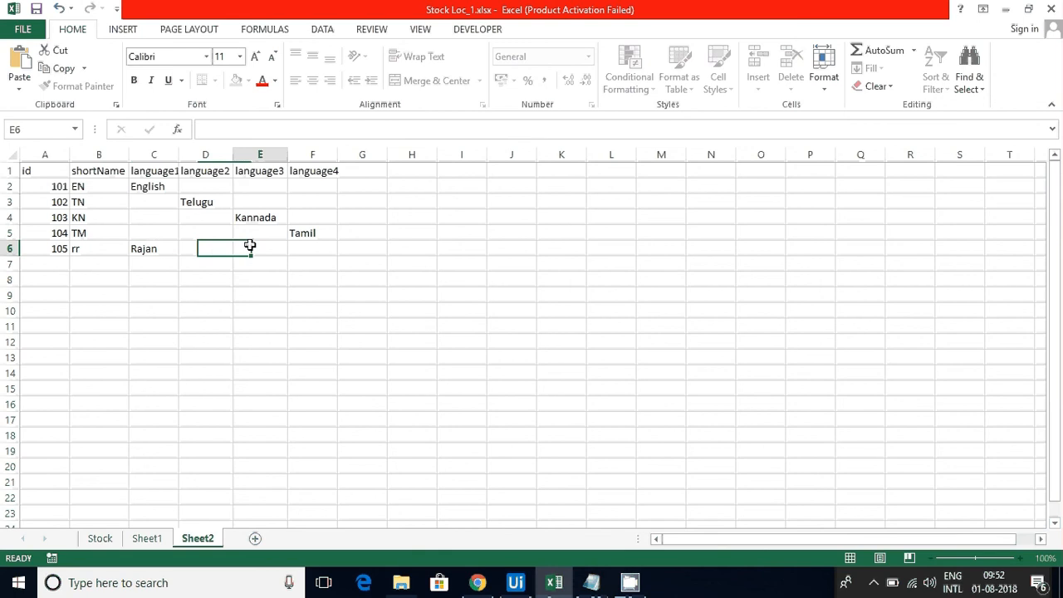
text(Wel)
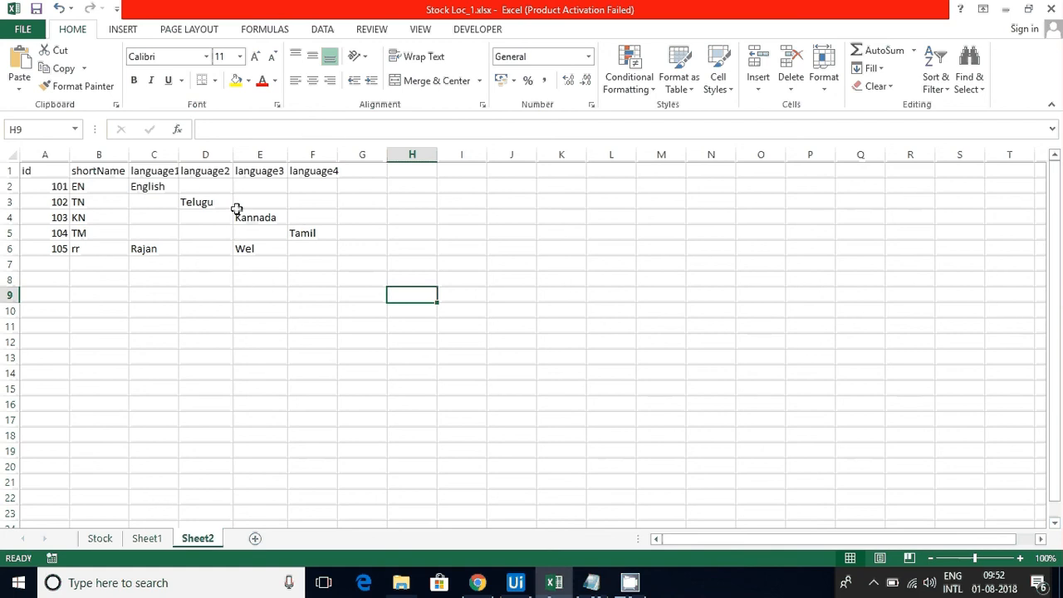
click(515, 582)
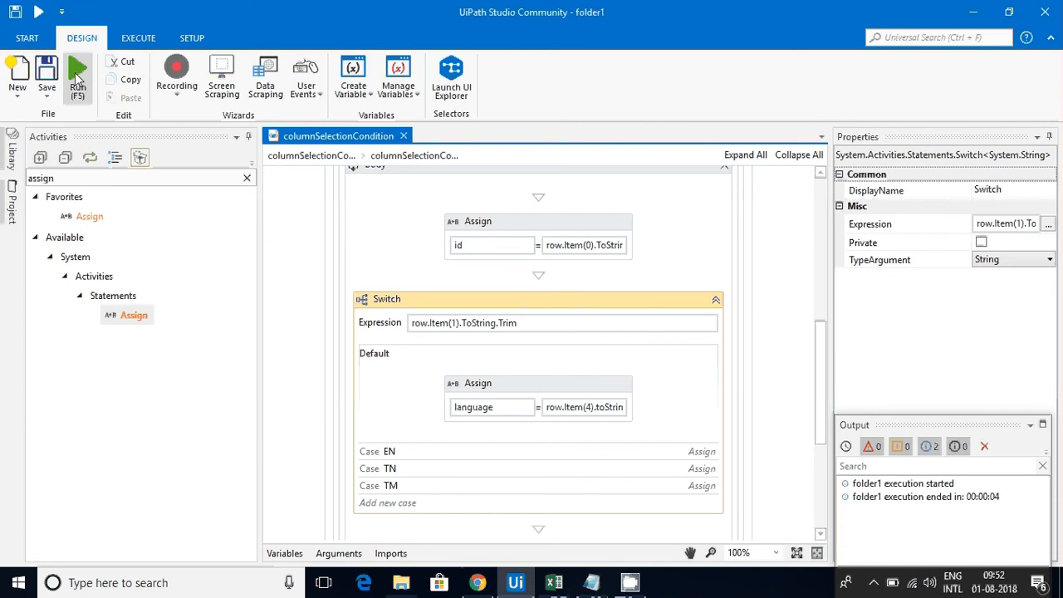
- Rerun the workflow so messages run 101 English through 105 Wel, confirming row 105 hits the default case
click(553, 582)
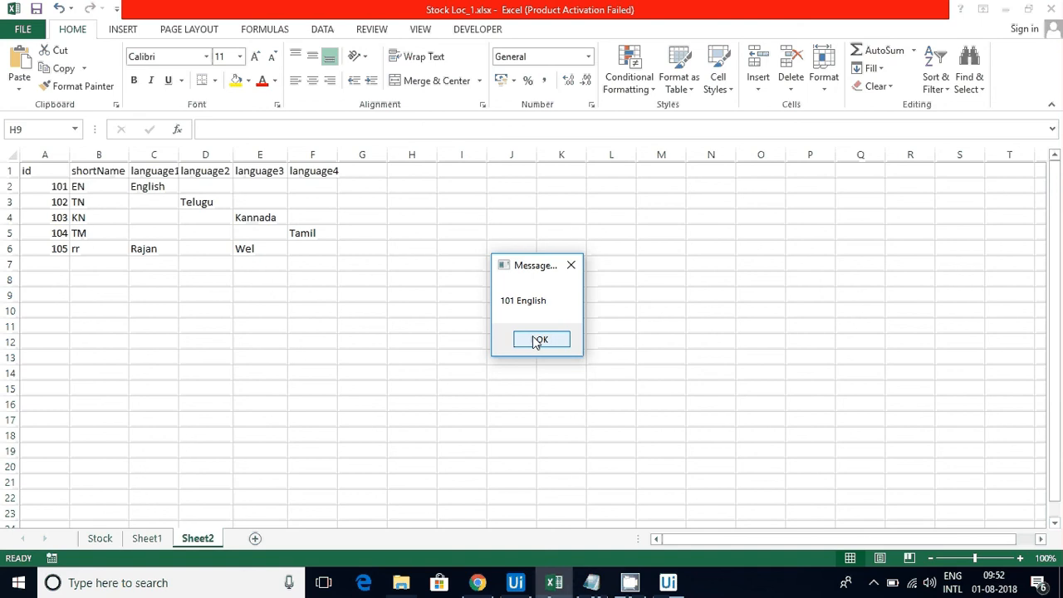
click(539, 339)
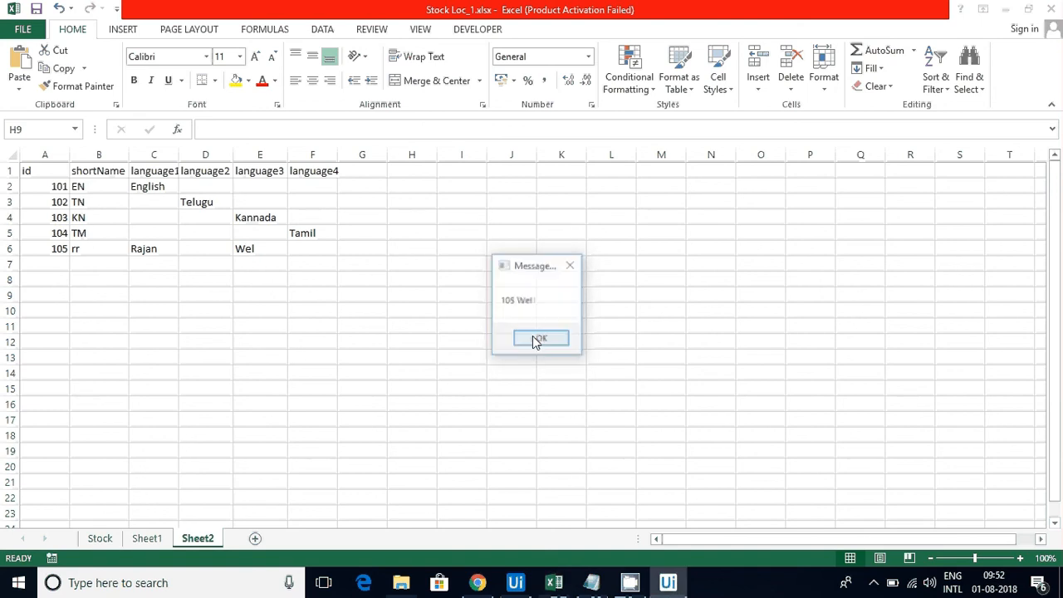
click(538, 339)
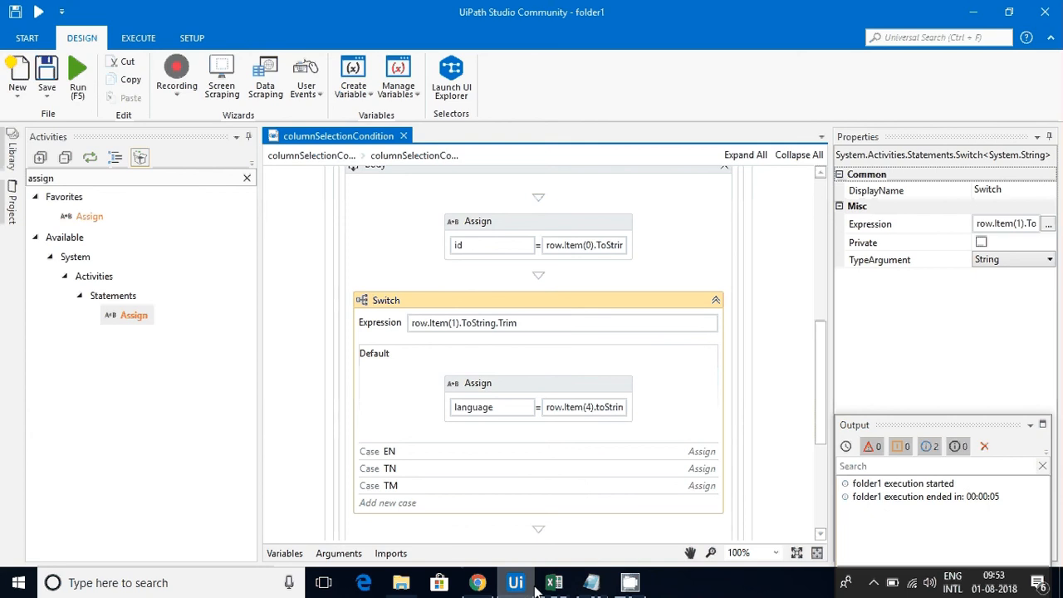
click(553, 581)
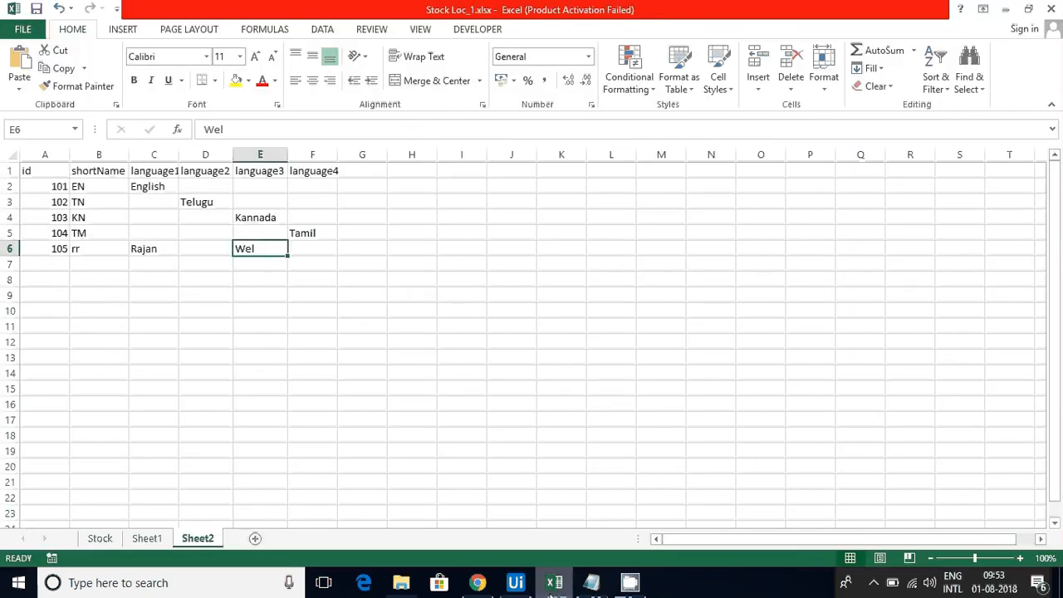
click(514, 581)
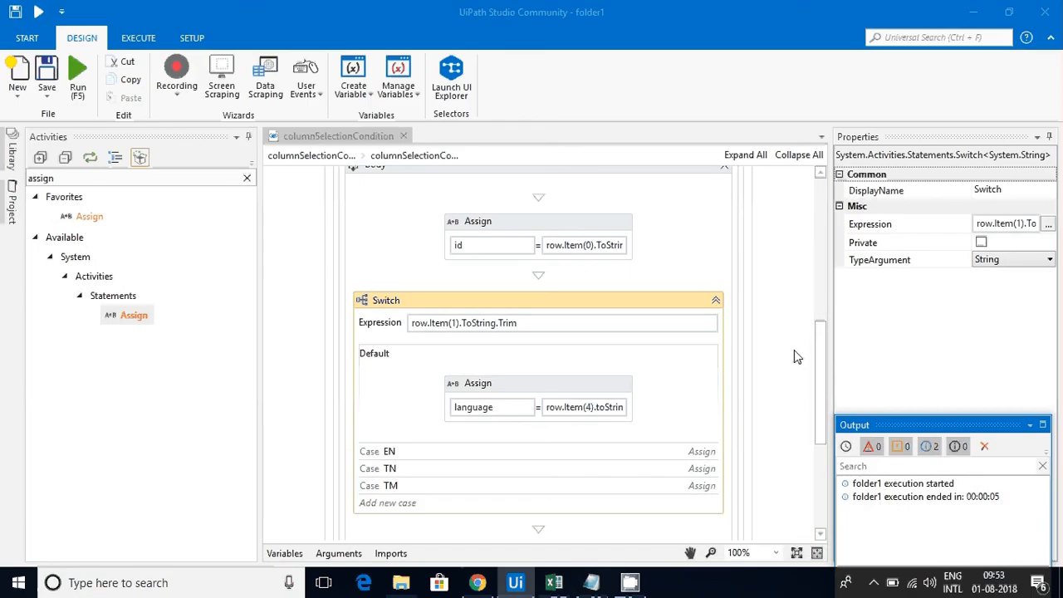
mouse_move(820, 363)
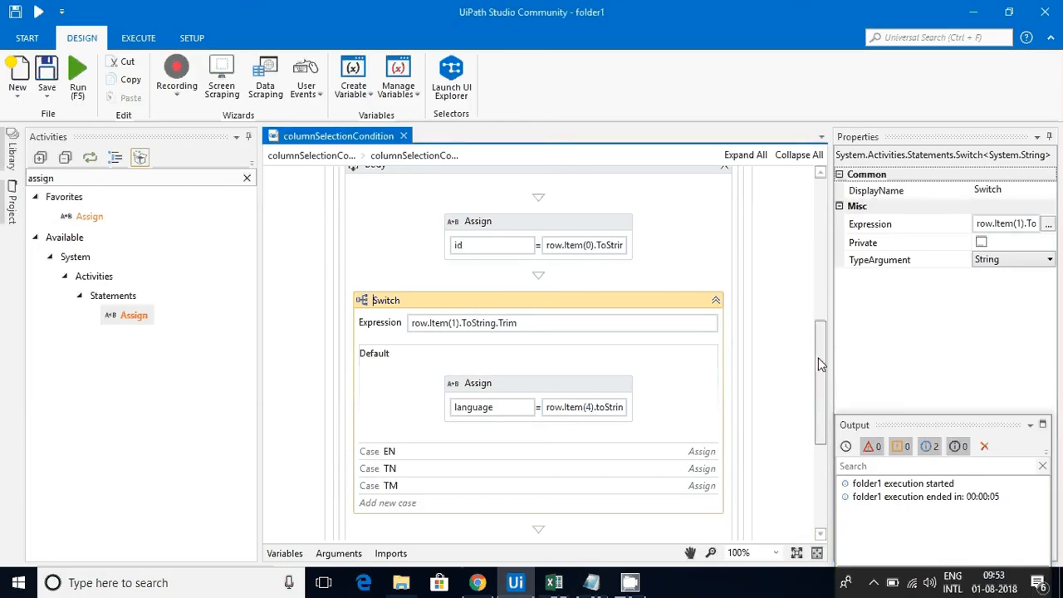
scroll(down, 3)
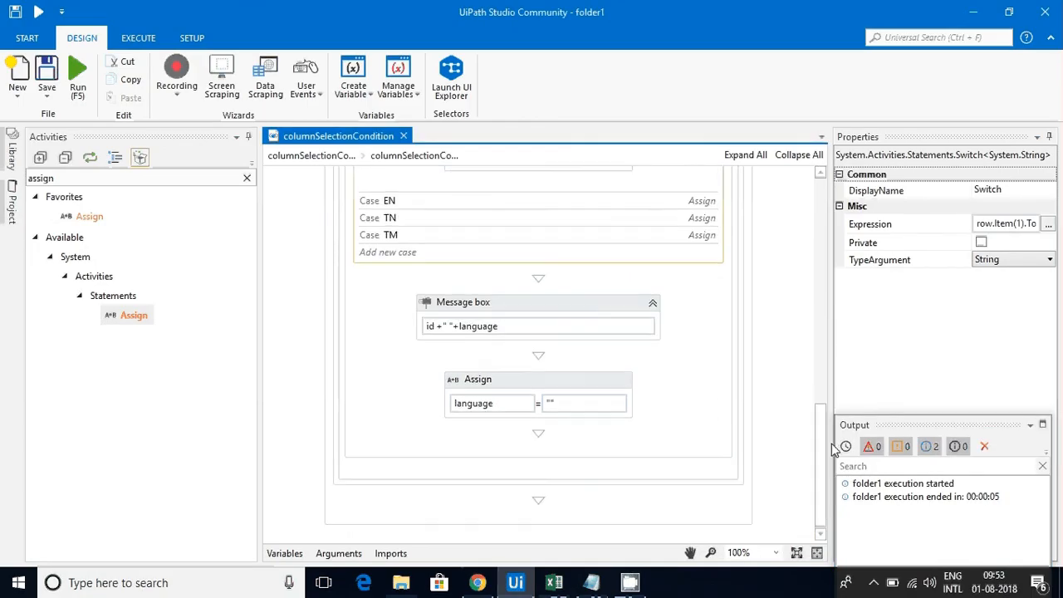